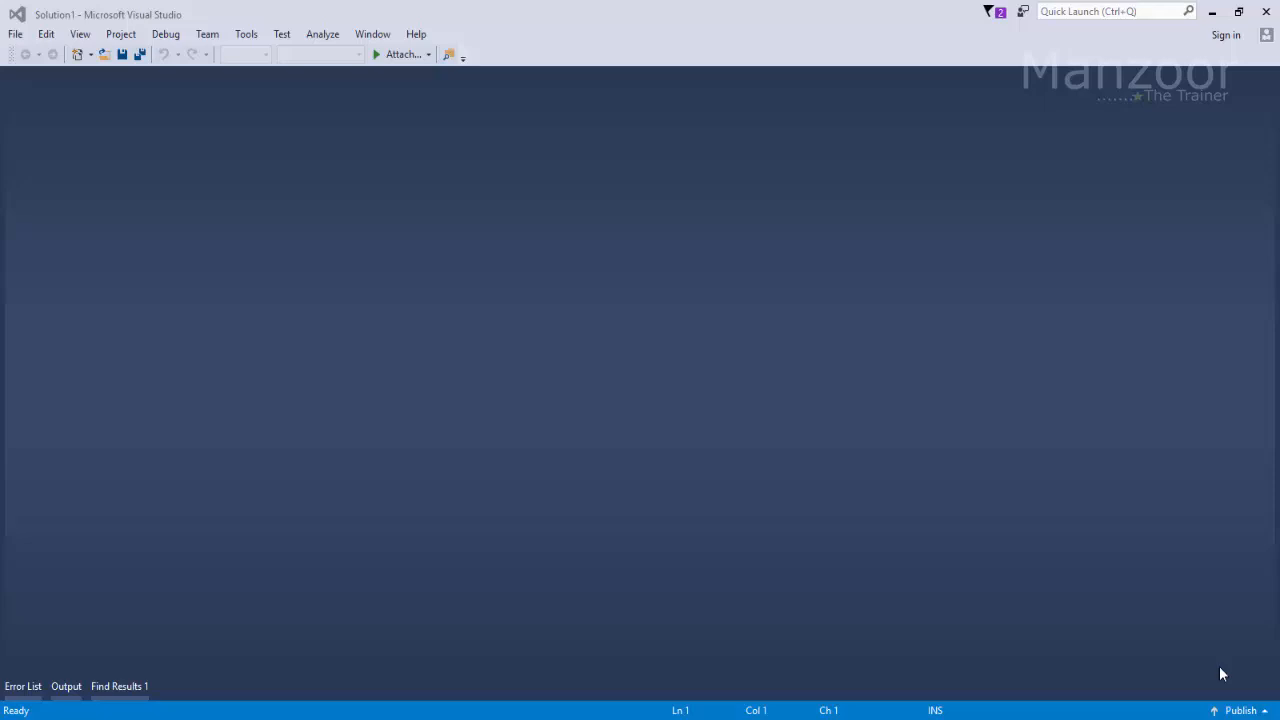
mouse_move(178, 175)
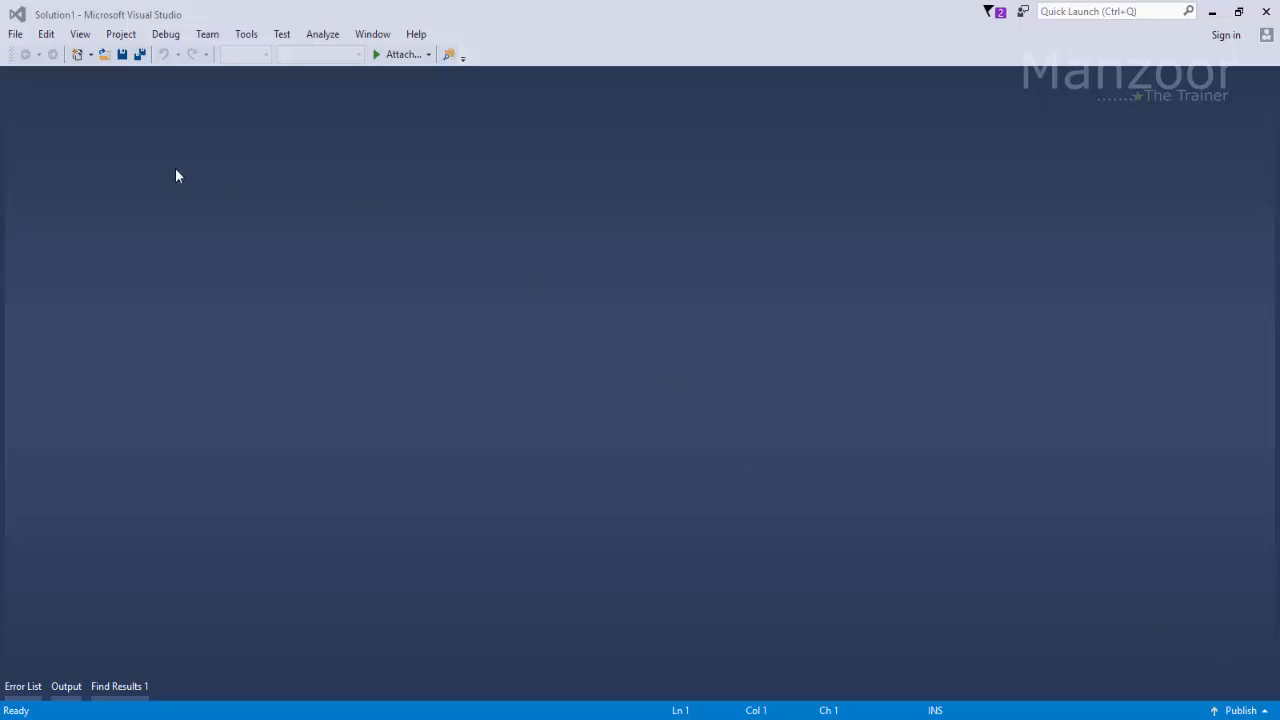
Start a new project located in the EmployeeInformationSystem folder
click(13, 33)
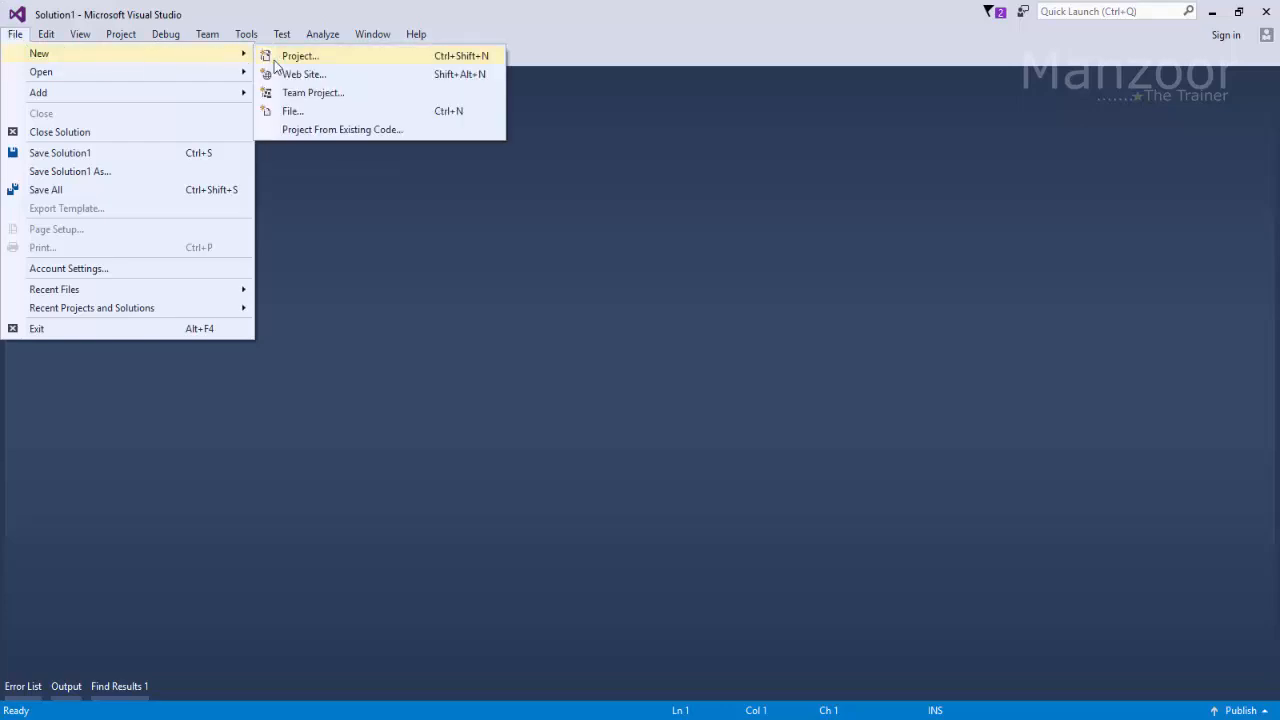
click(298, 55)
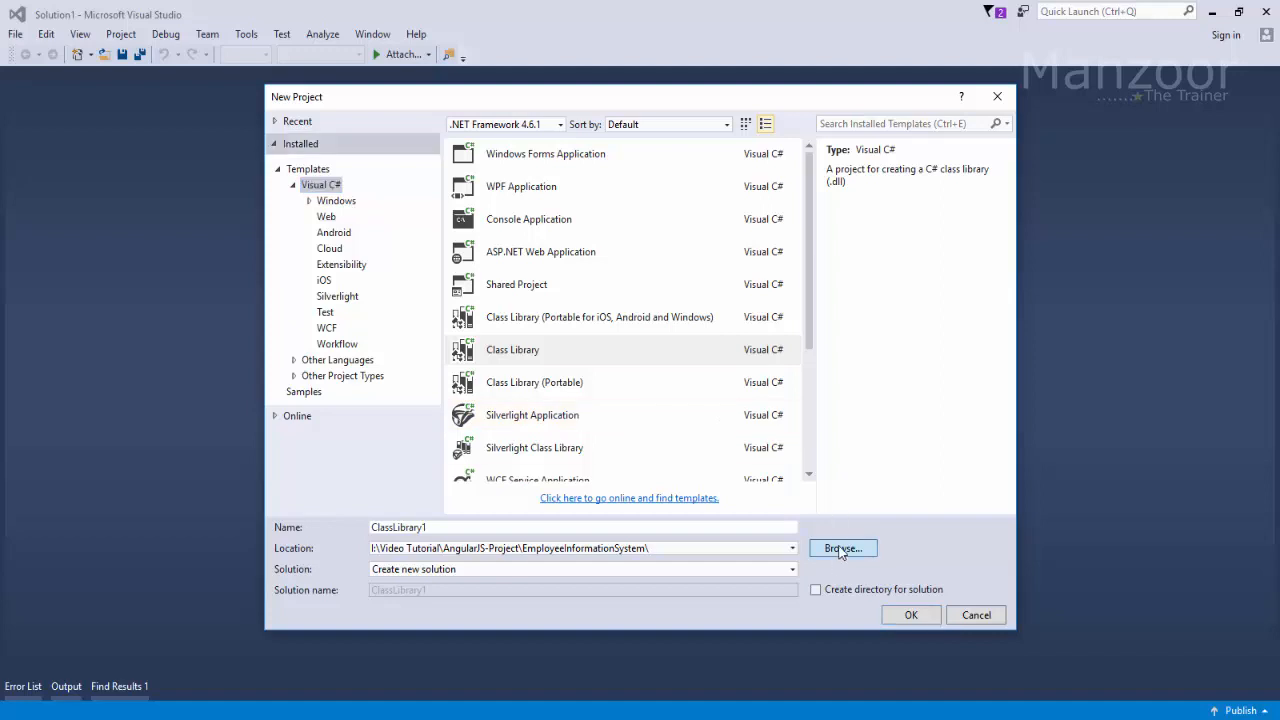
click(843, 548)
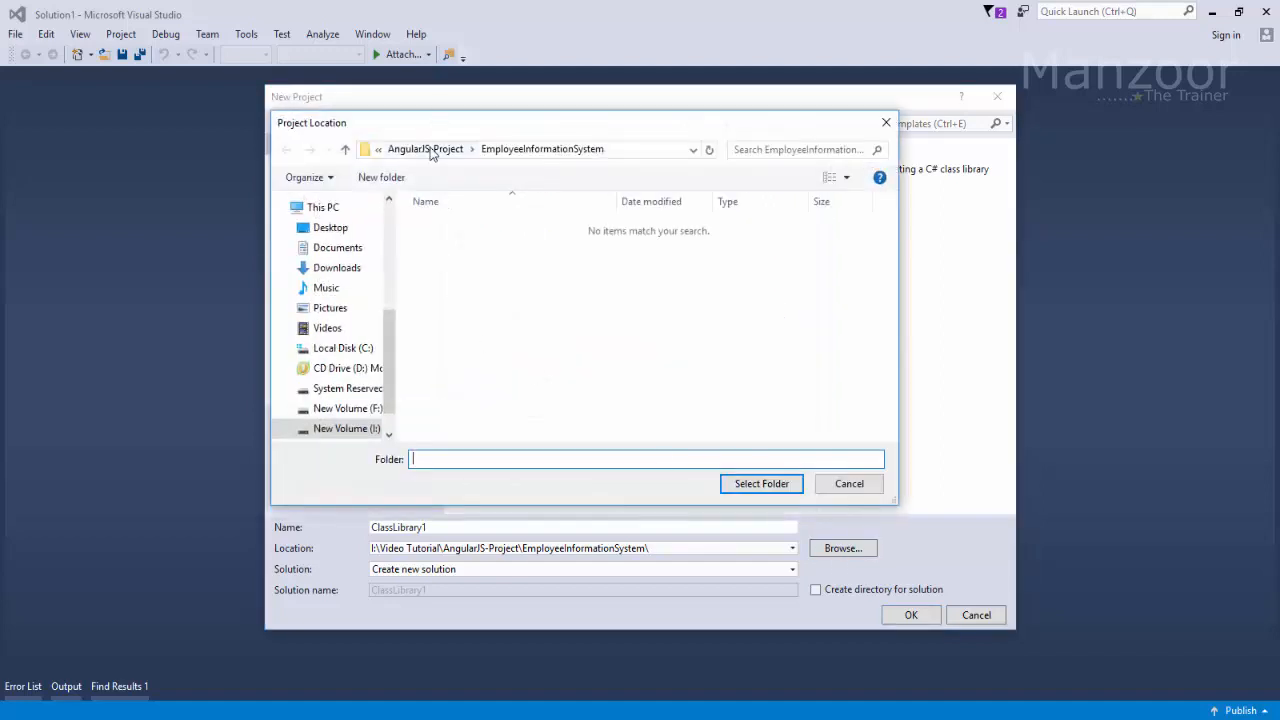
click(425, 148)
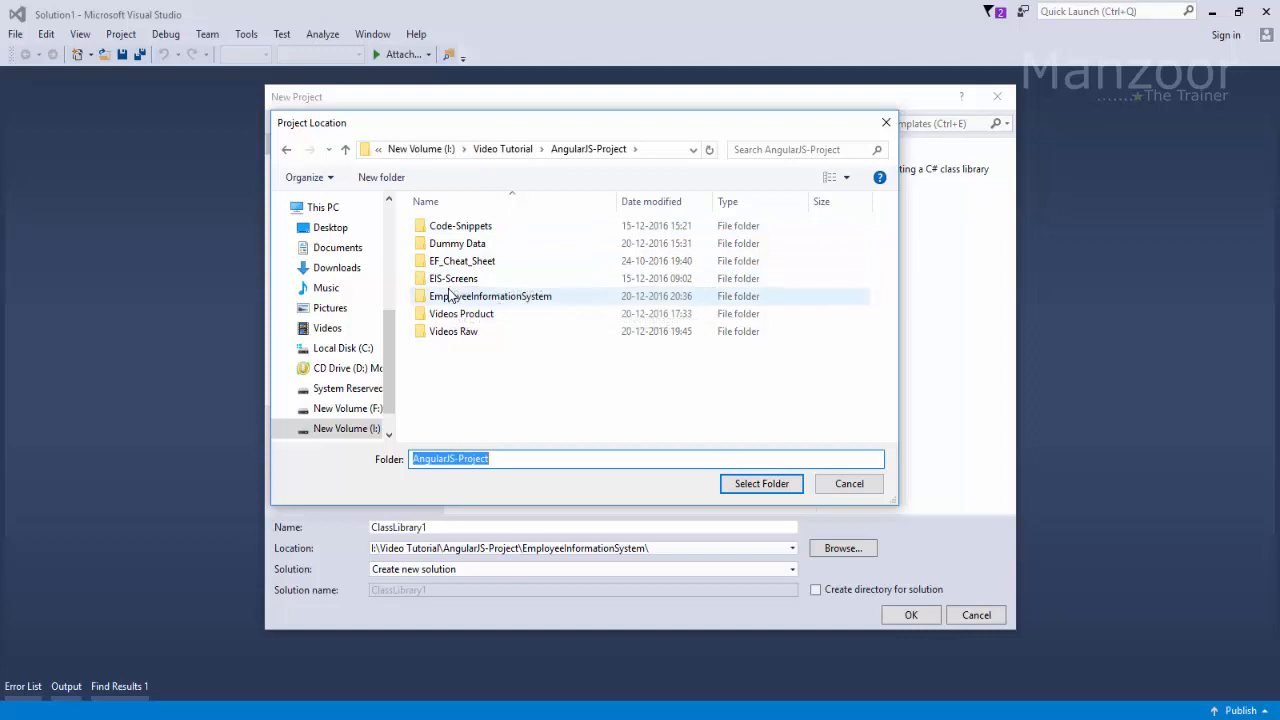
double_click(490, 296)
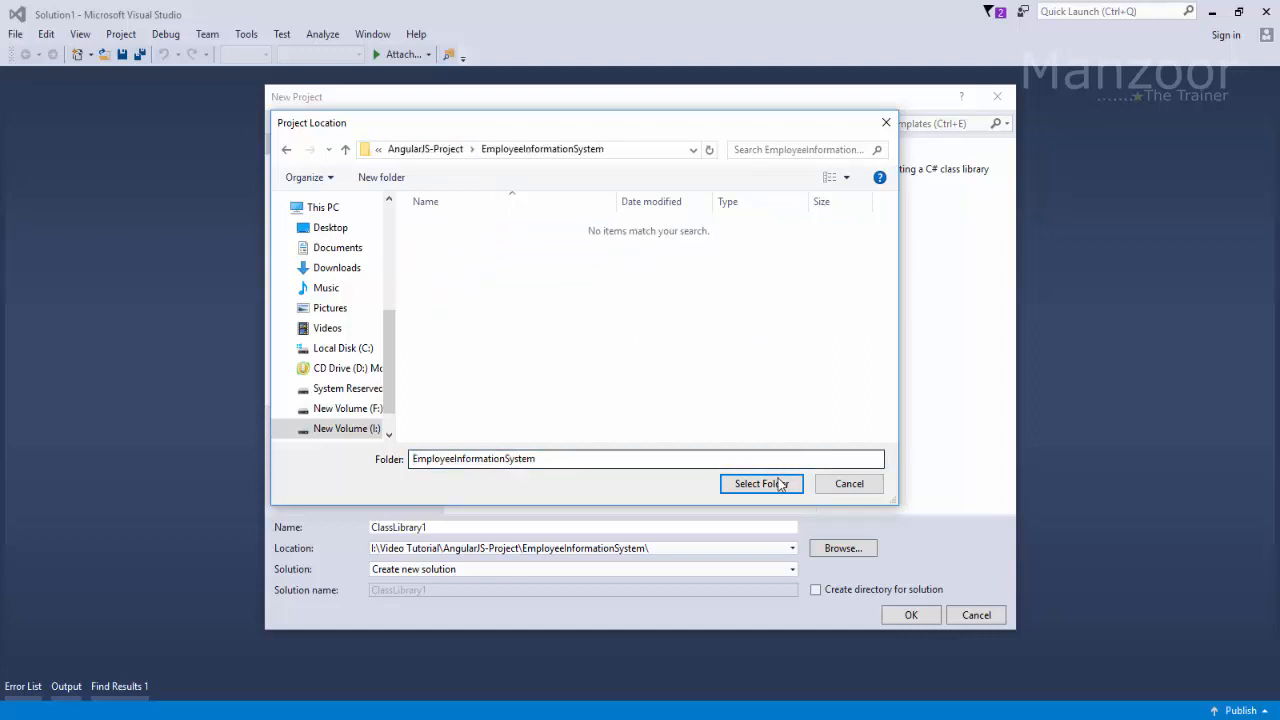
click(761, 483)
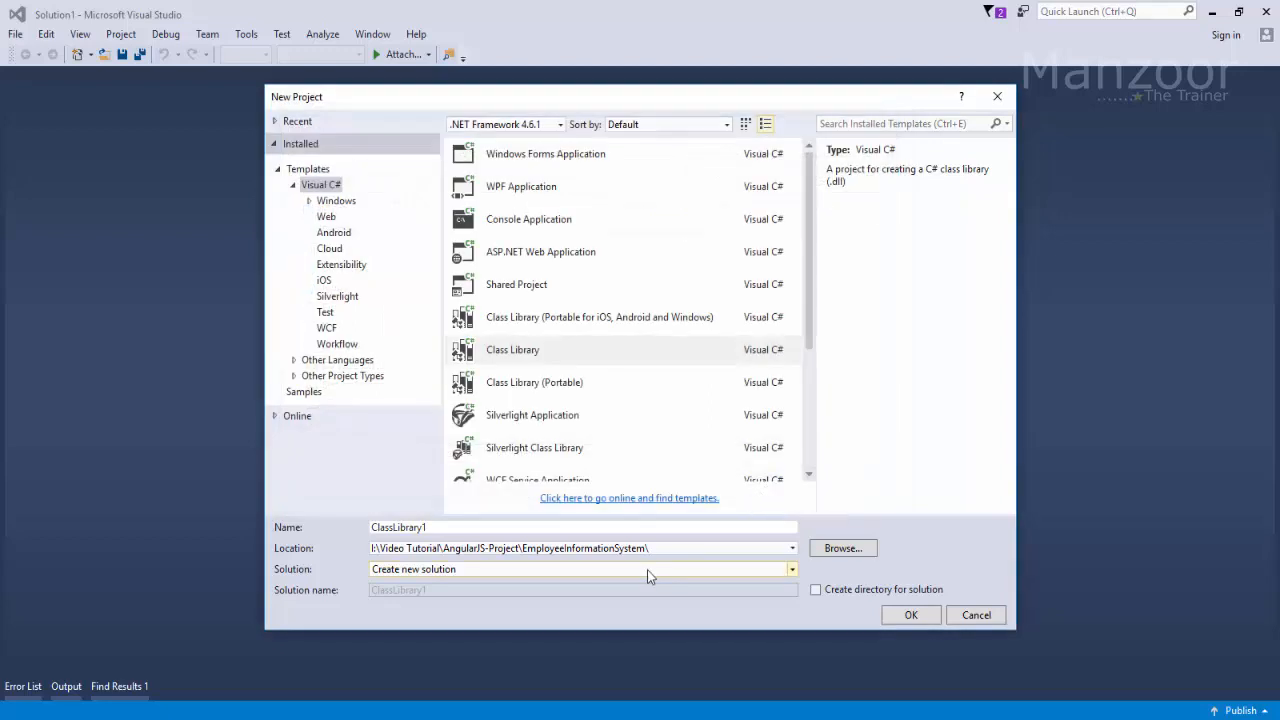
Choose C# Class Library named EIS.BOL, with its own solution directory and an Employee solution name
click(320, 185)
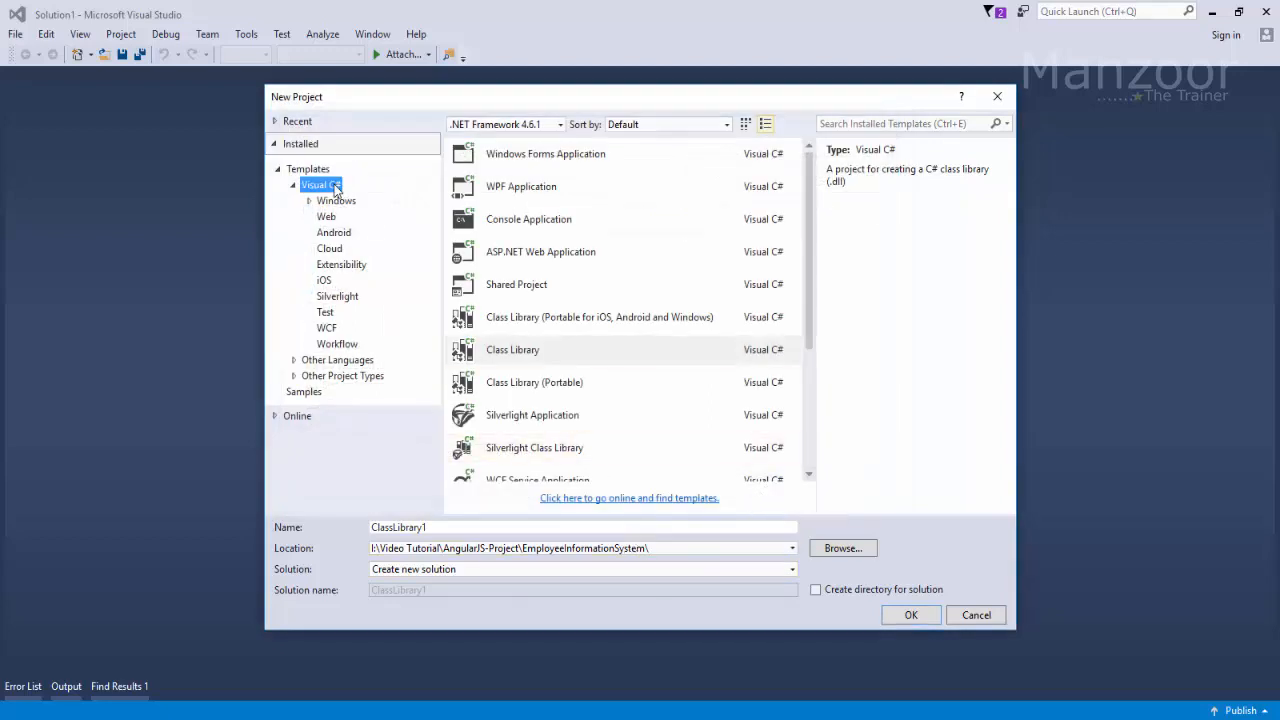
click(512, 349)
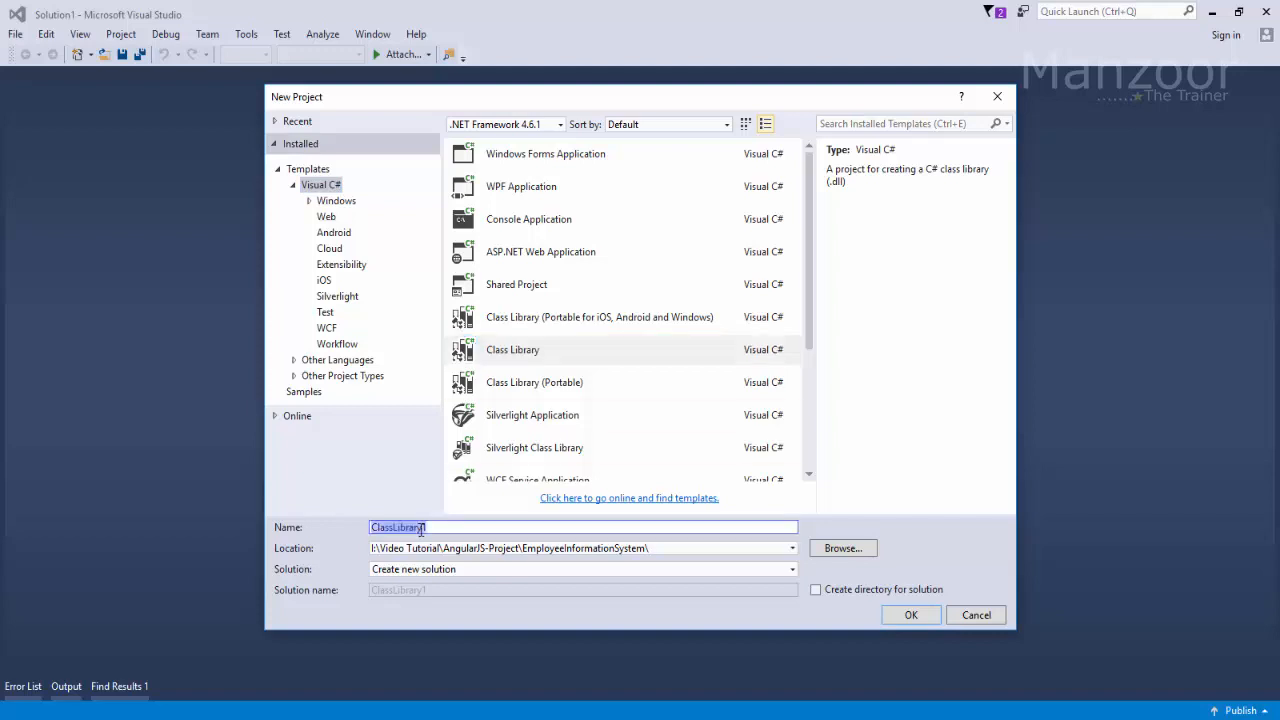
text(E)
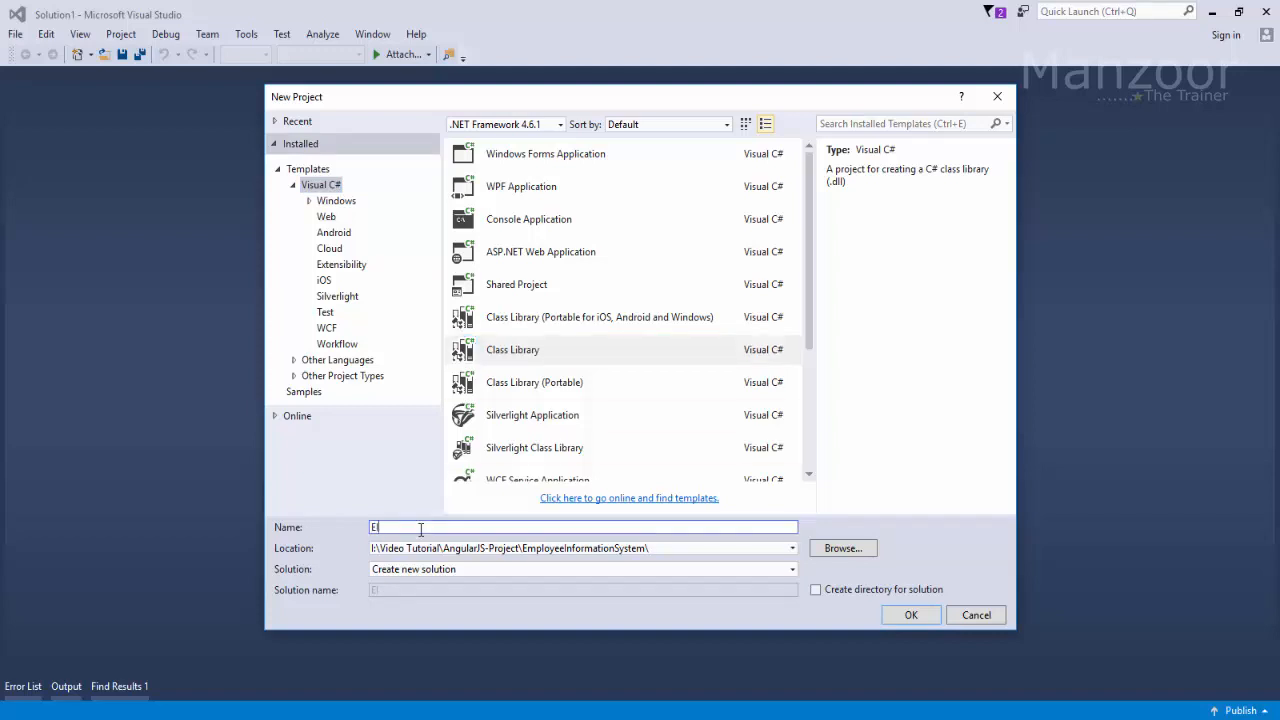
text(IS.BOL)
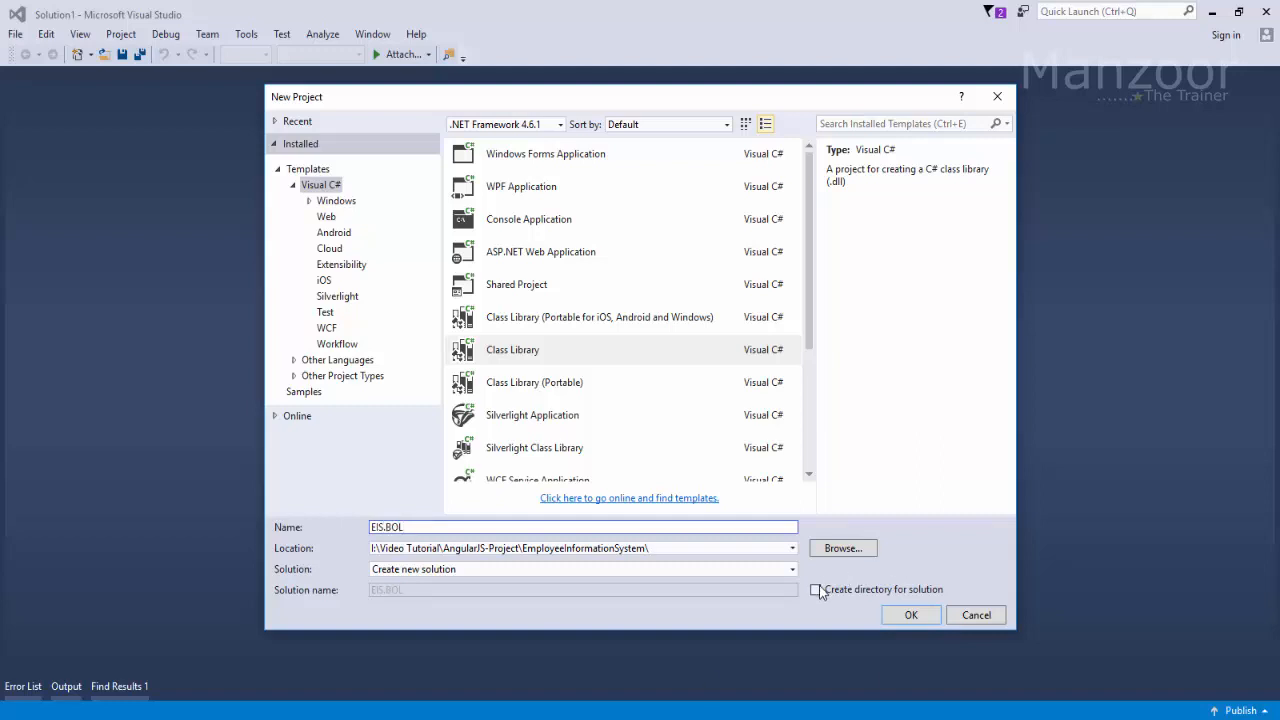
click(815, 589)
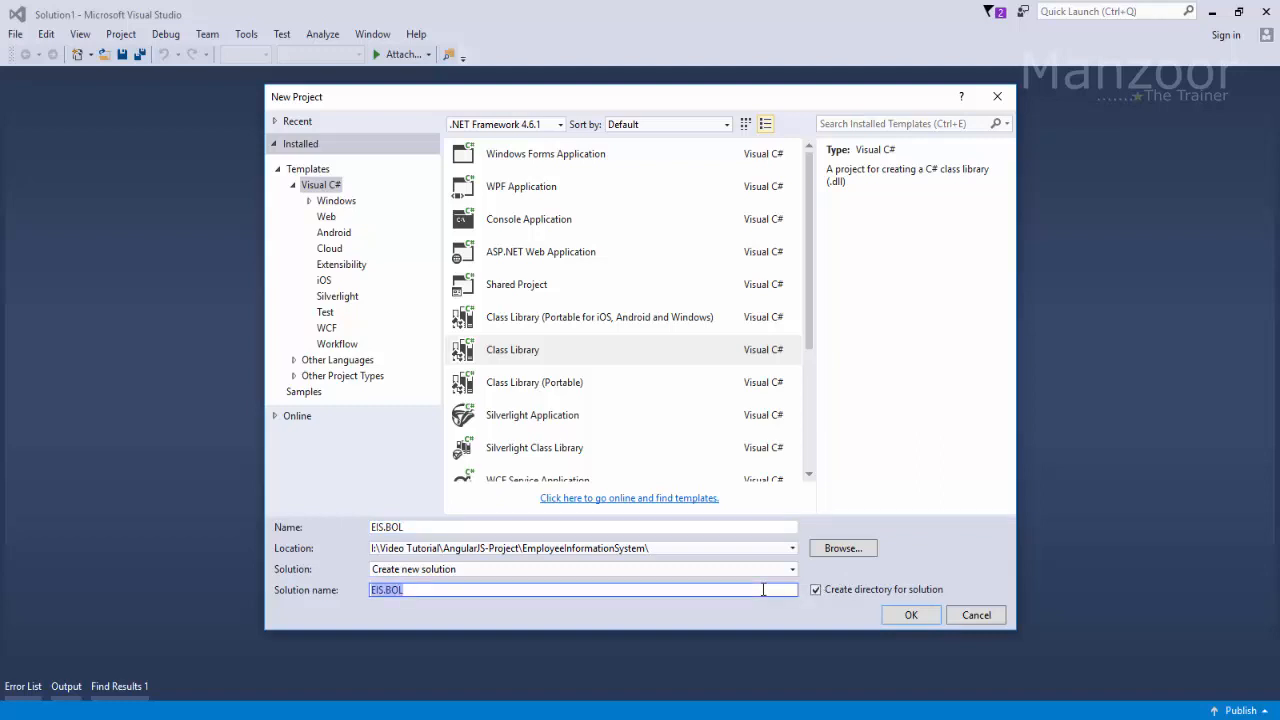
text(EmployeeInformationSystem)
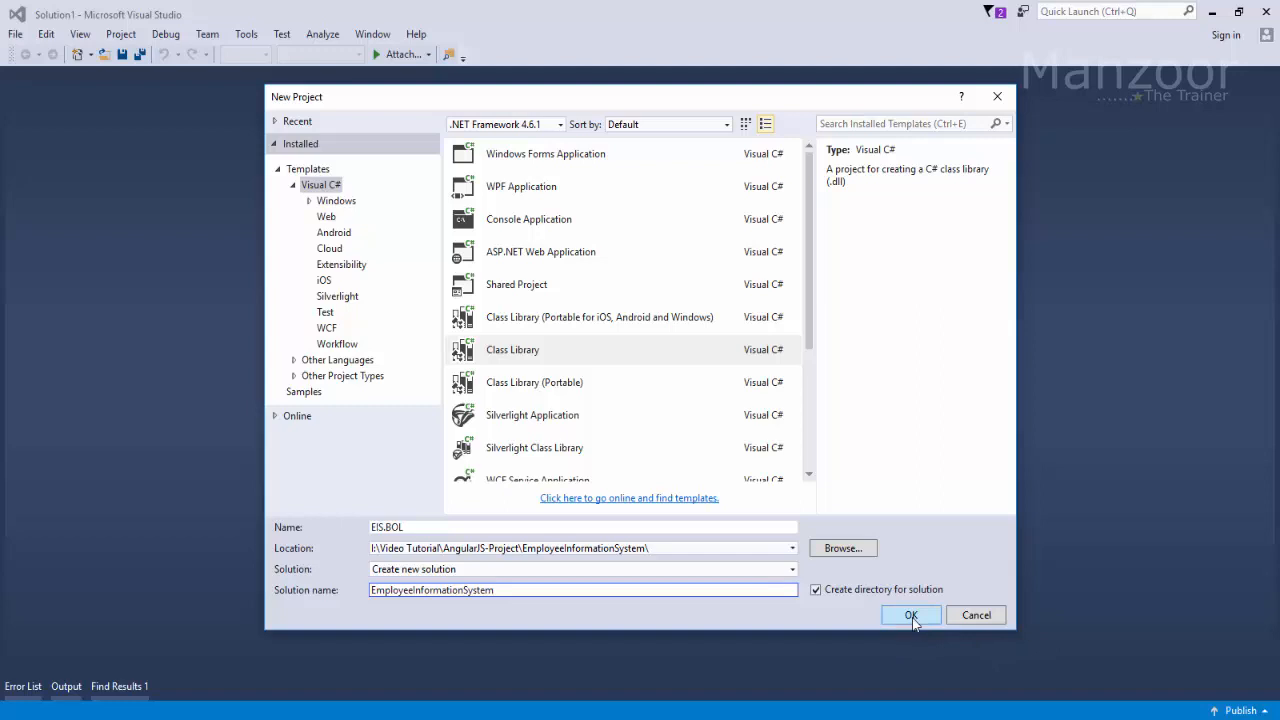
Create the EIS.BOL project, then delete the default Class1.cs from Solution Explorer
click(910, 615)
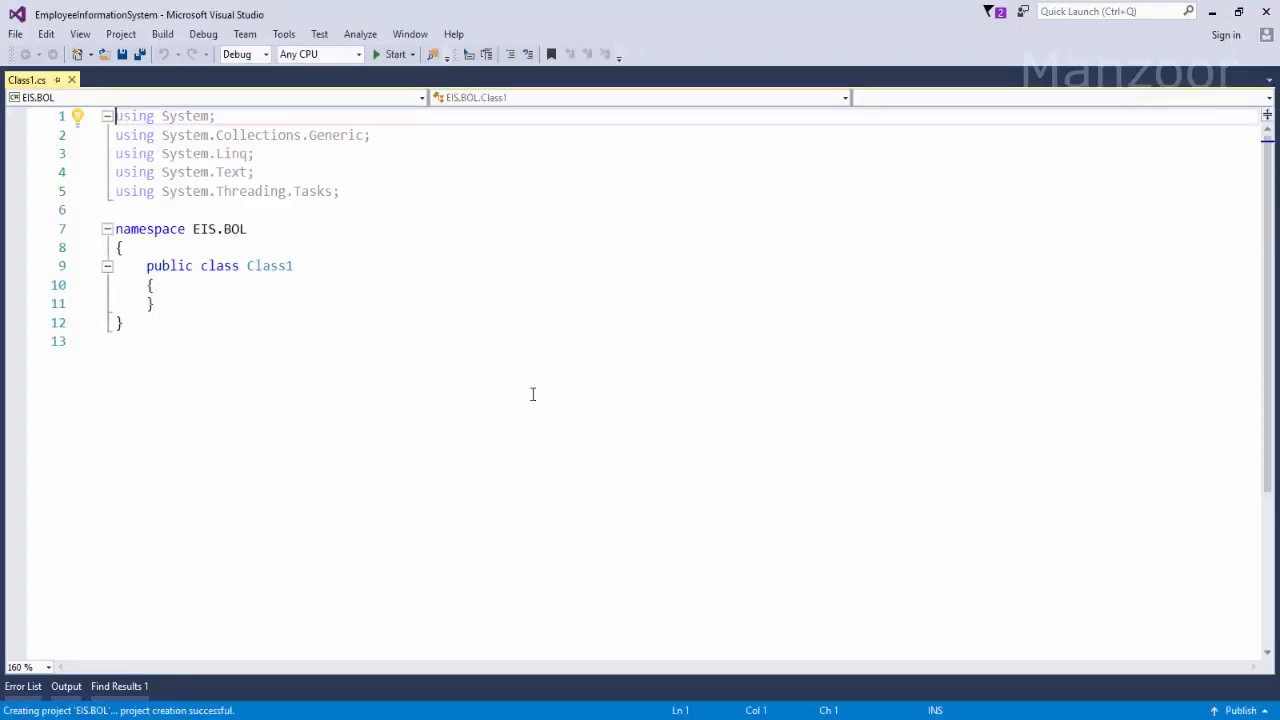
click(77, 33)
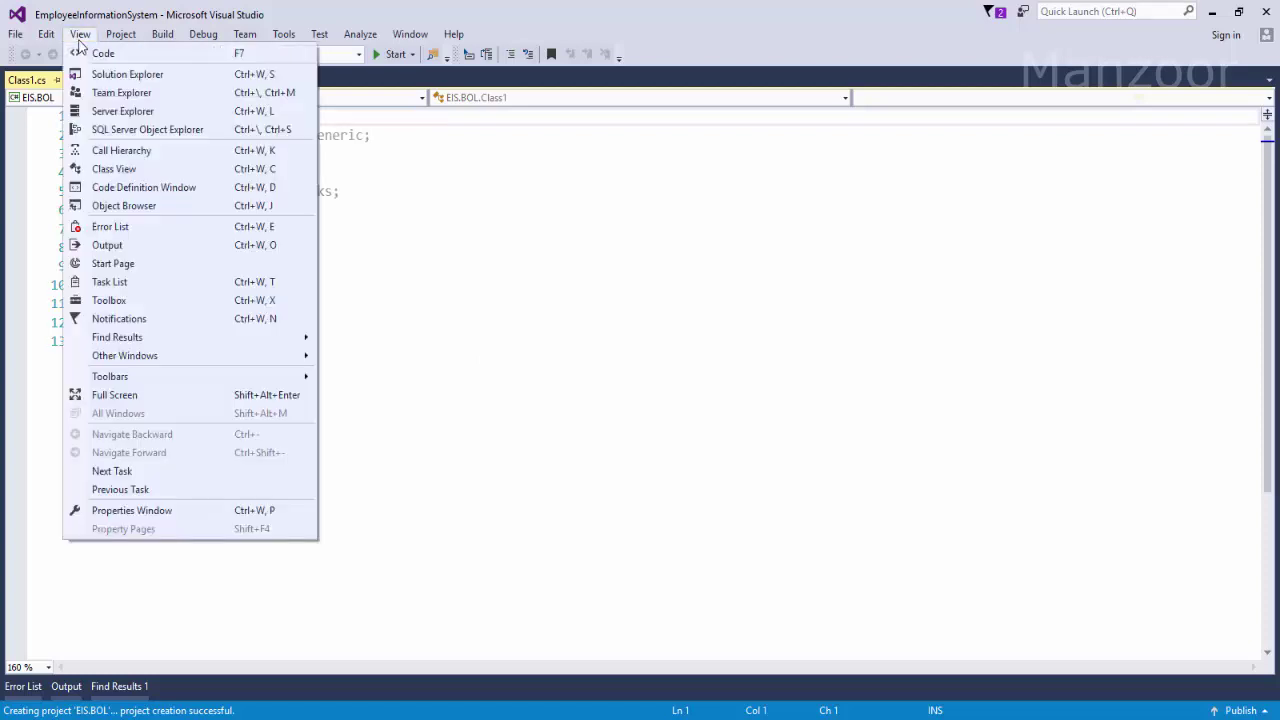
click(127, 73)
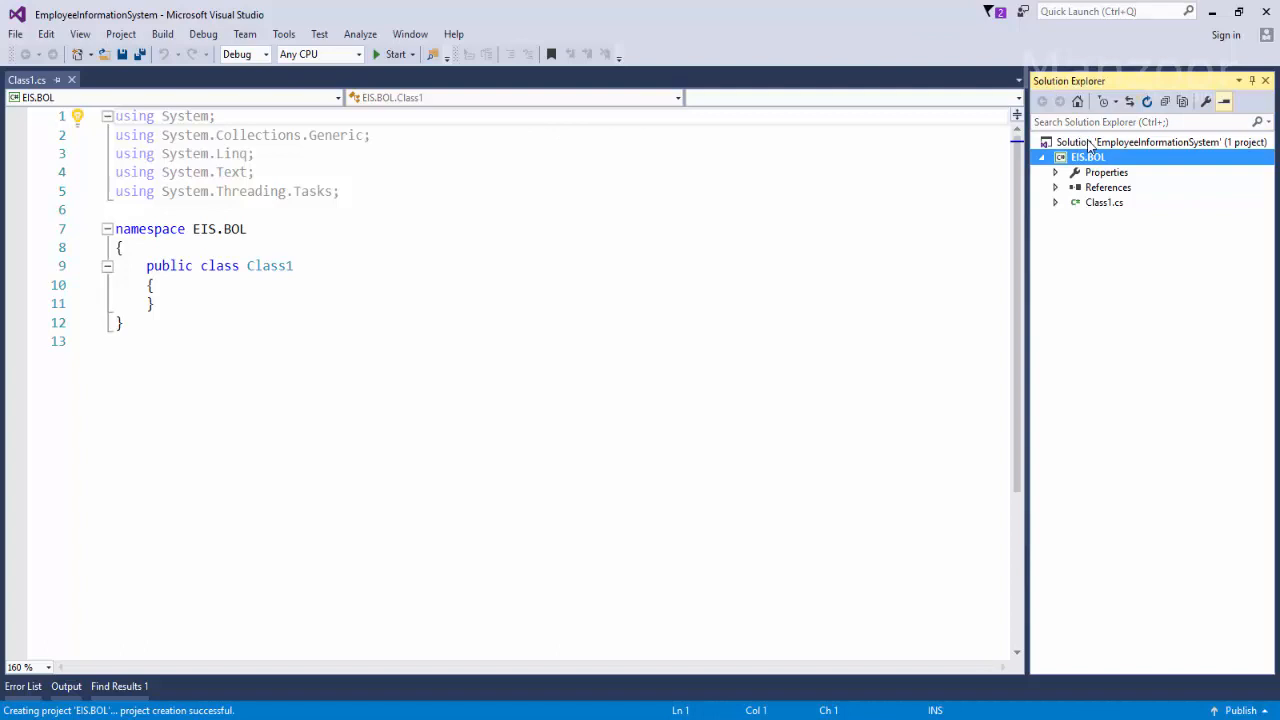
click(1088, 157)
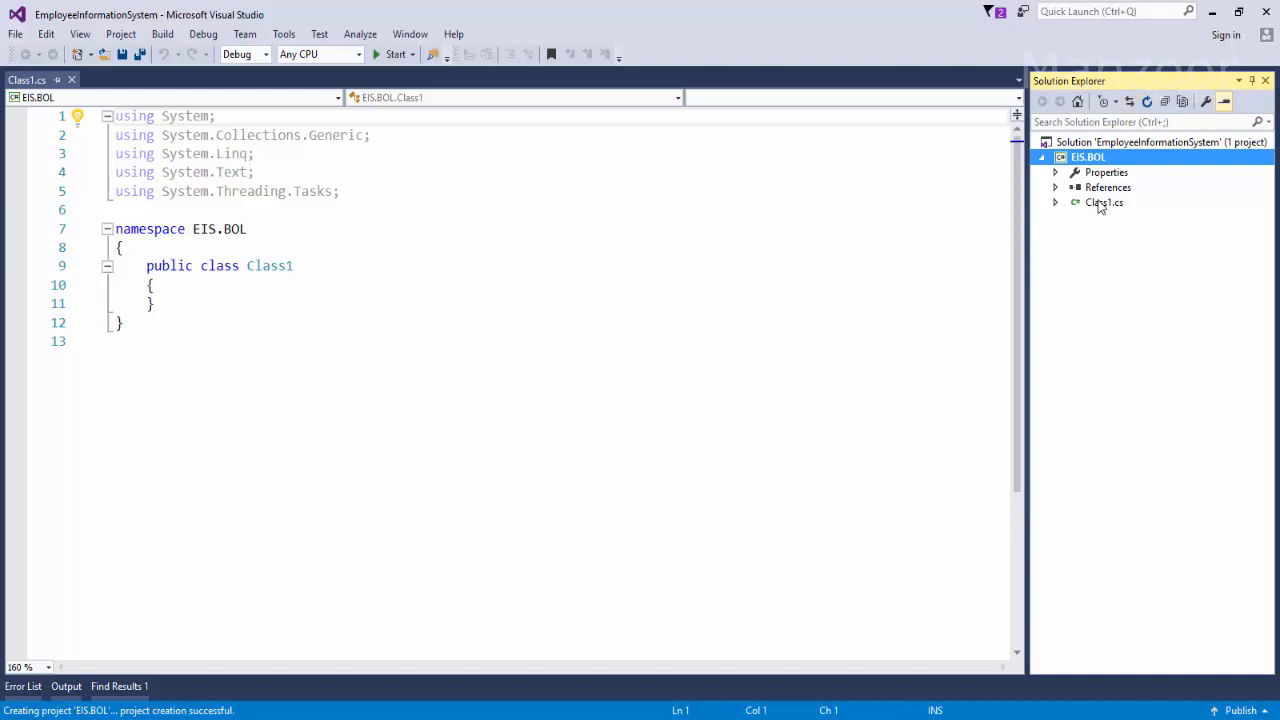
click(1102, 202)
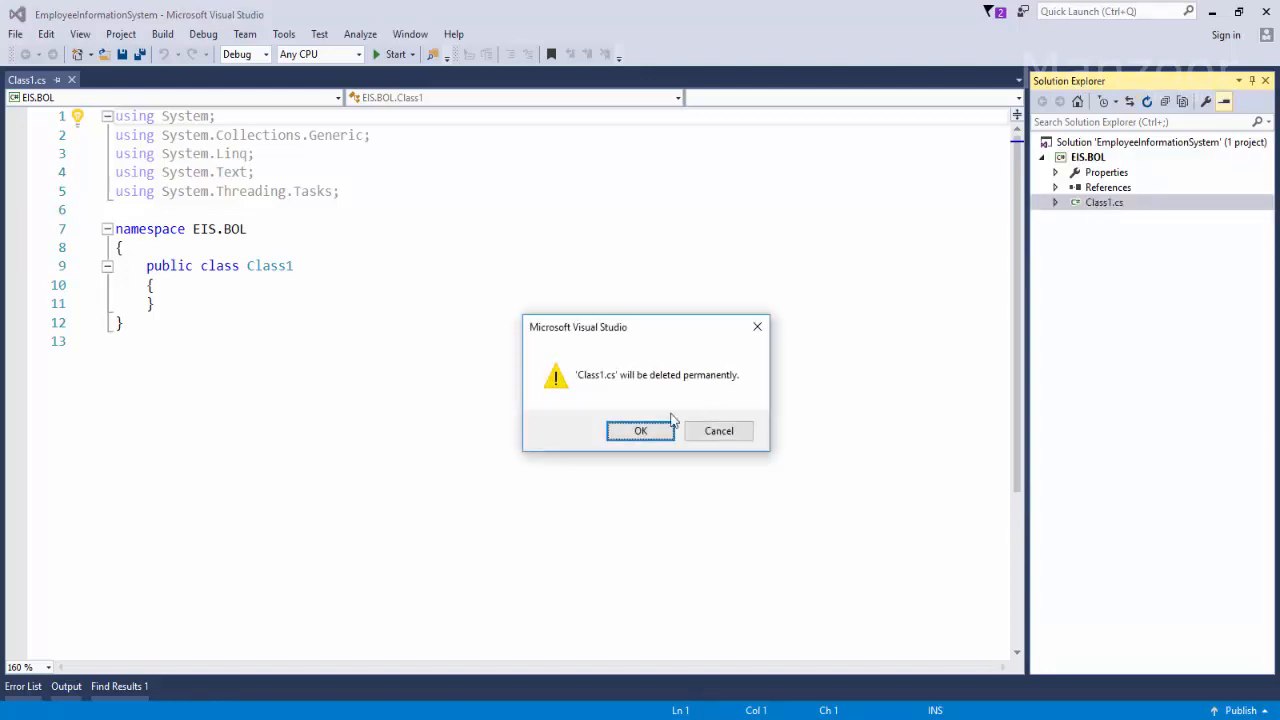
click(640, 431)
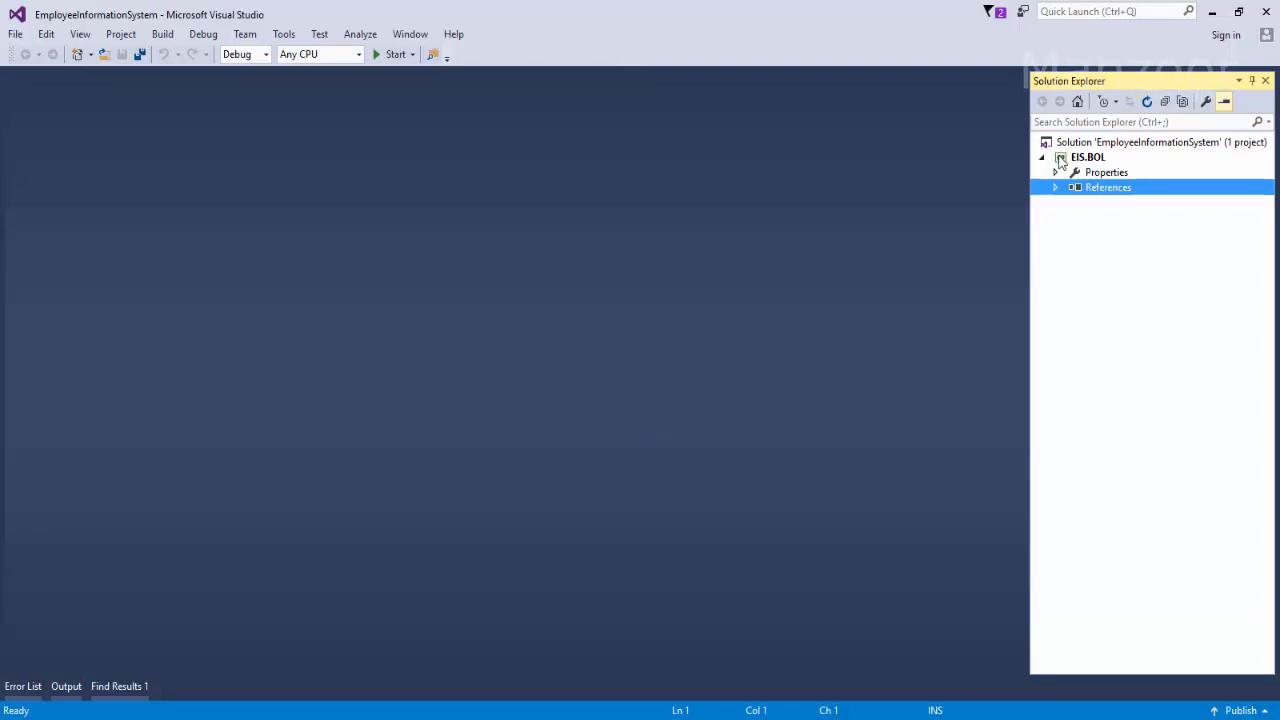
Add a Role class file to EIS.BOL and pick the saved Role snippet from the Toolbox
right_click(1087, 157)
text(Role.)
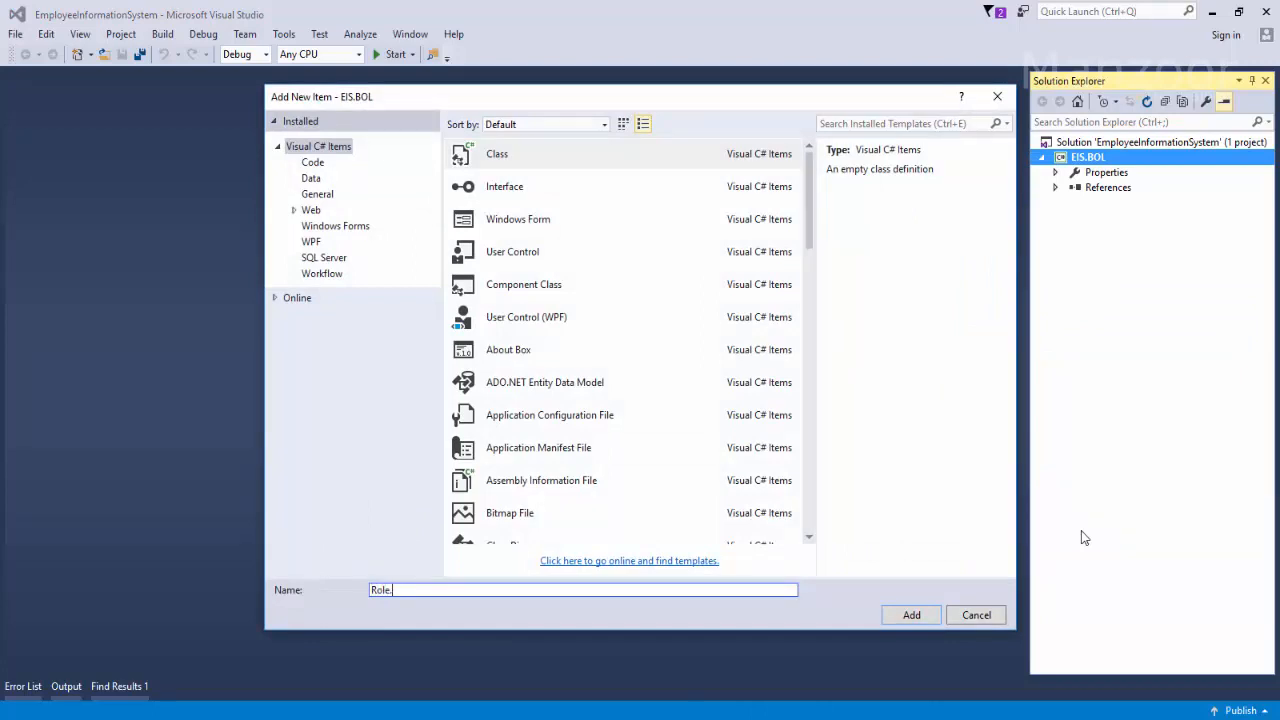
click(911, 614)
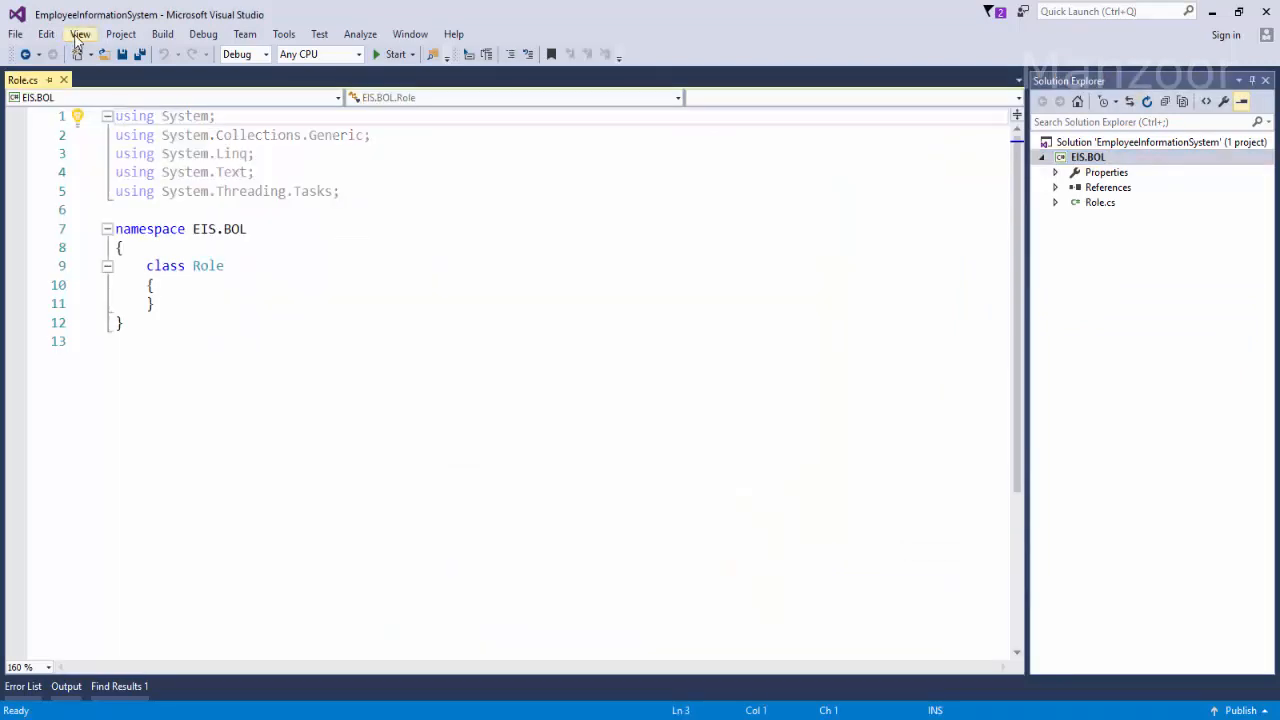
click(73, 33)
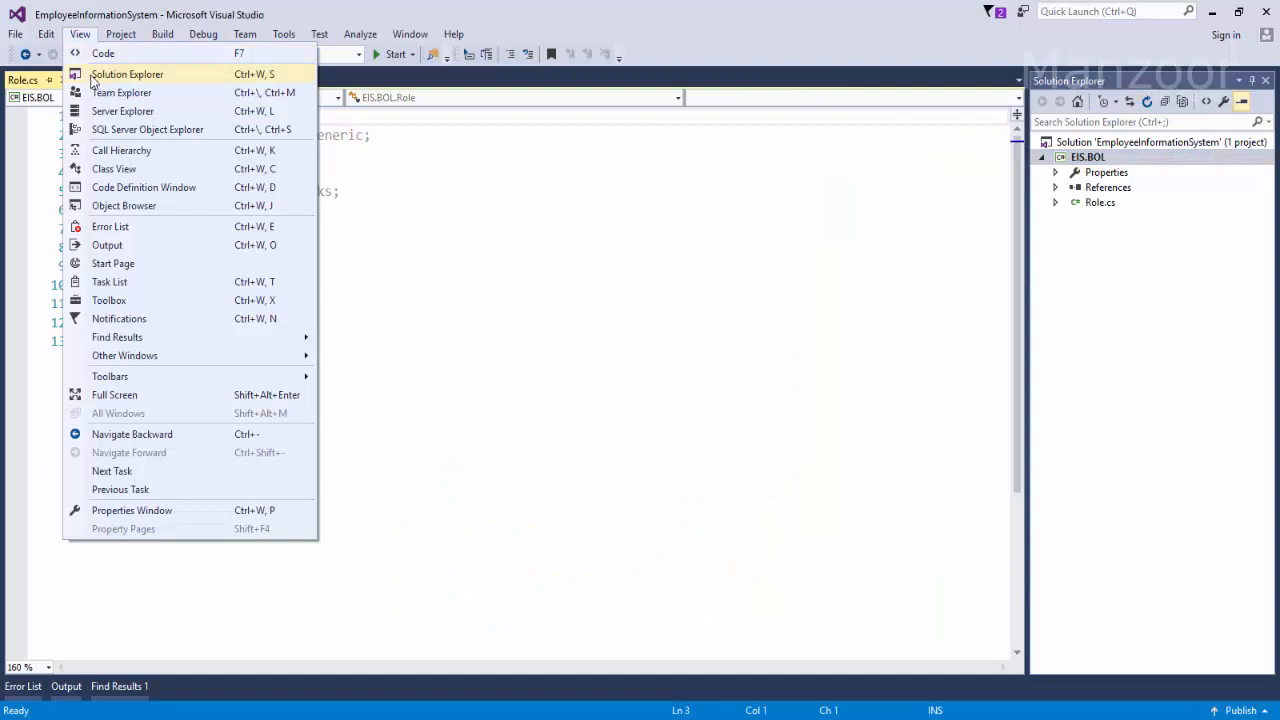
mouse_move(168, 437)
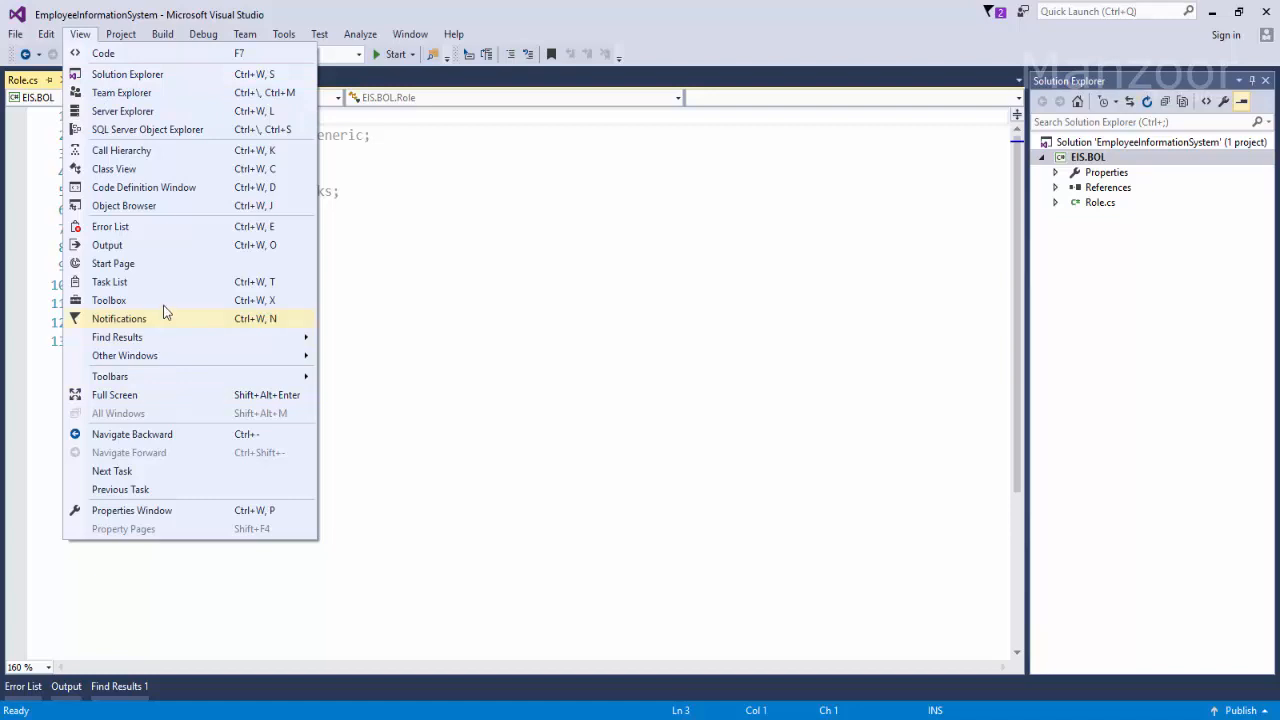
click(108, 300)
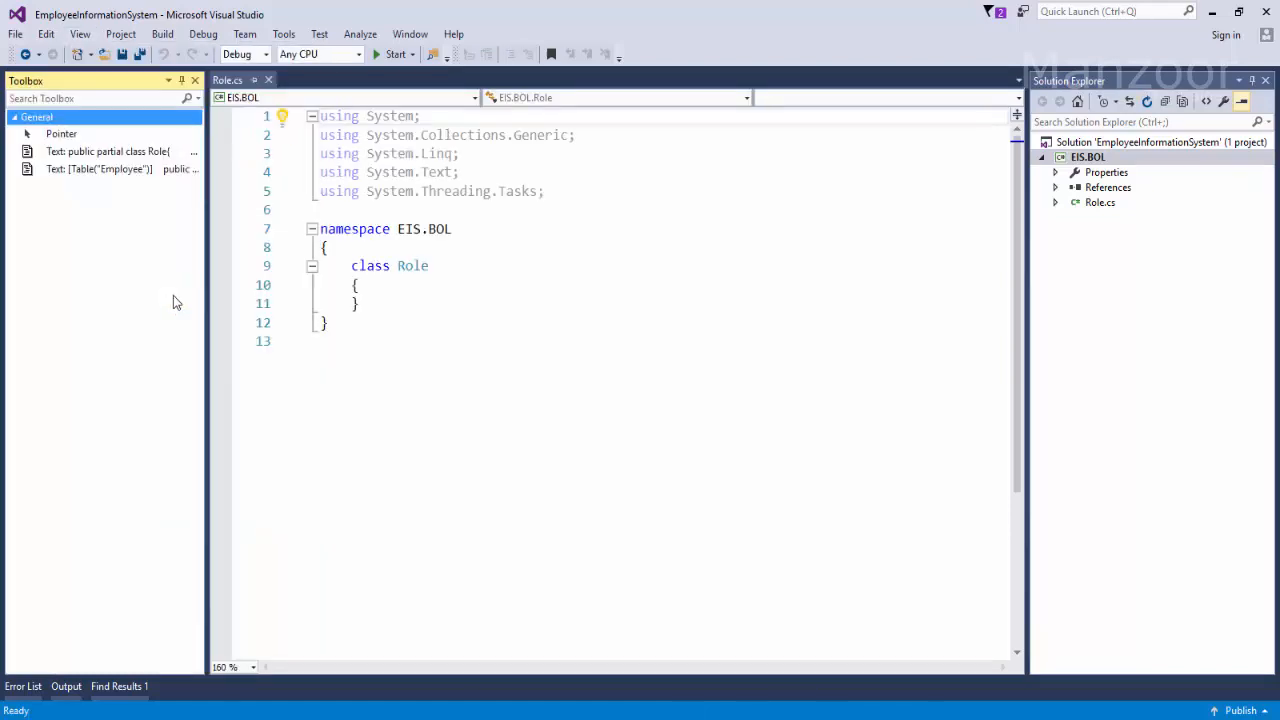
click(360, 303)
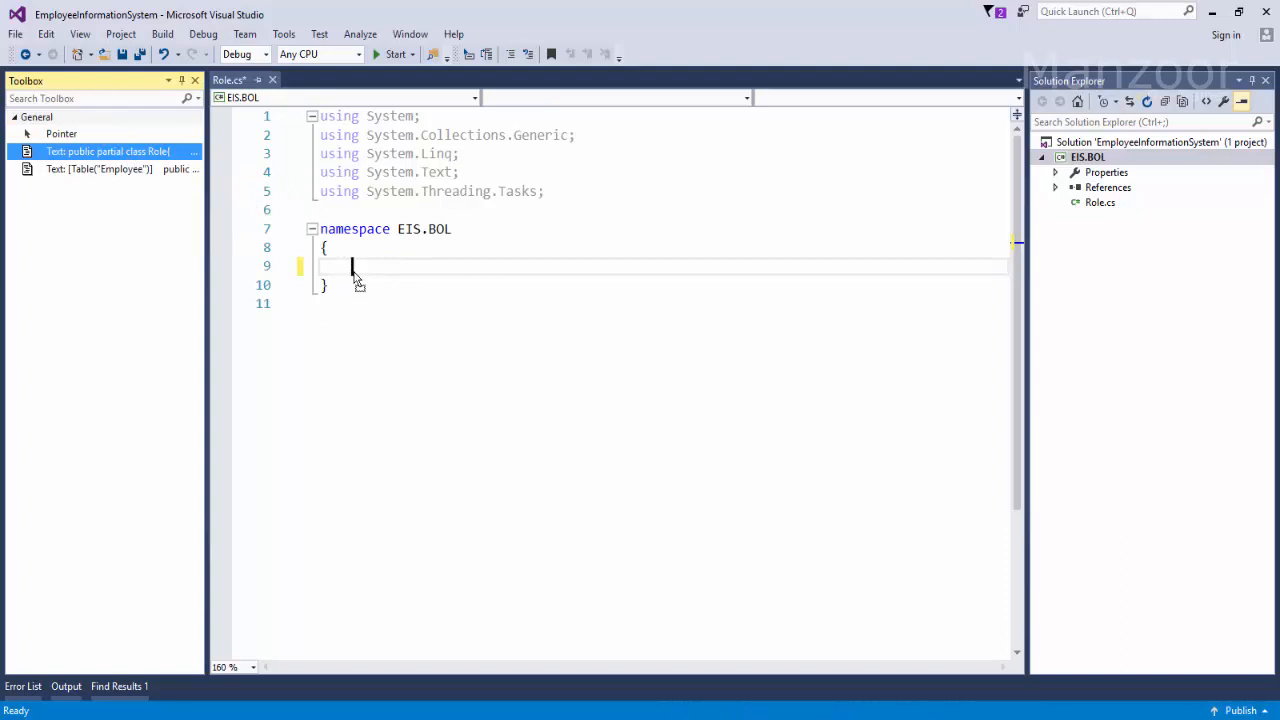
Declare public partial class Role and annotate it with [Table("Role")]
text(public partial class Role)
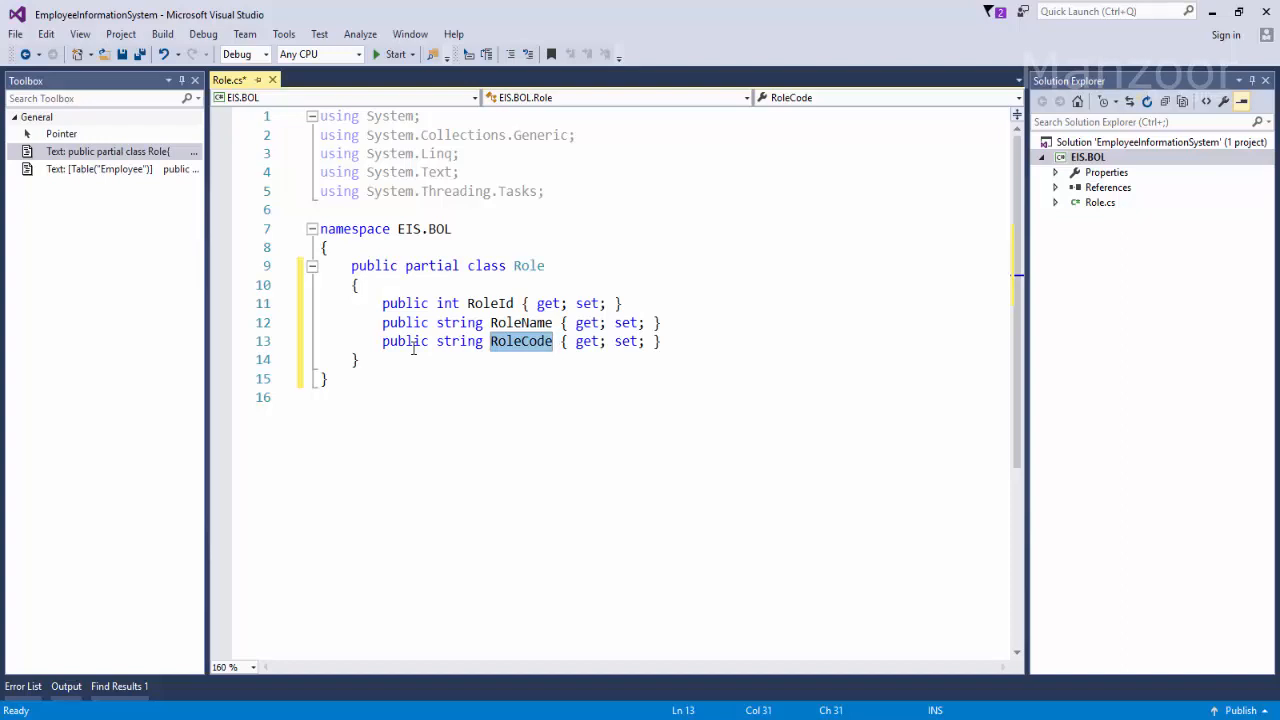
mouse_move(527, 265)
text([Table)
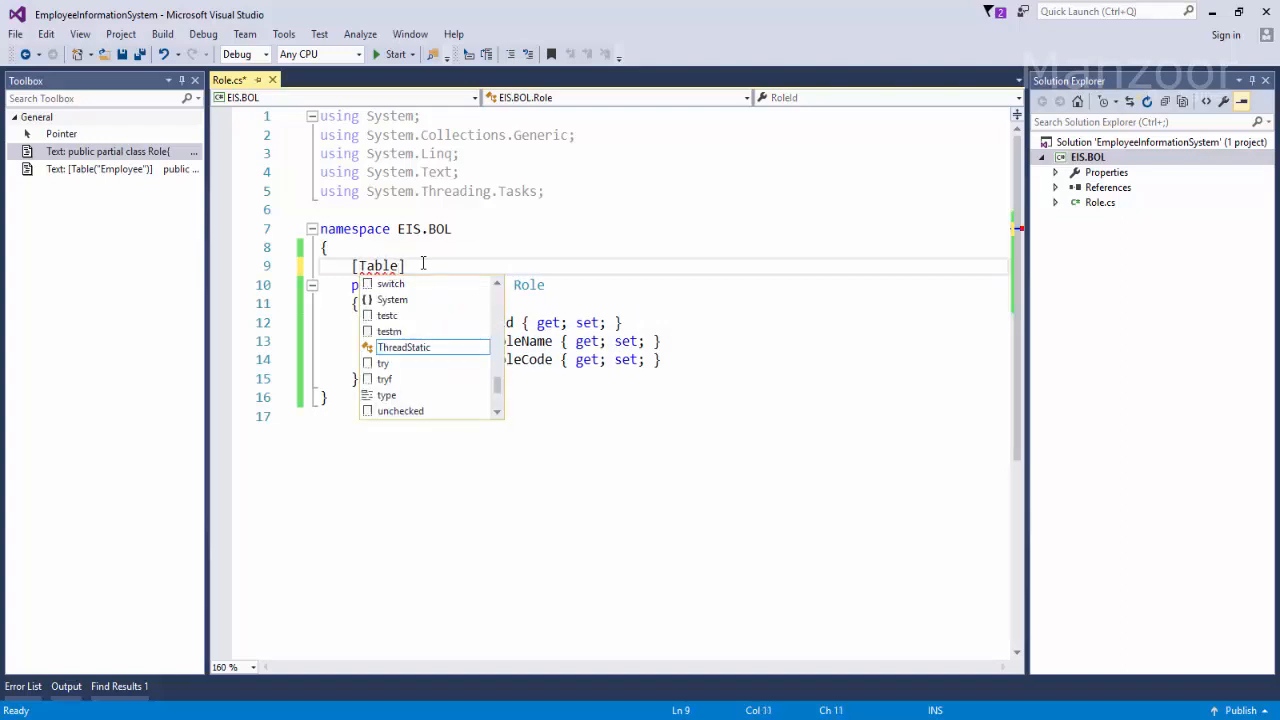
text((""))
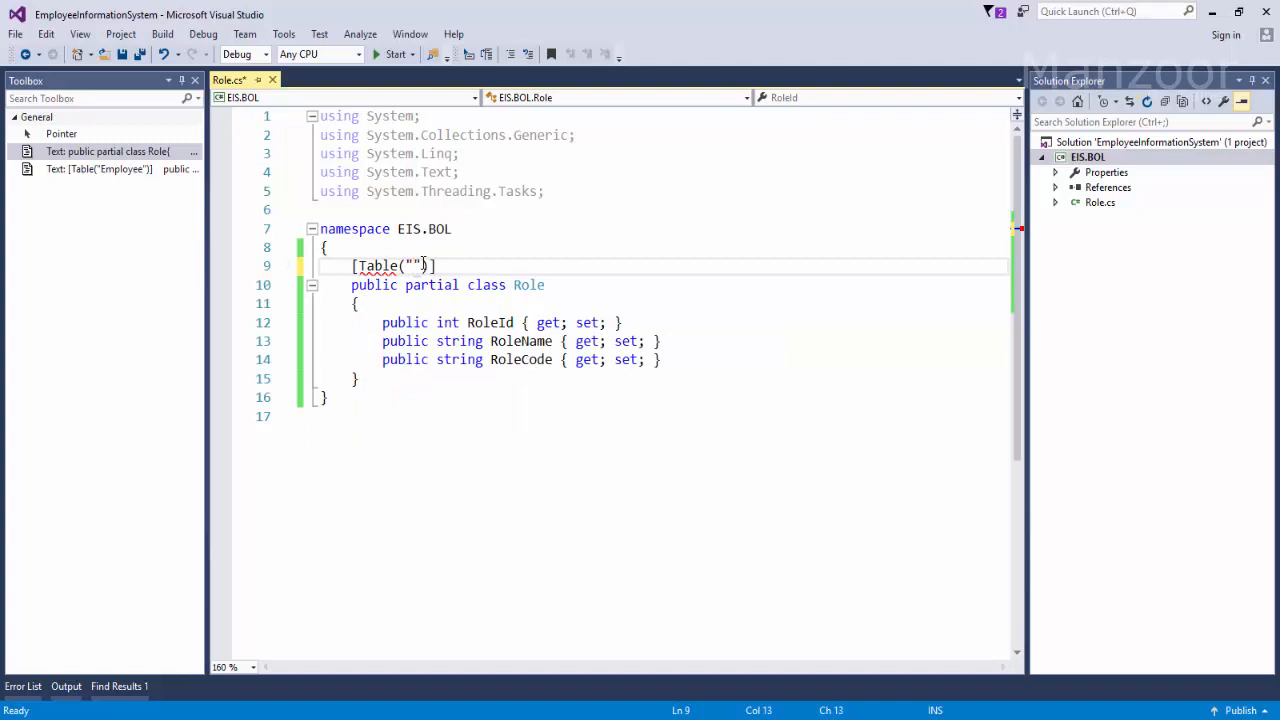
text(Role)
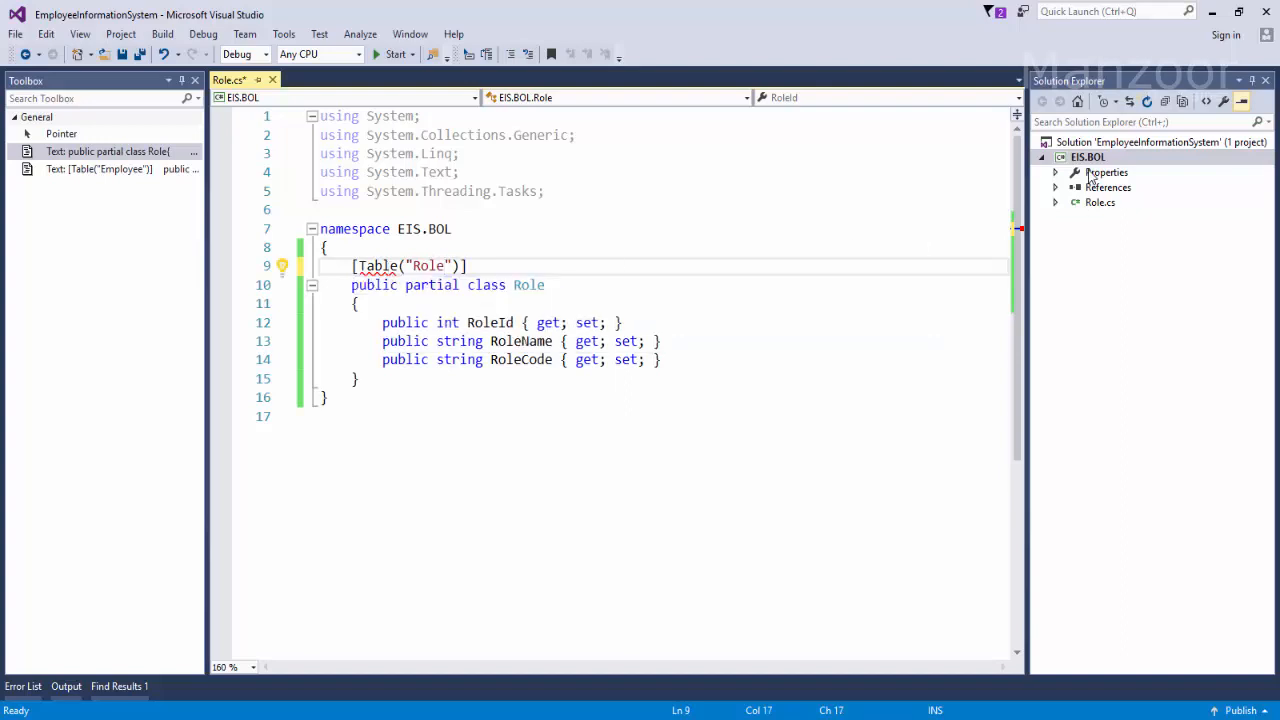
Add a System.ComponentModel.DataAnnotations reference to EIS.BOL via the Reference Manager
right_click(1094, 157)
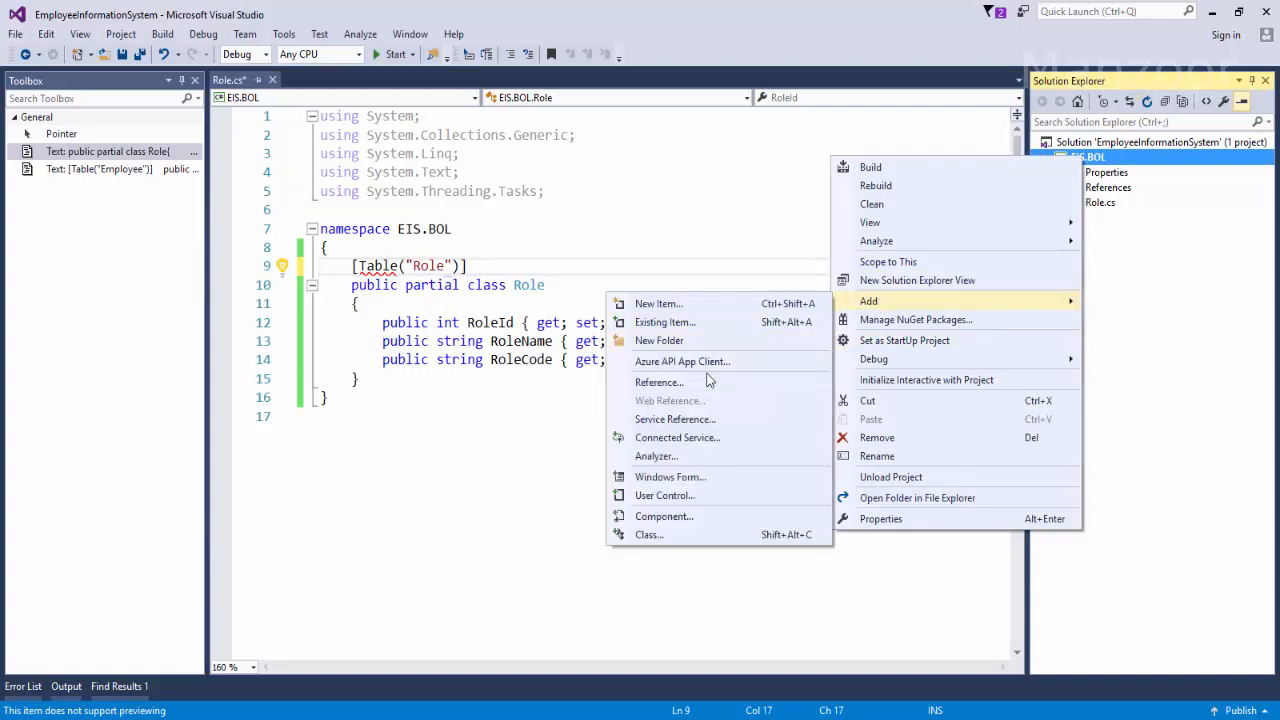
click(660, 382)
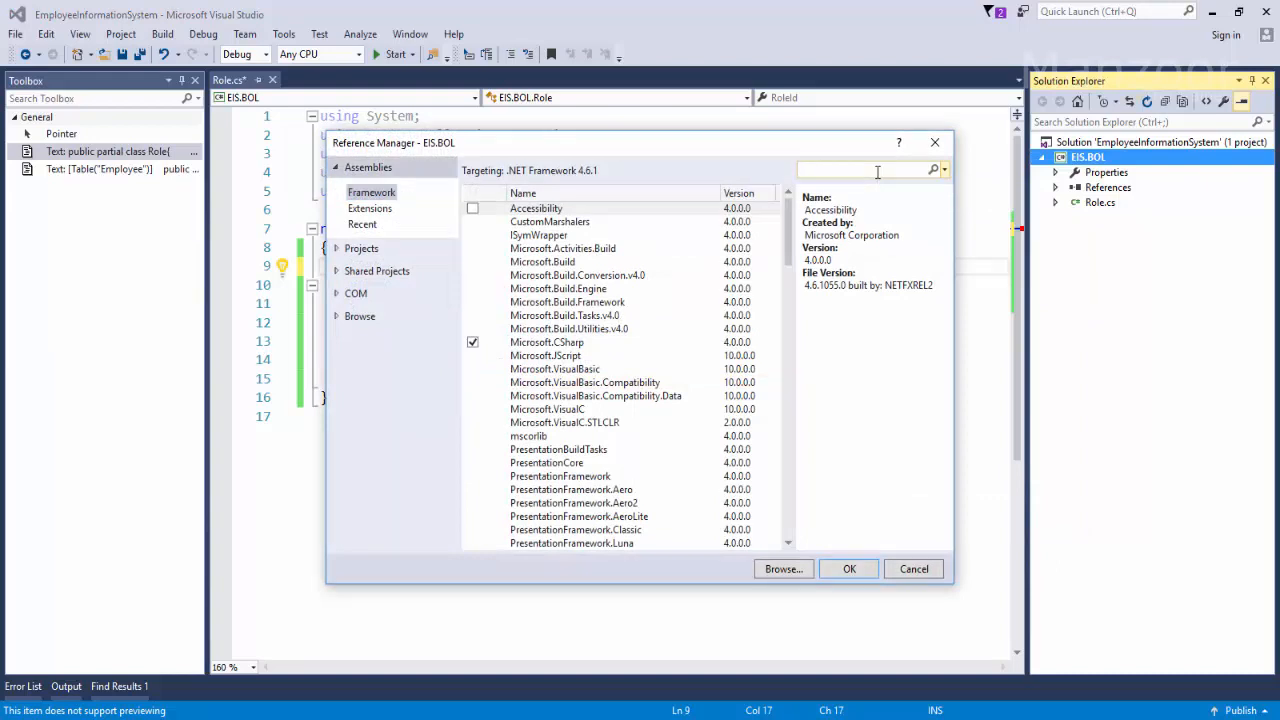
text(Syste.)
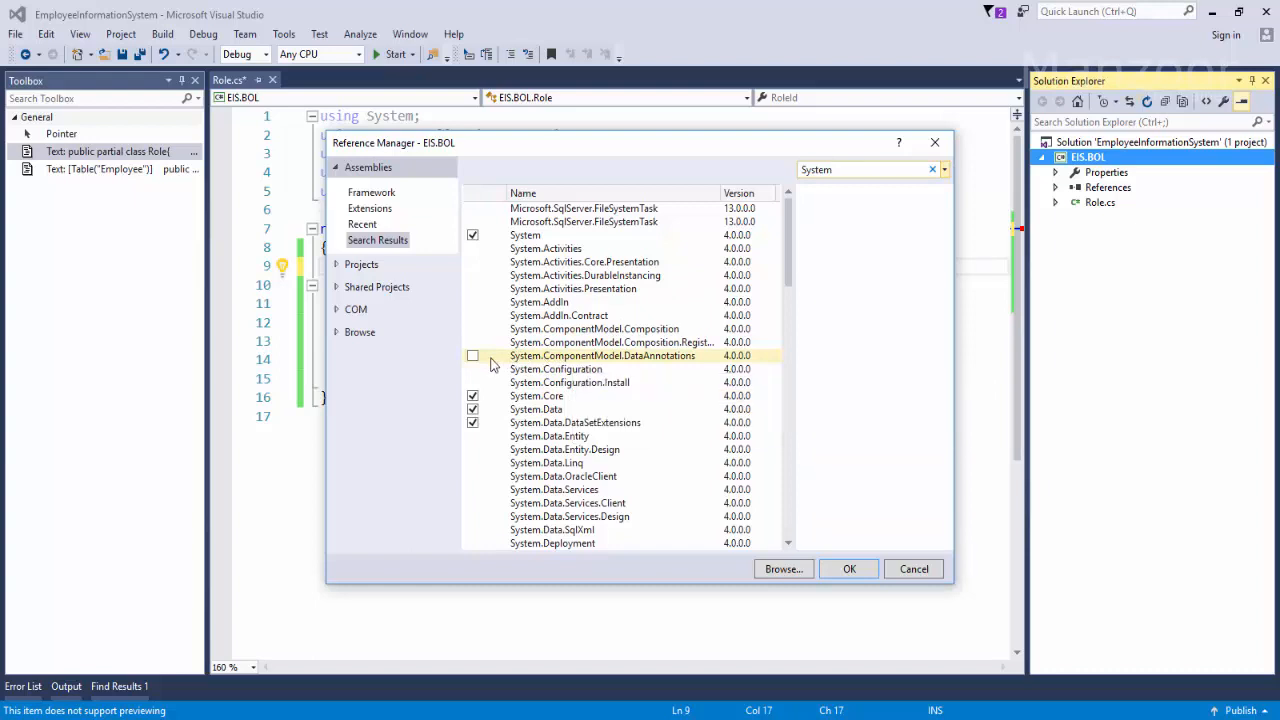
click(473, 355)
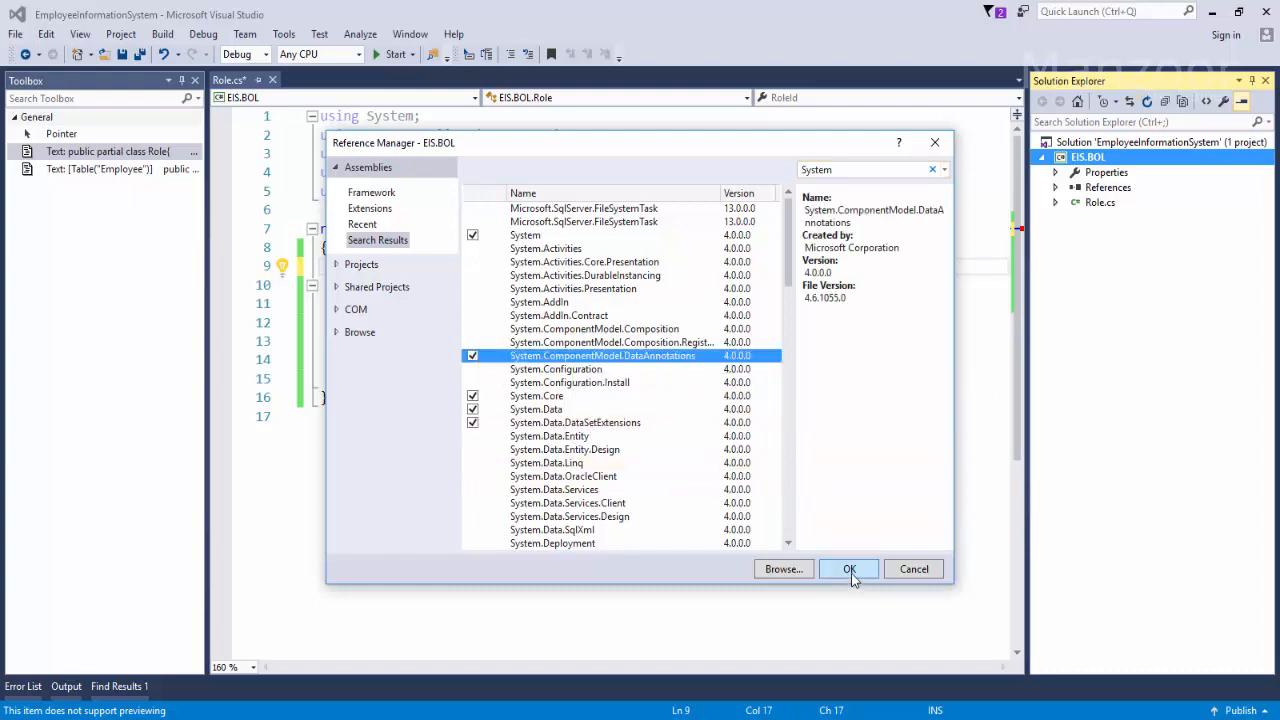
click(848, 569)
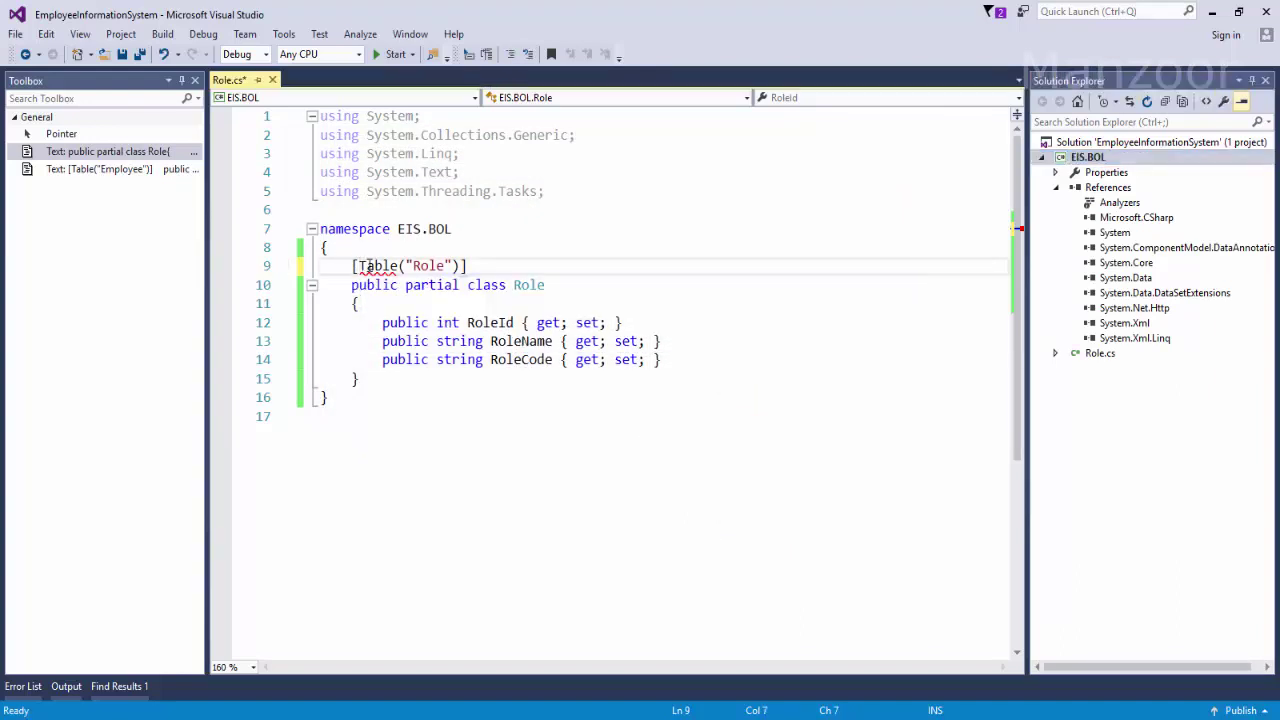
mouse_move(380, 265)
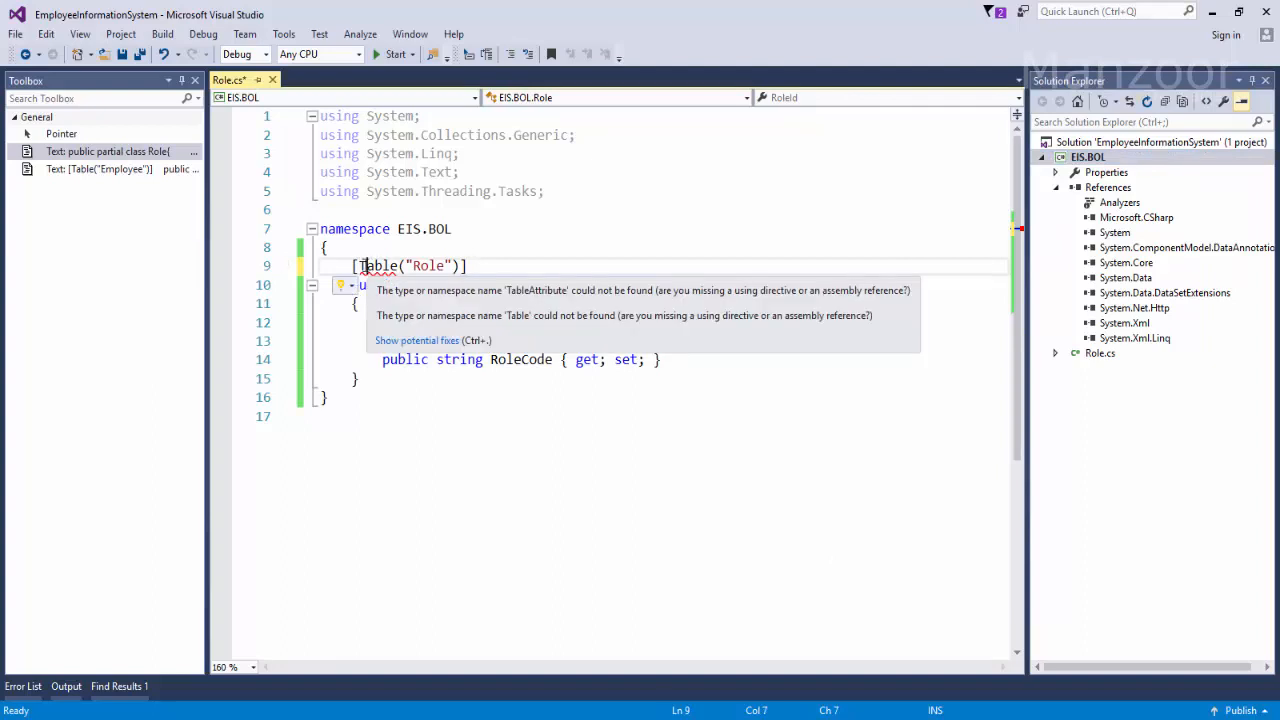
Import the Schema namespace for Table, then add [Key] to RoleId with its DataAnnotations using
click(343, 285)
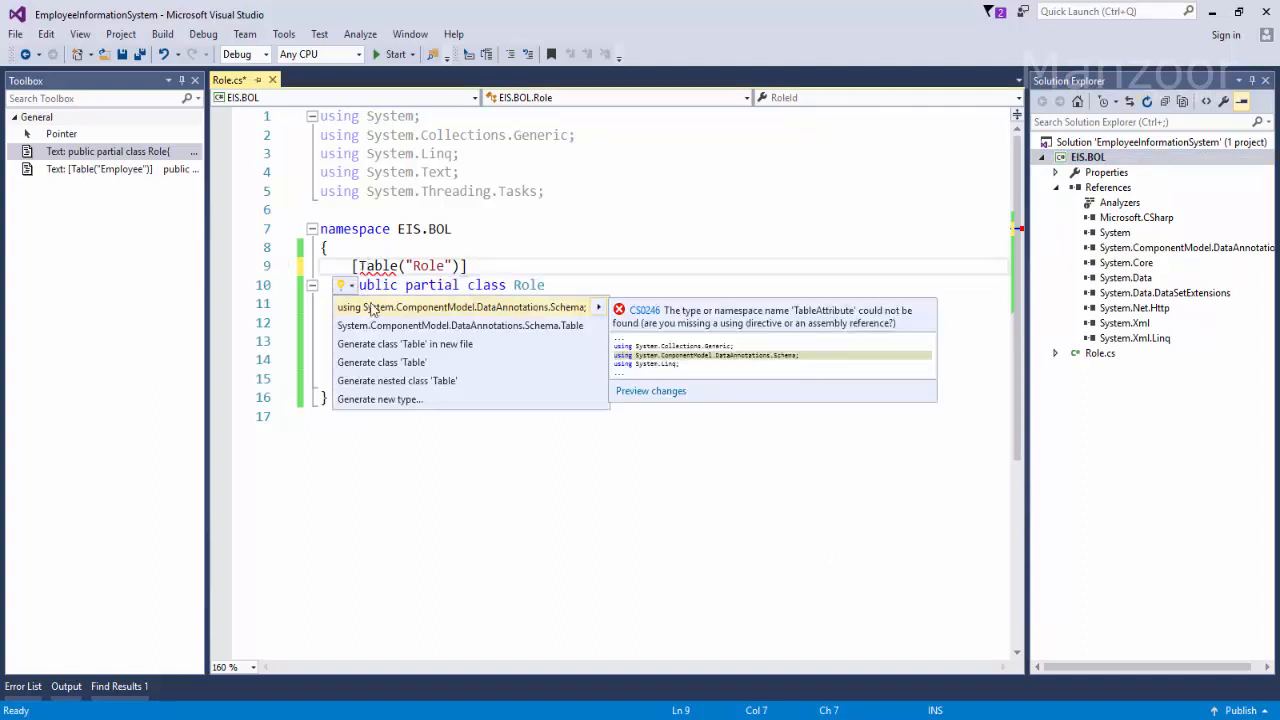
mouse_move(385, 312)
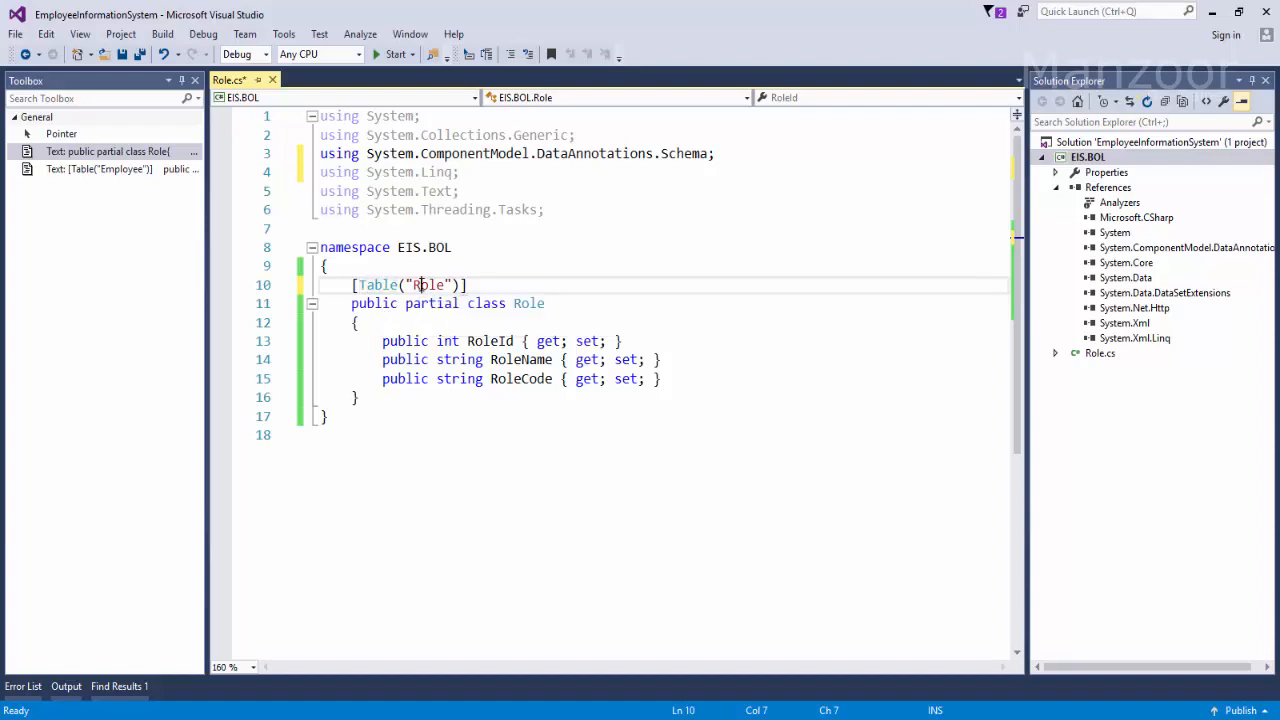
double_click(430, 285)
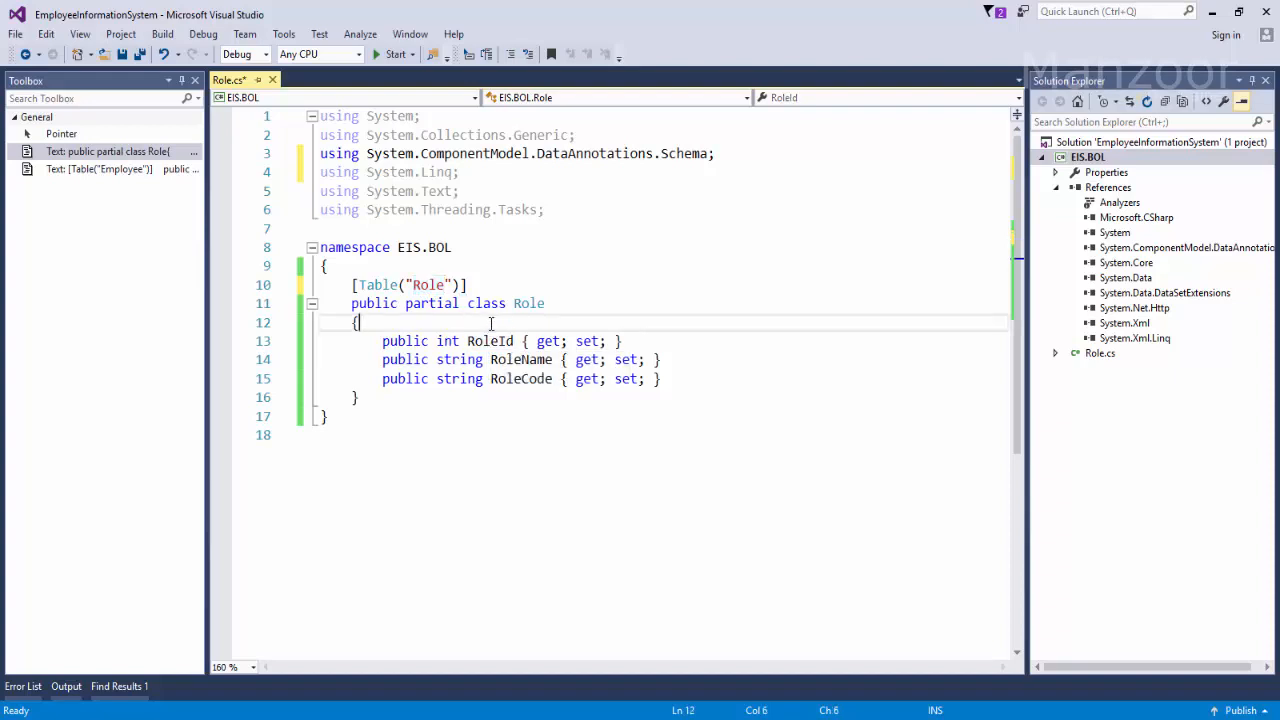
text([K)
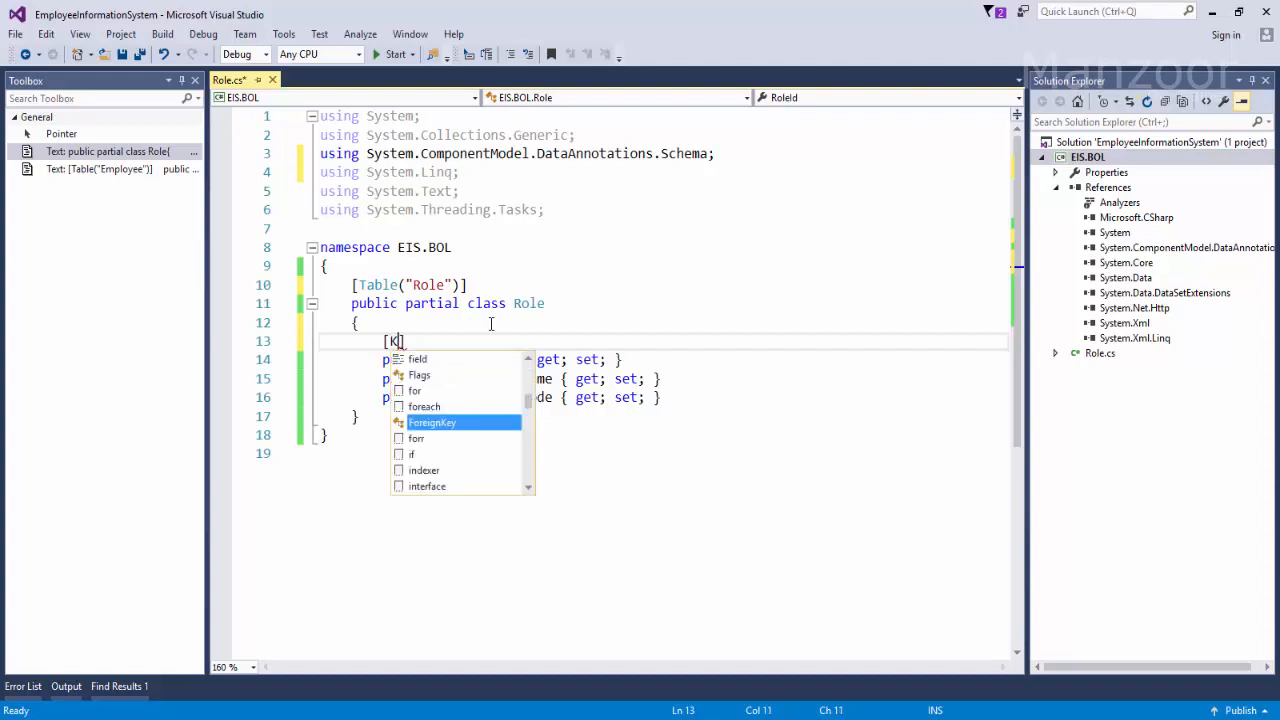
text(ey)
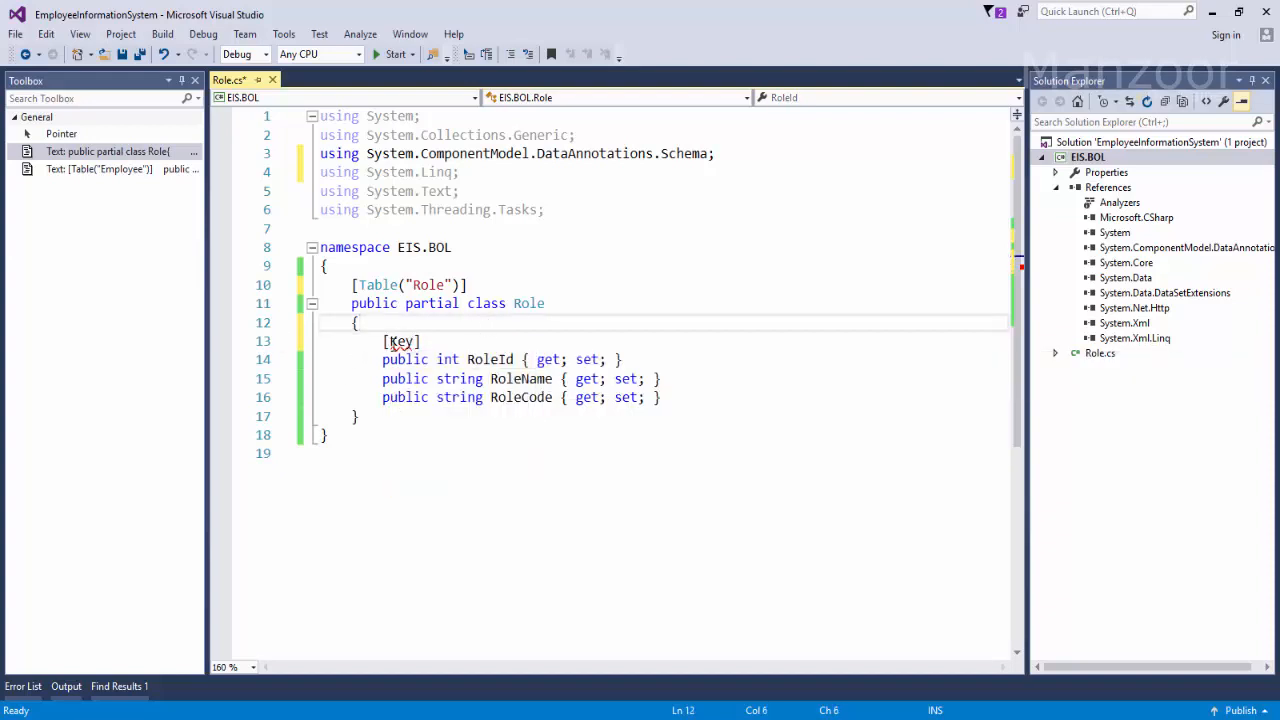
click(368, 360)
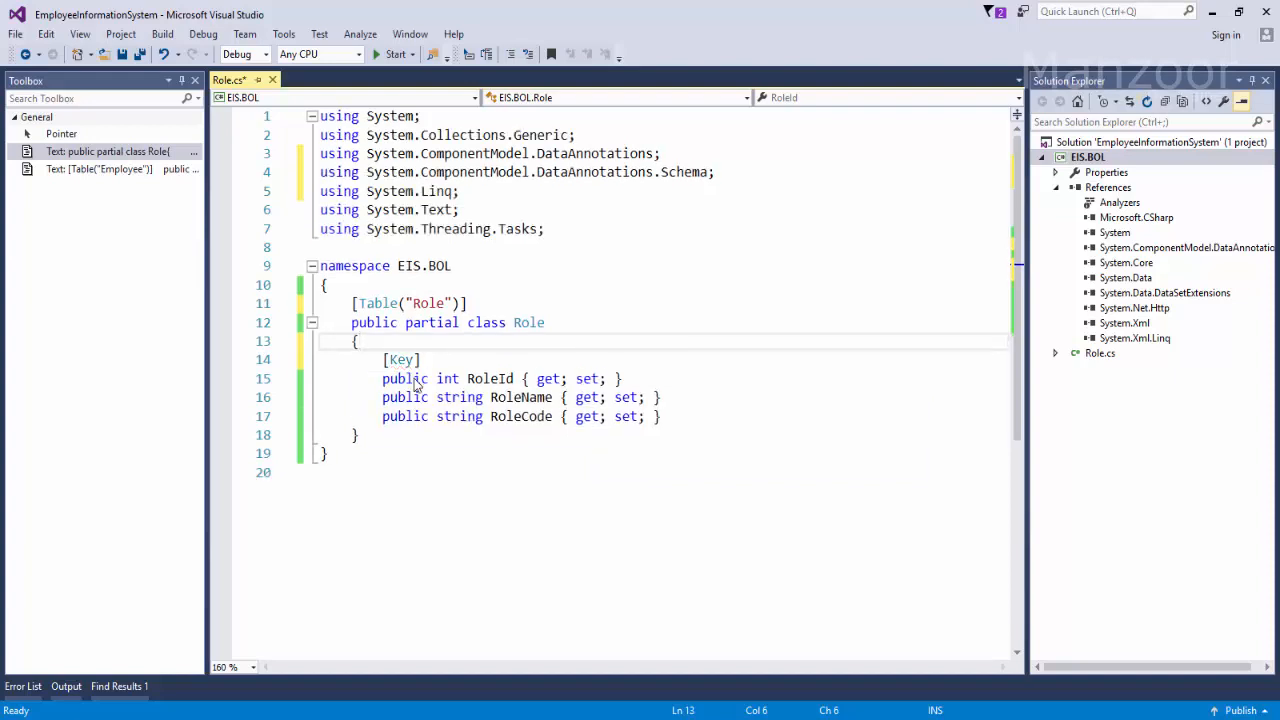
mouse_move(595, 171)
text(Employee.cs)
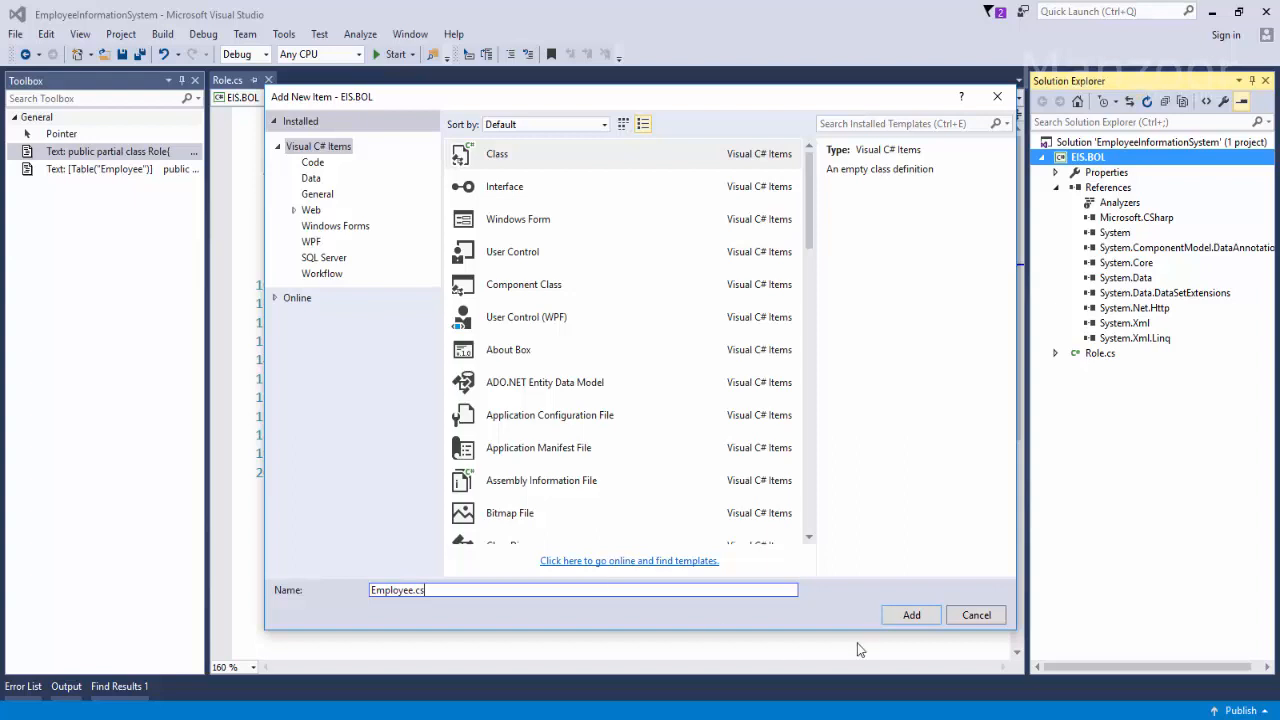
Add Employee.cs and replace its class stub with the annotated Employee snippet
click(910, 614)
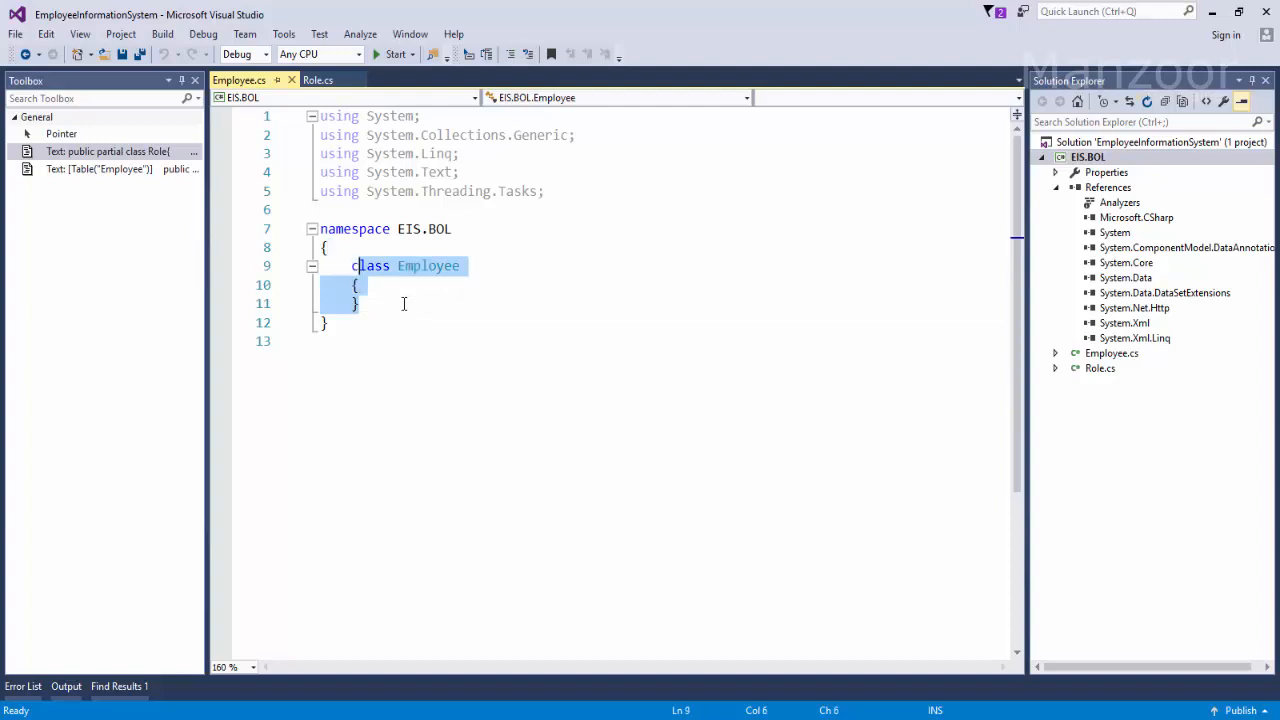
key(Delete)
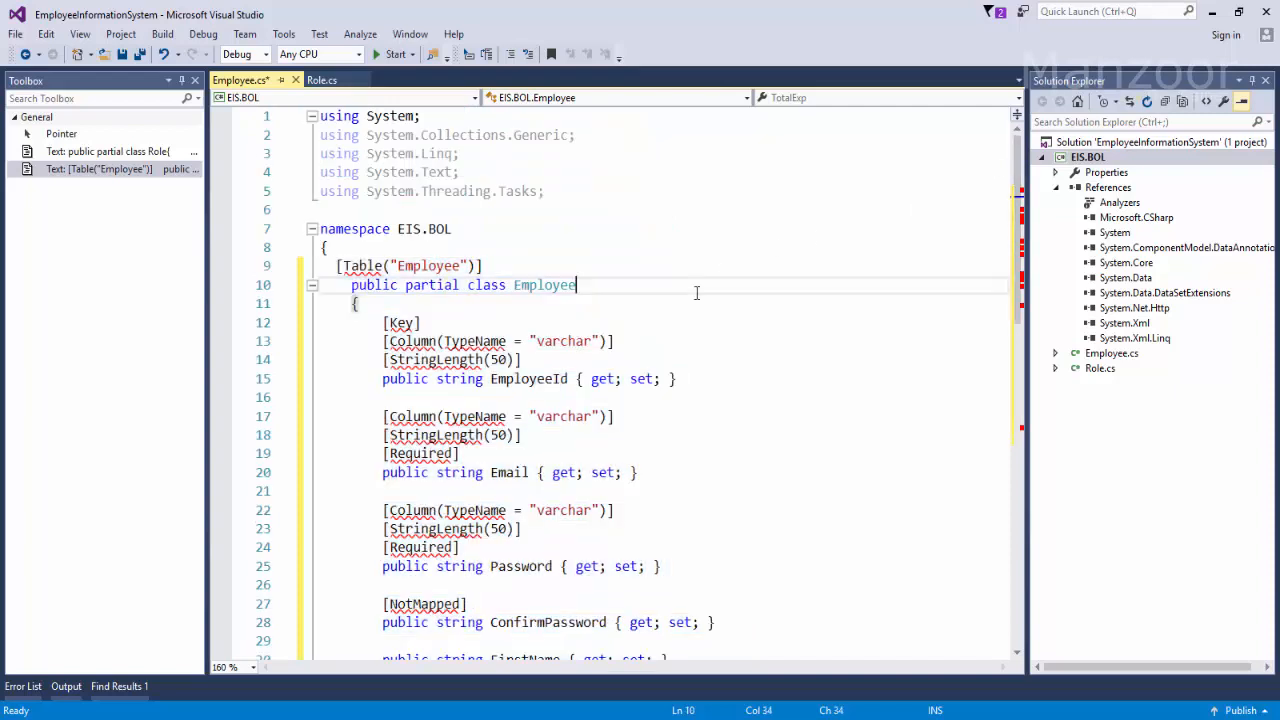
double_click(545, 285)
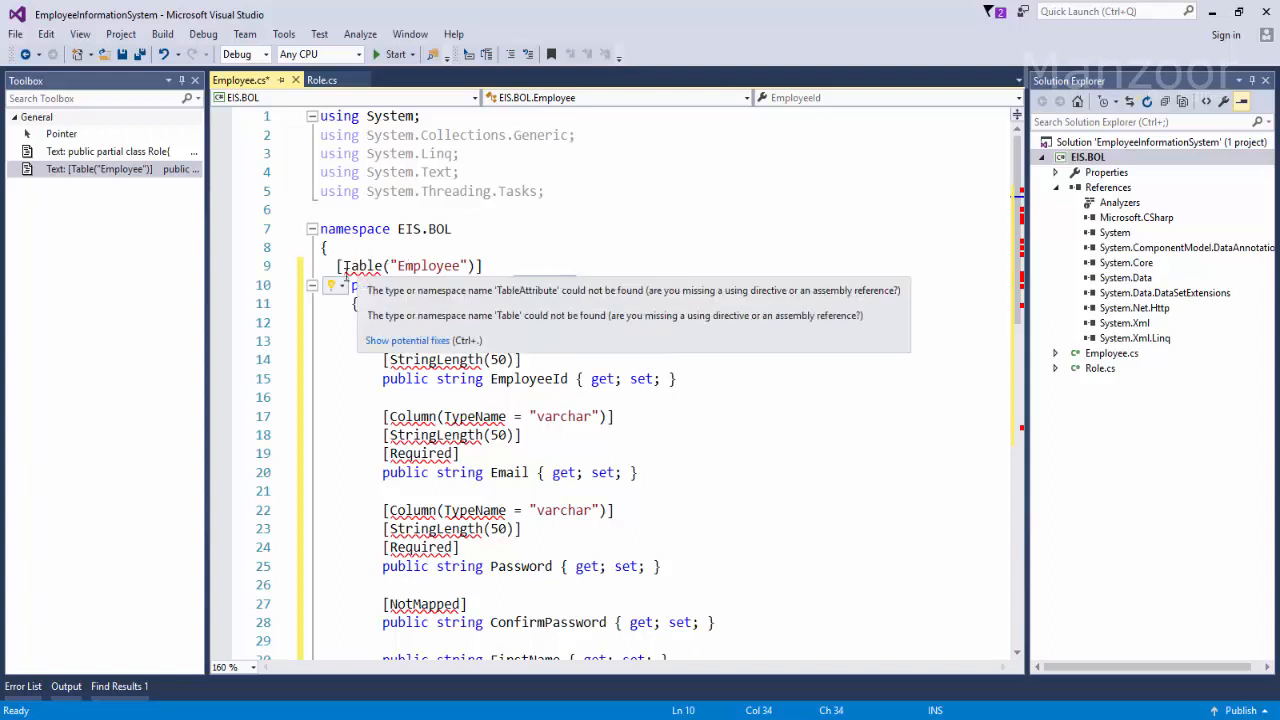
Apply the DataAnnotations and Schema using fixes for Table and Key in Employee.cs
click(336, 285)
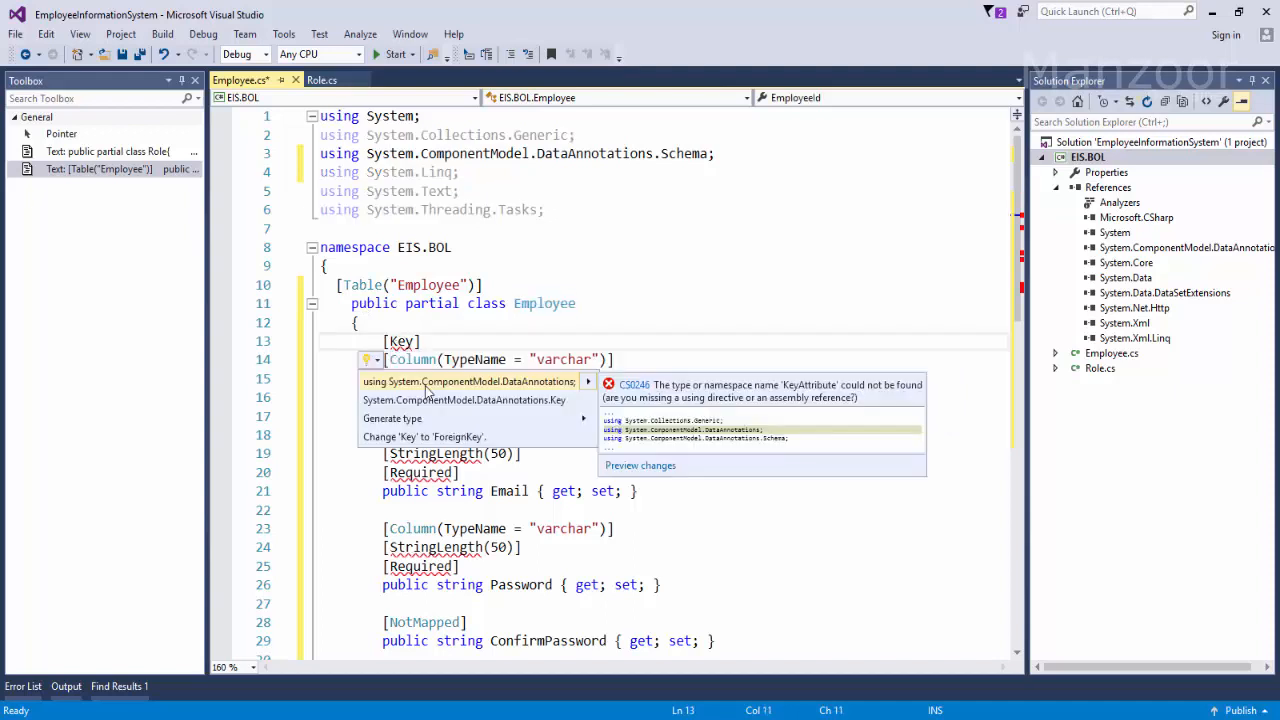
click(493, 381)
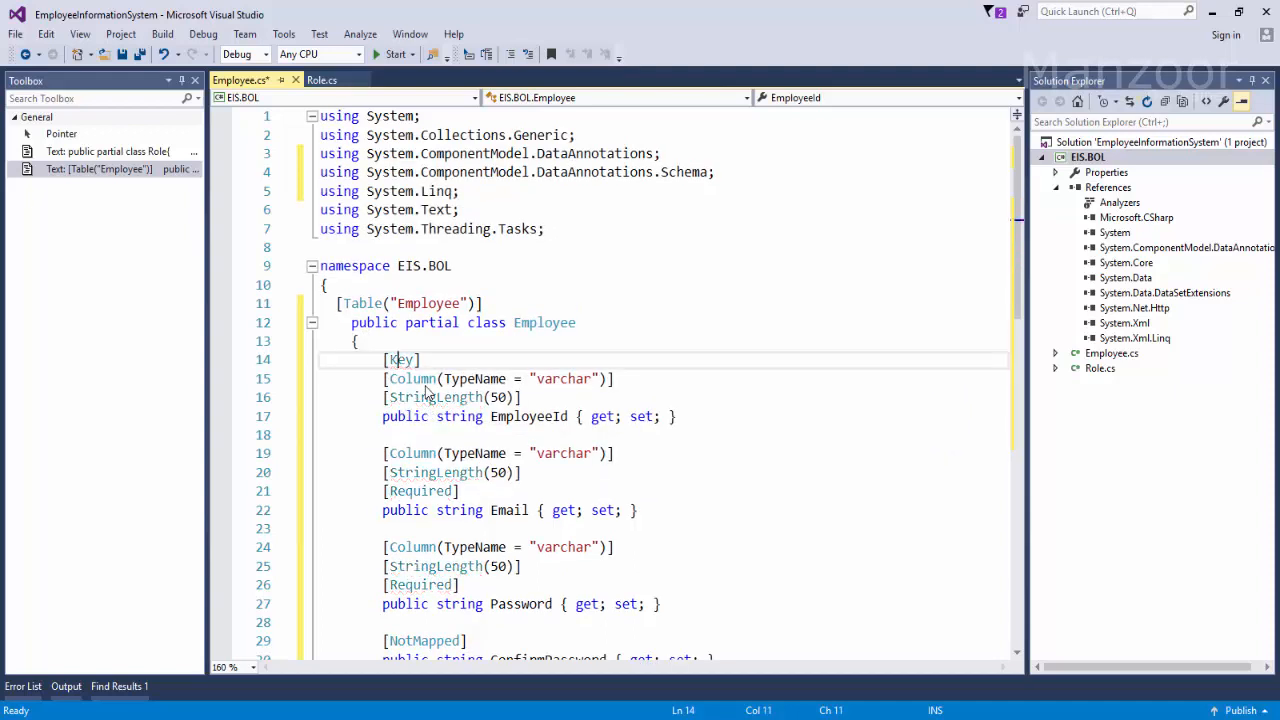
double_click(528, 416)
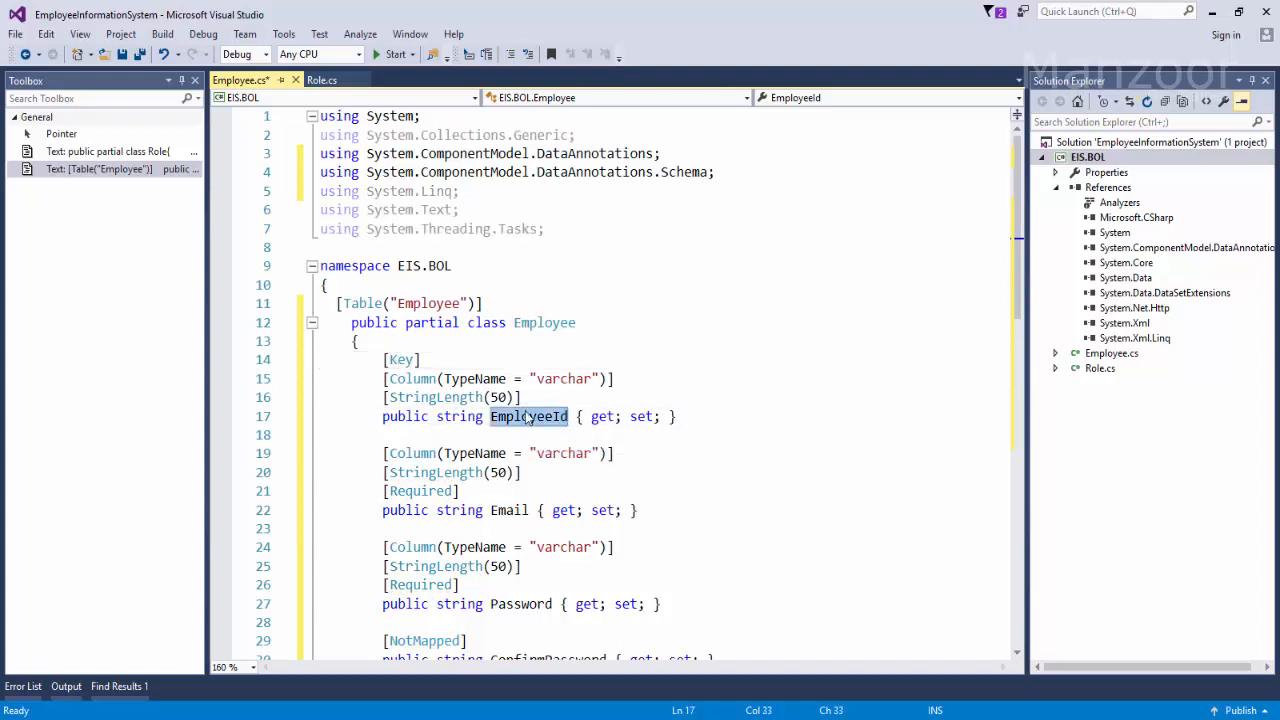
mouse_move(412, 378)
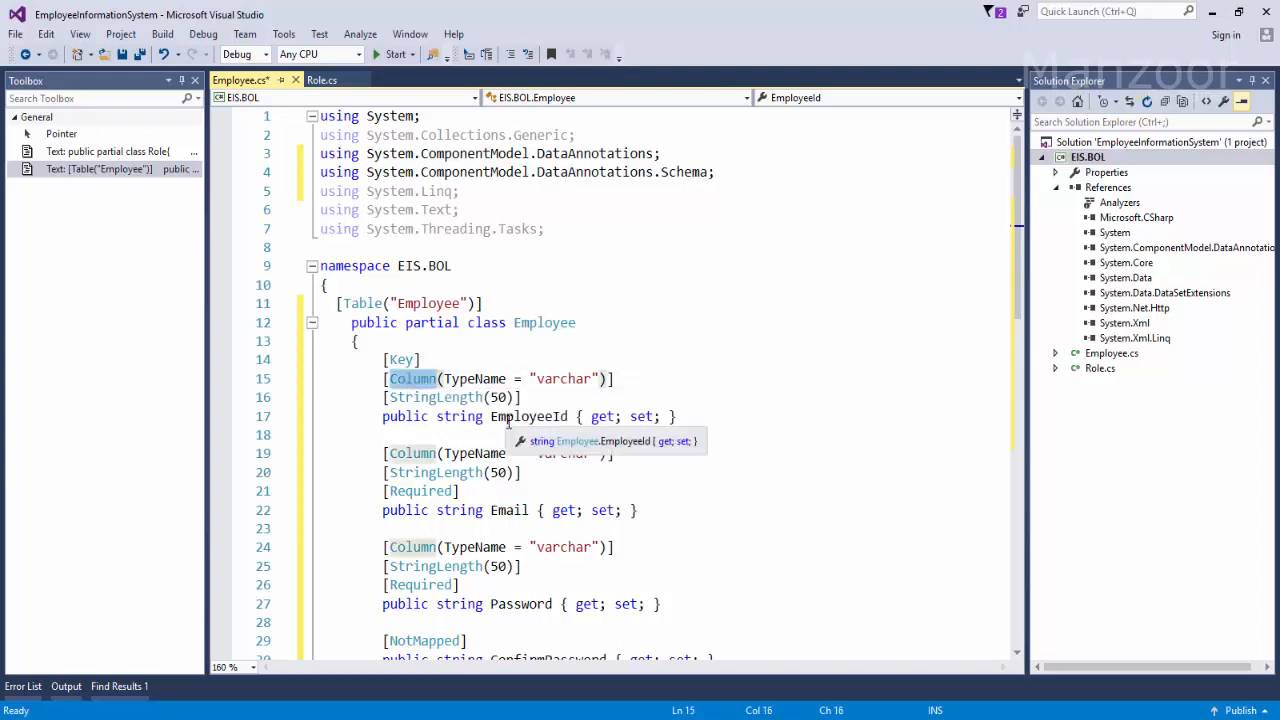
click(547, 379)
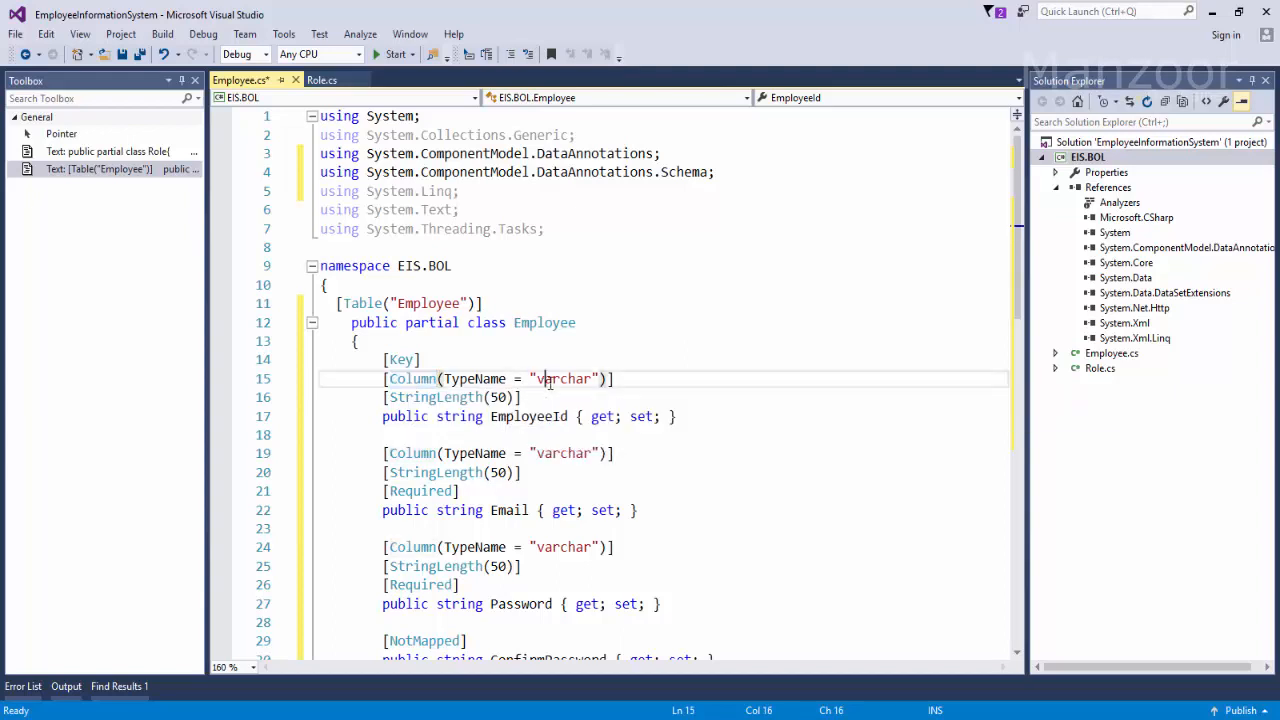
double_click(562, 379)
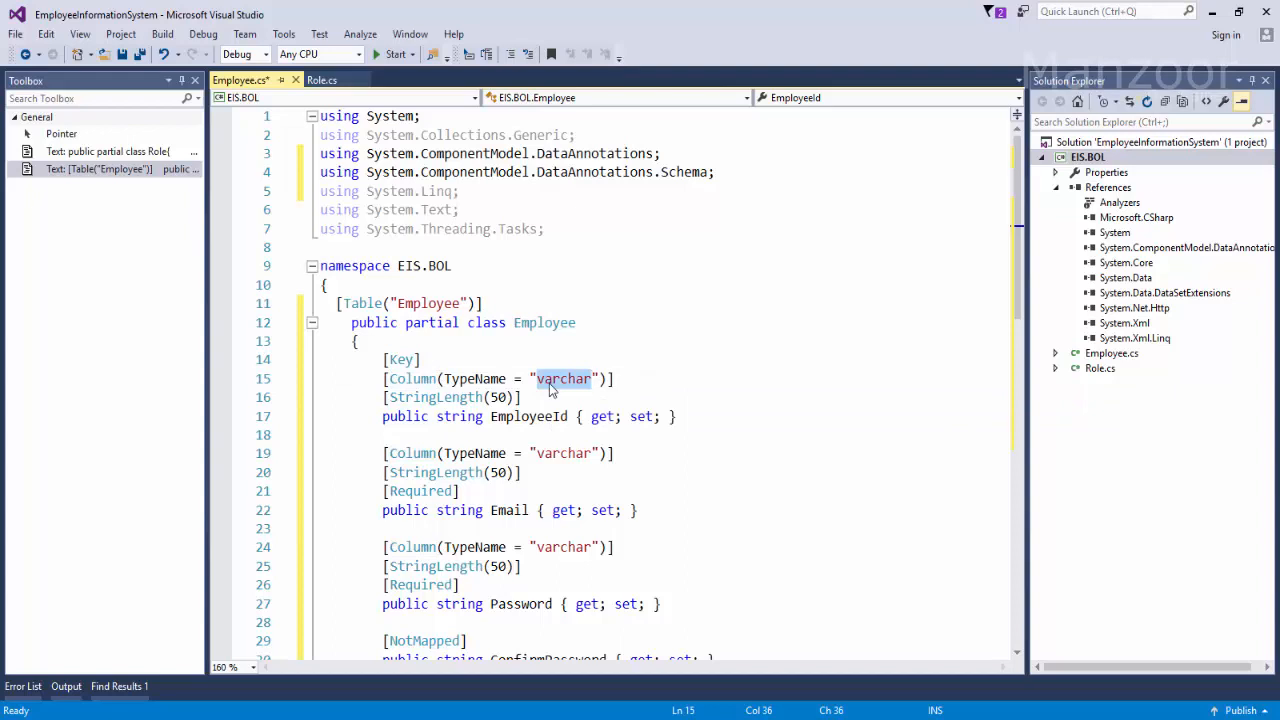
click(551, 379)
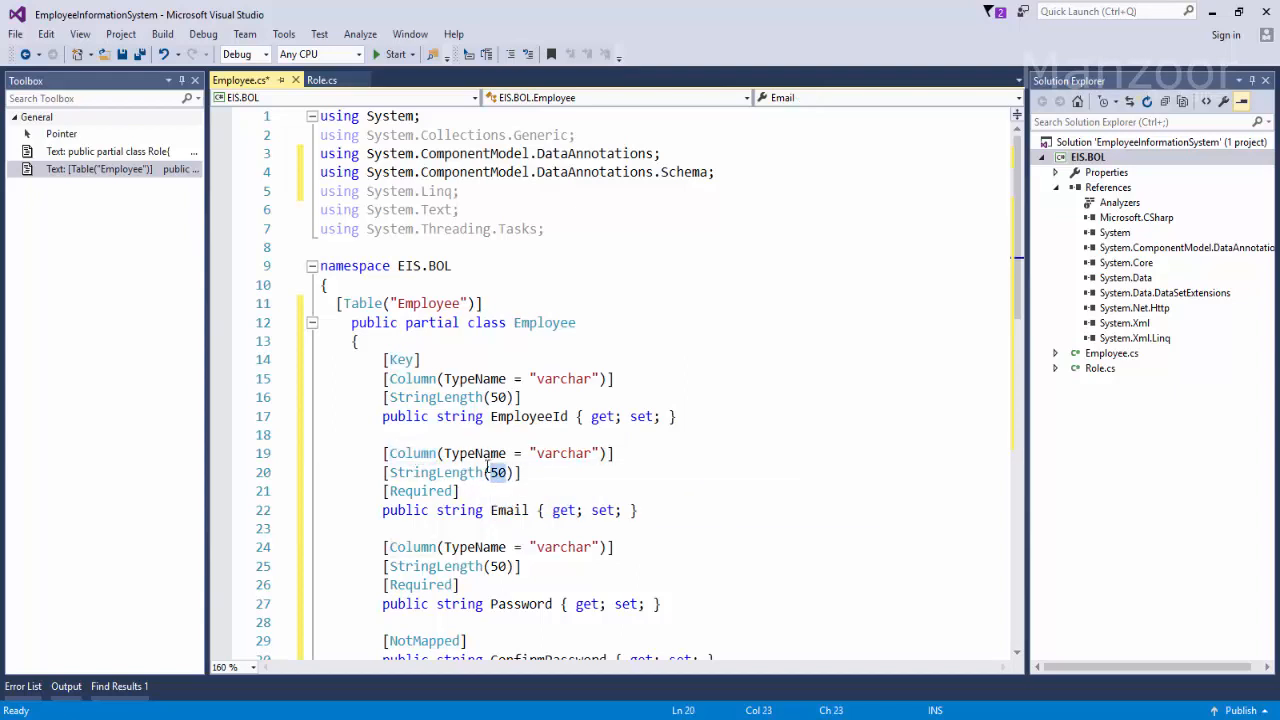
mouse_move(421, 491)
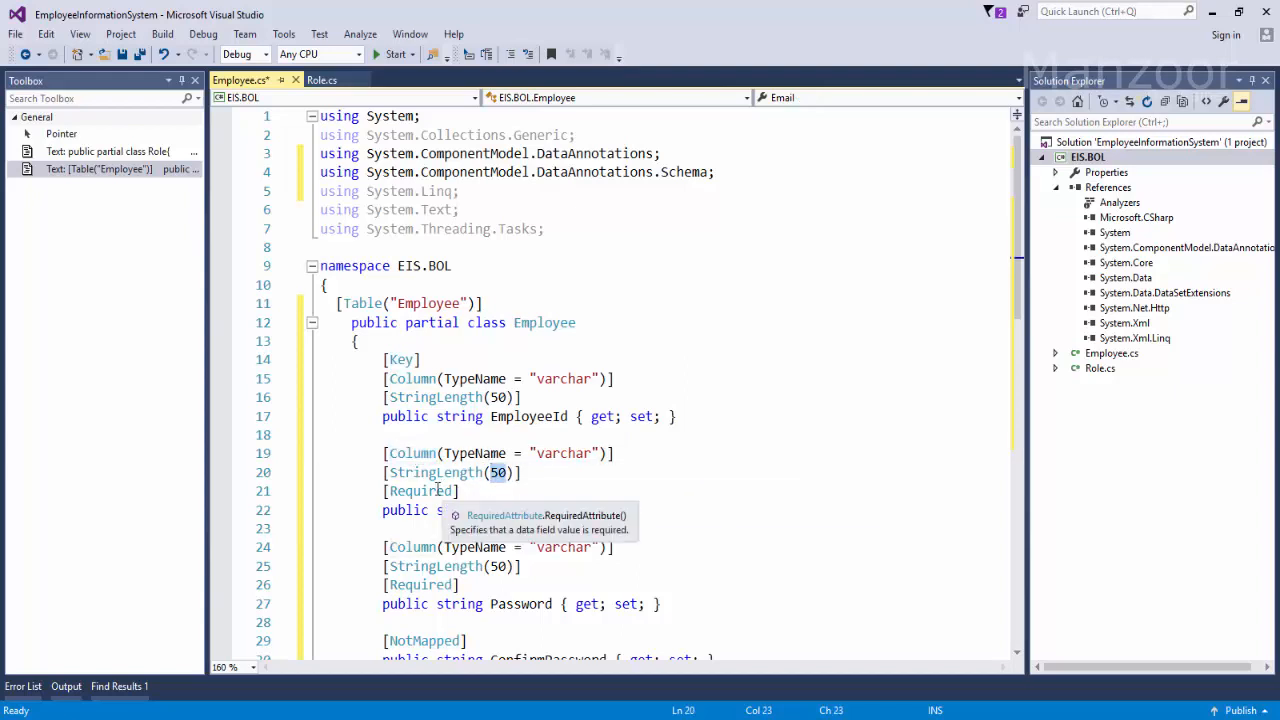
double_click(420, 491)
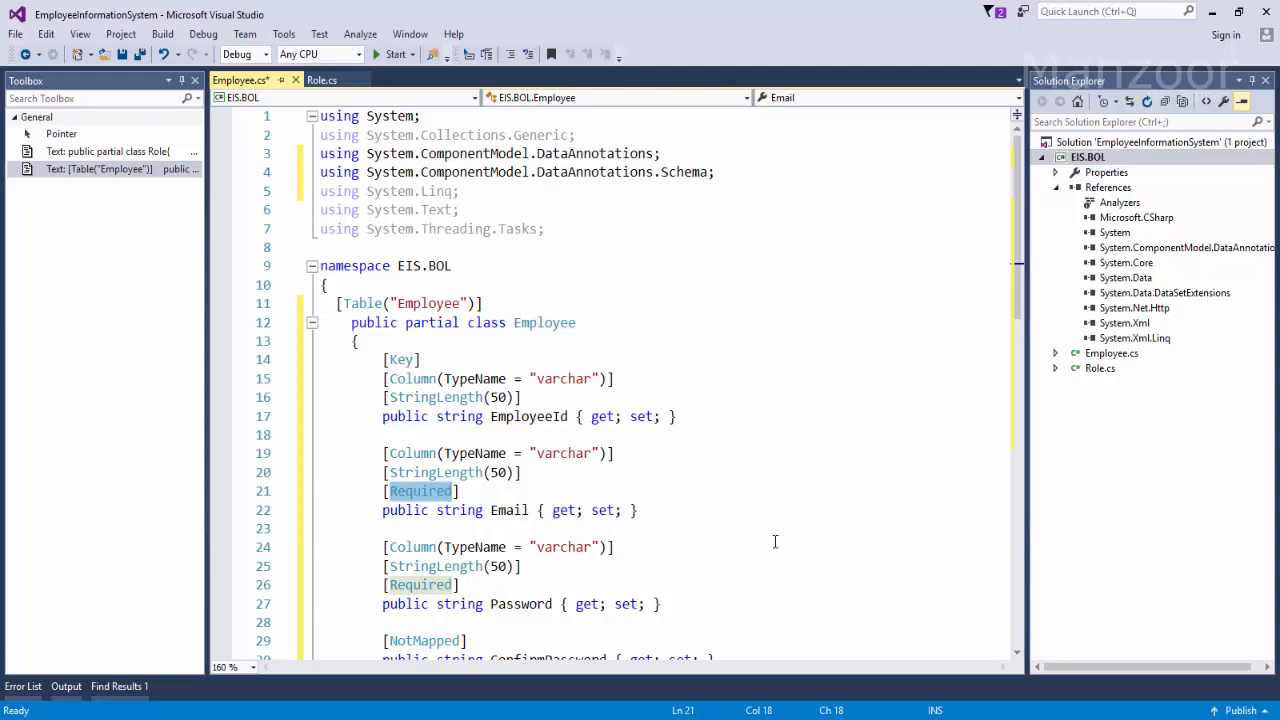
mouse_move(1019, 310)
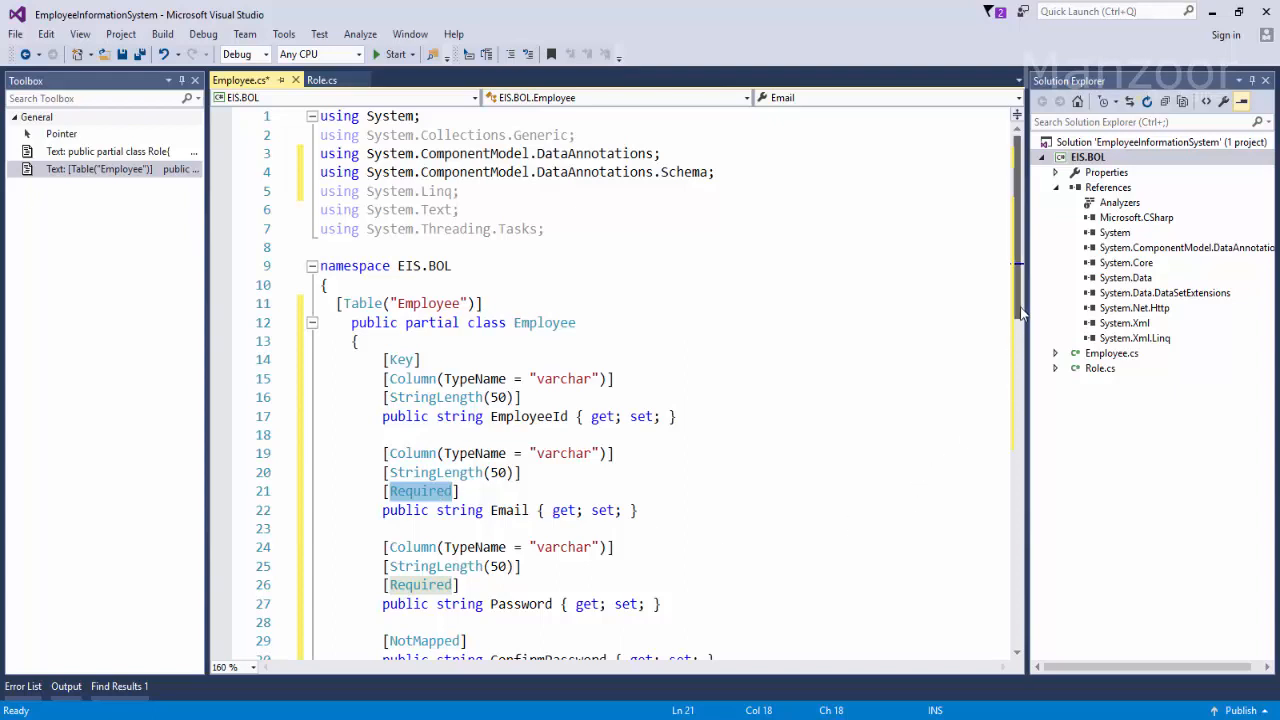
scroll(down, 3)
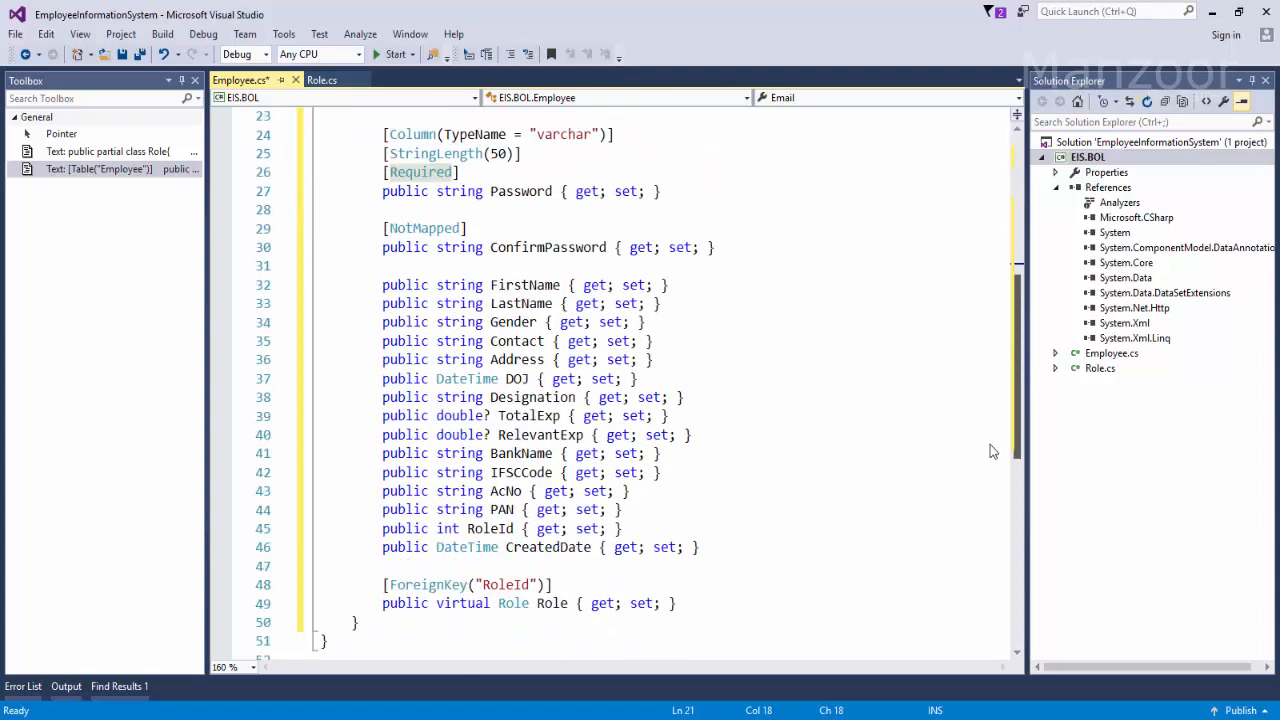
Point out the Password, NotMapped ConfirmPassword, LastName and RoleId properties in Employee.cs
double_click(521, 191)
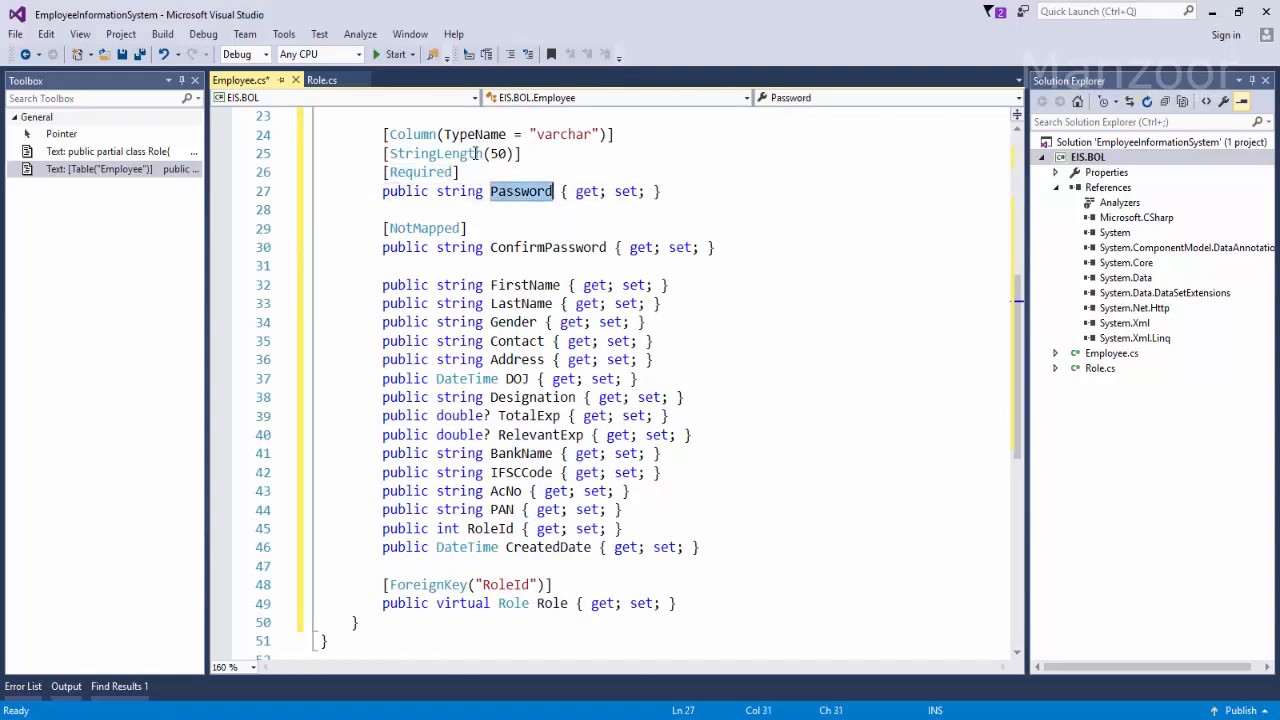
mouse_move(445, 153)
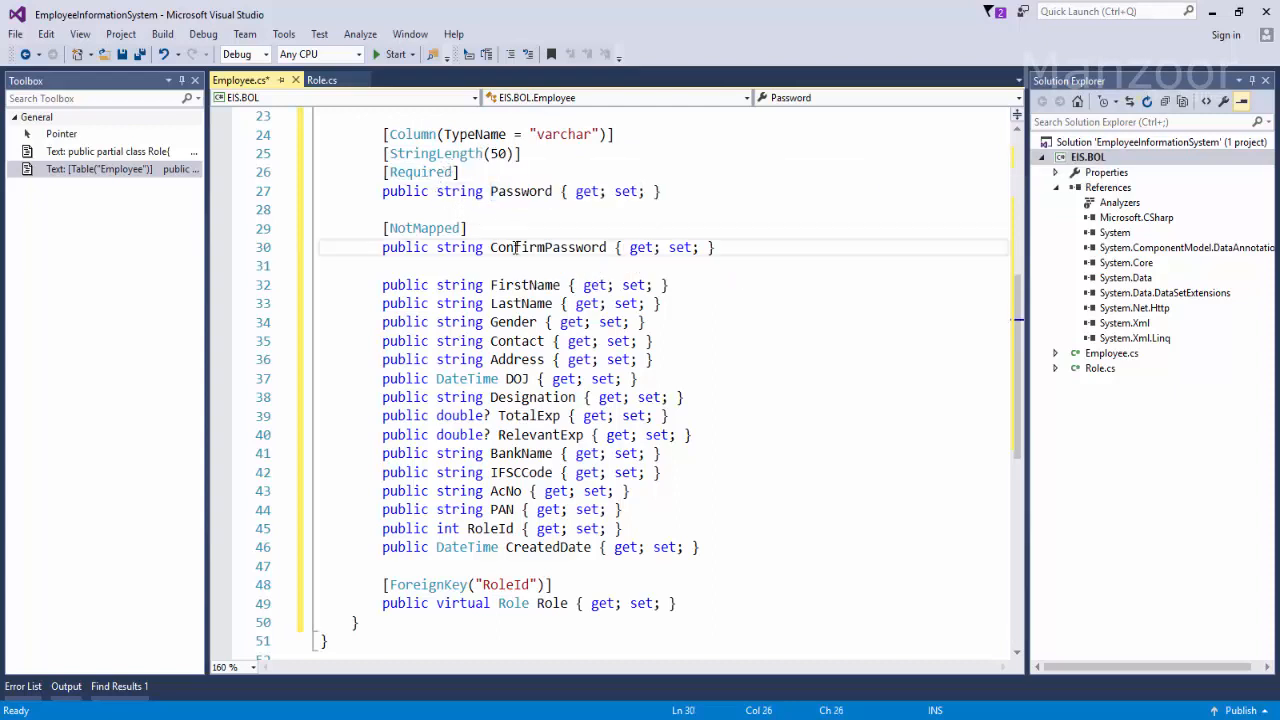
double_click(548, 247)
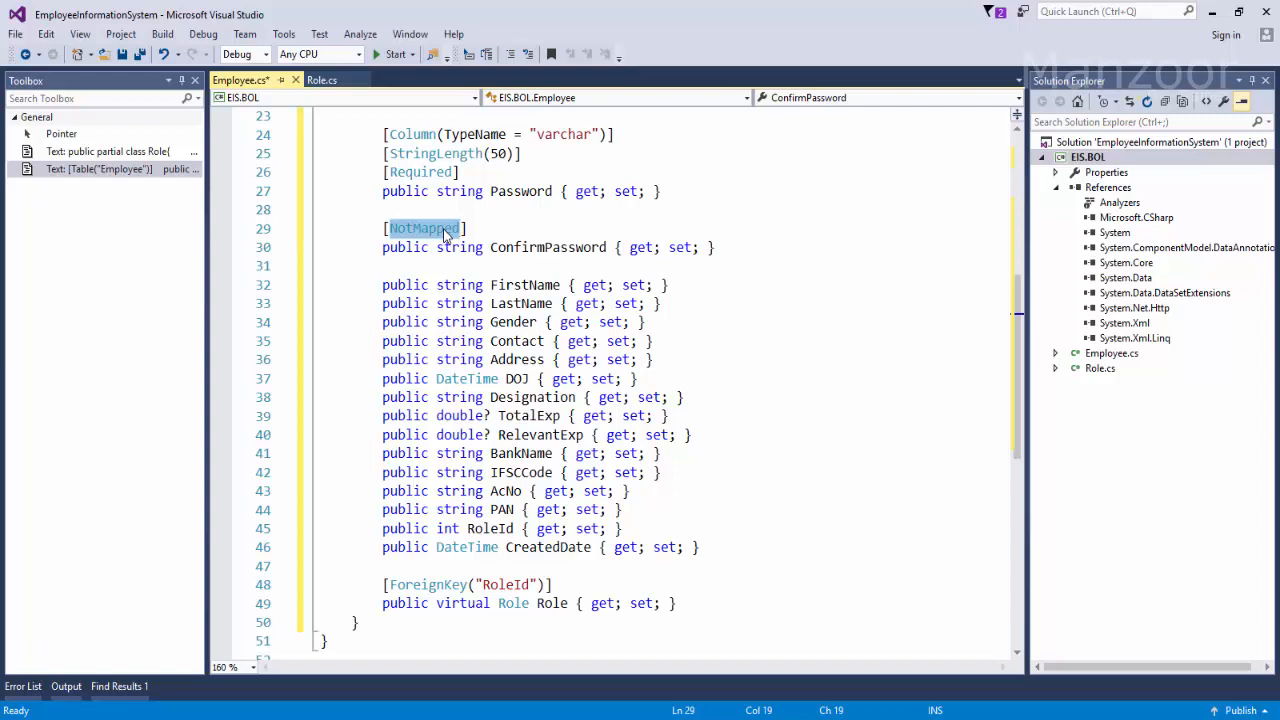
mouse_move(525, 285)
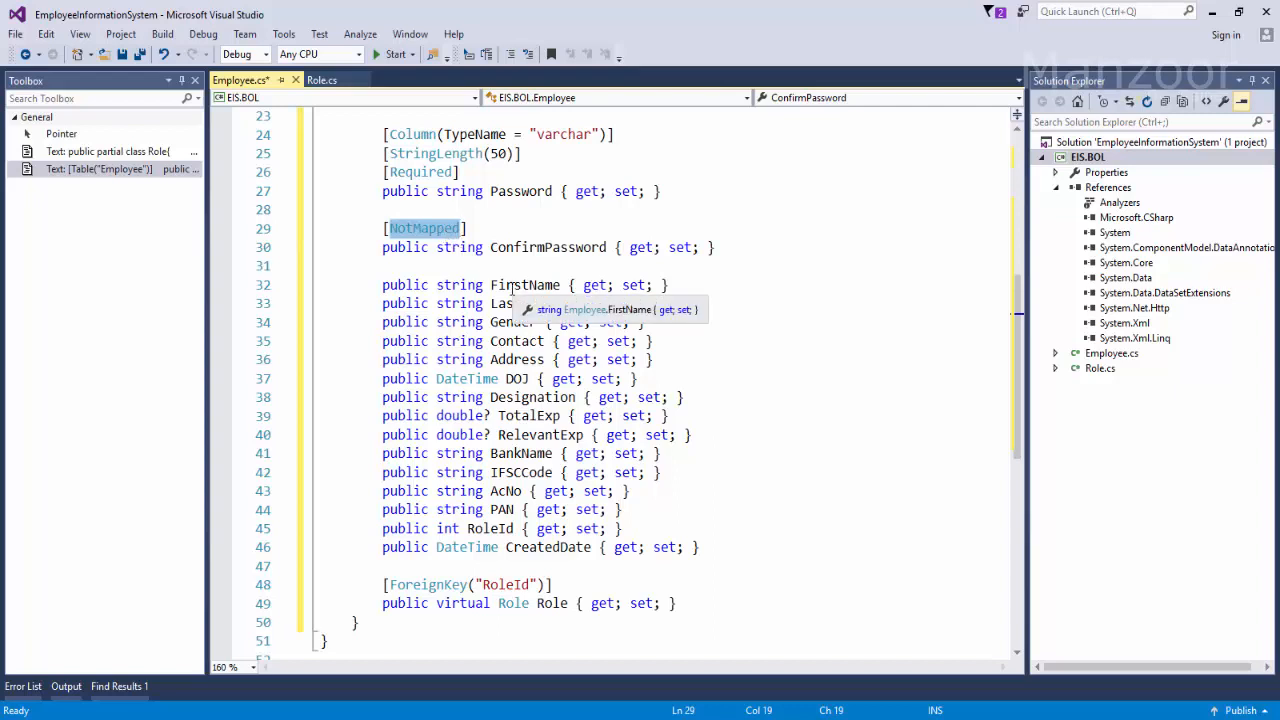
double_click(524, 285)
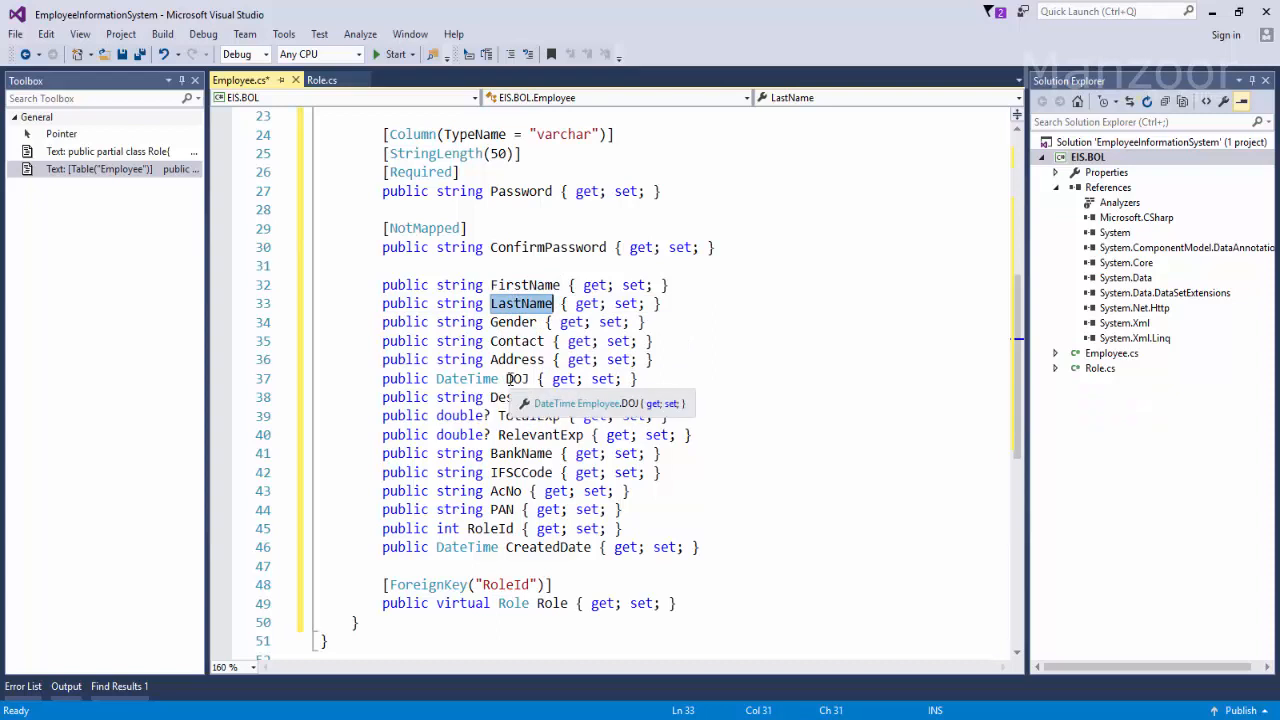
mouse_move(525, 397)
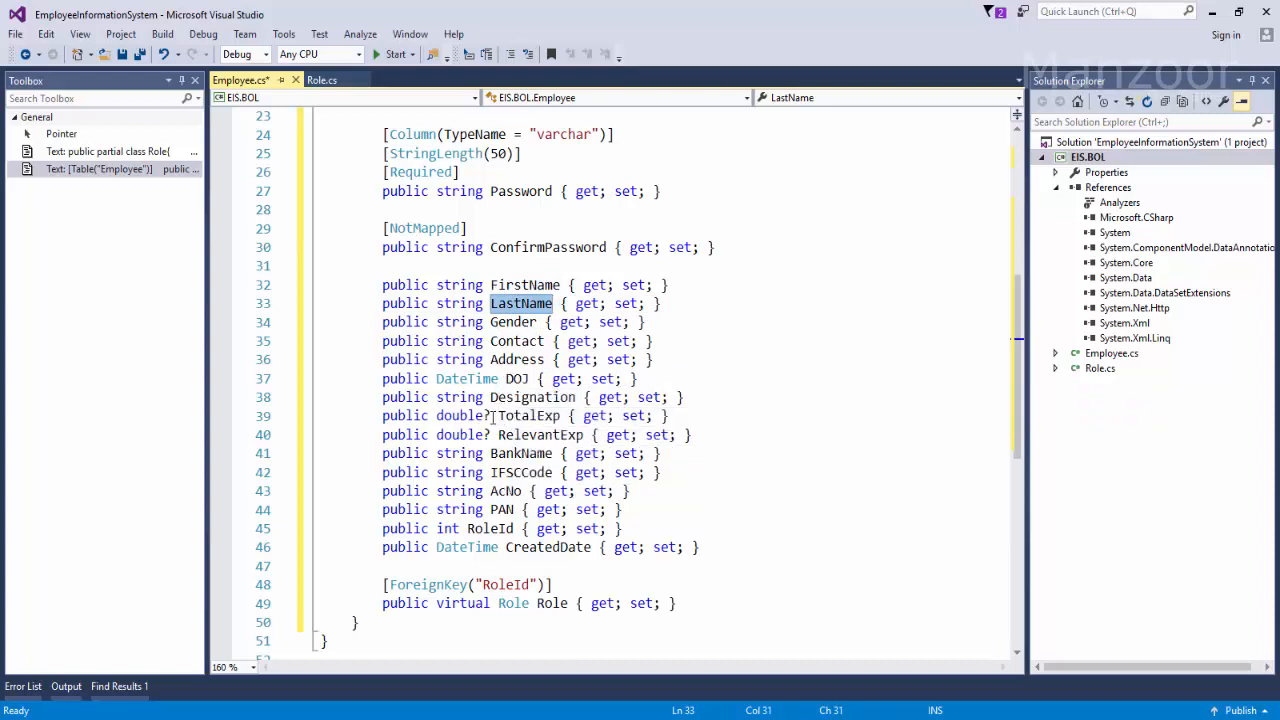
click(493, 416)
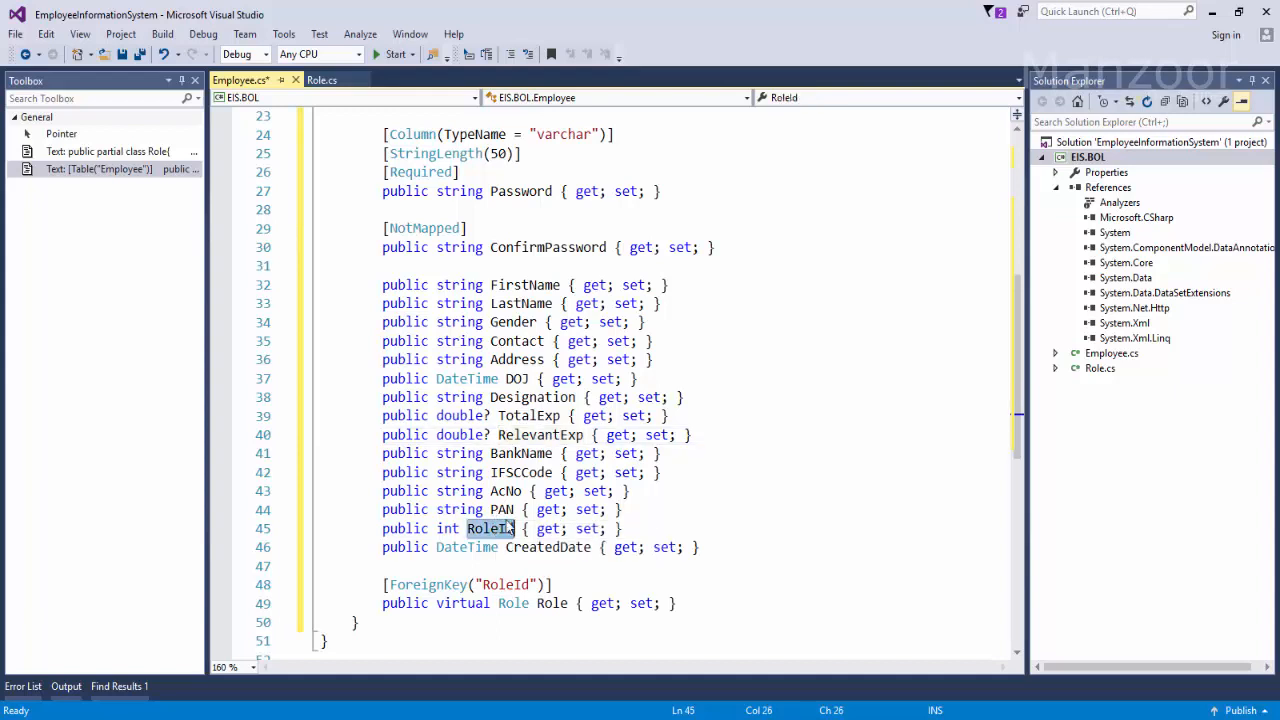
Compare Role.cs with Employee.cs, highlight CreatedDate, then save Employee.cs
click(322, 79)
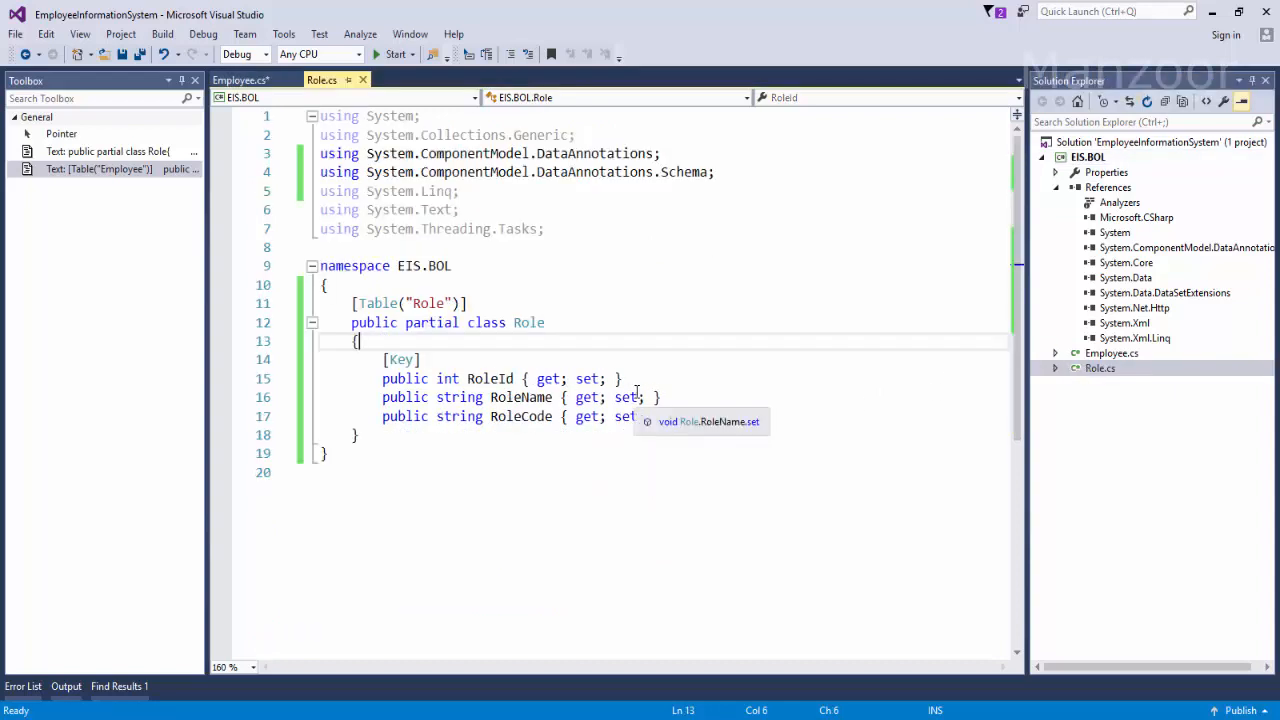
click(1112, 353)
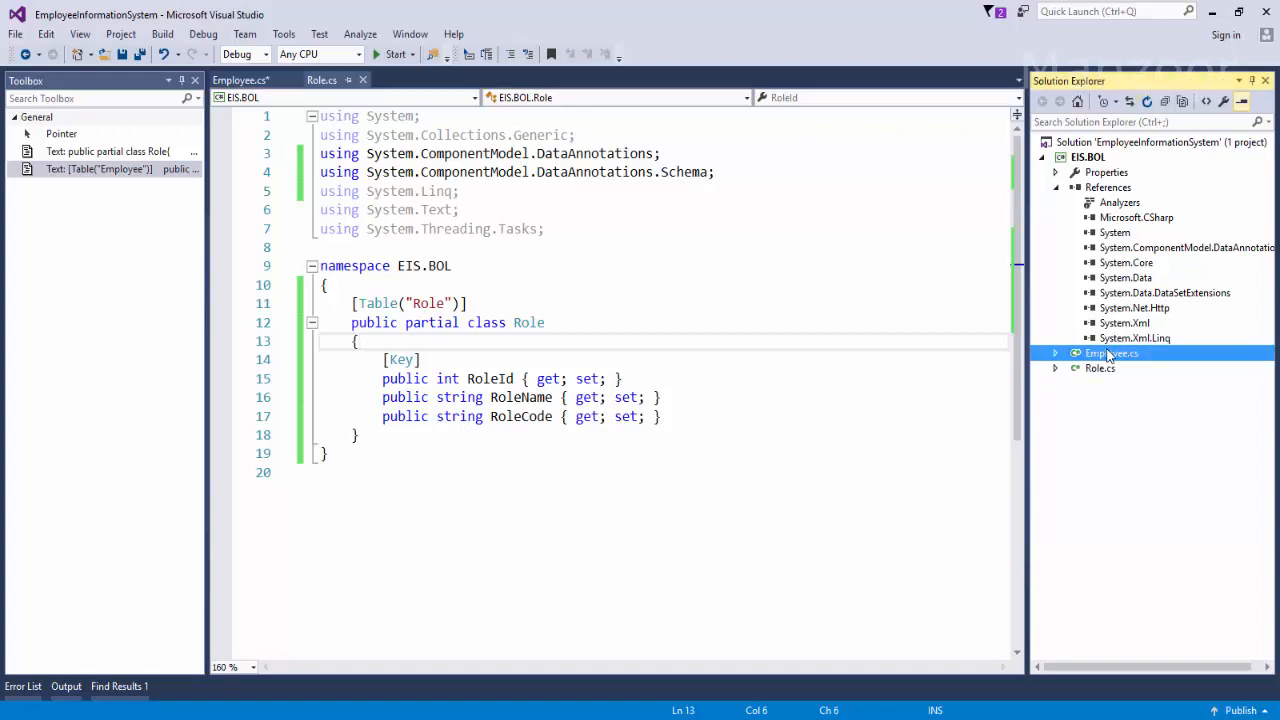
click(257, 79)
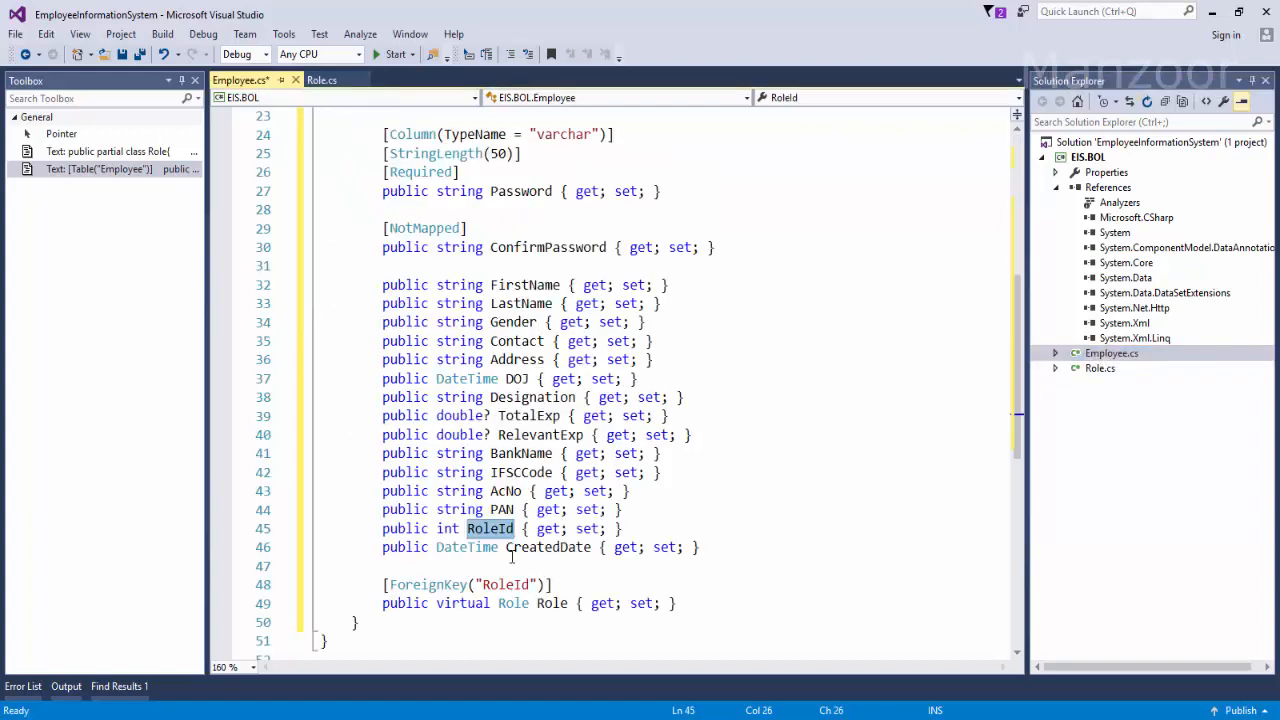
double_click(548, 547)
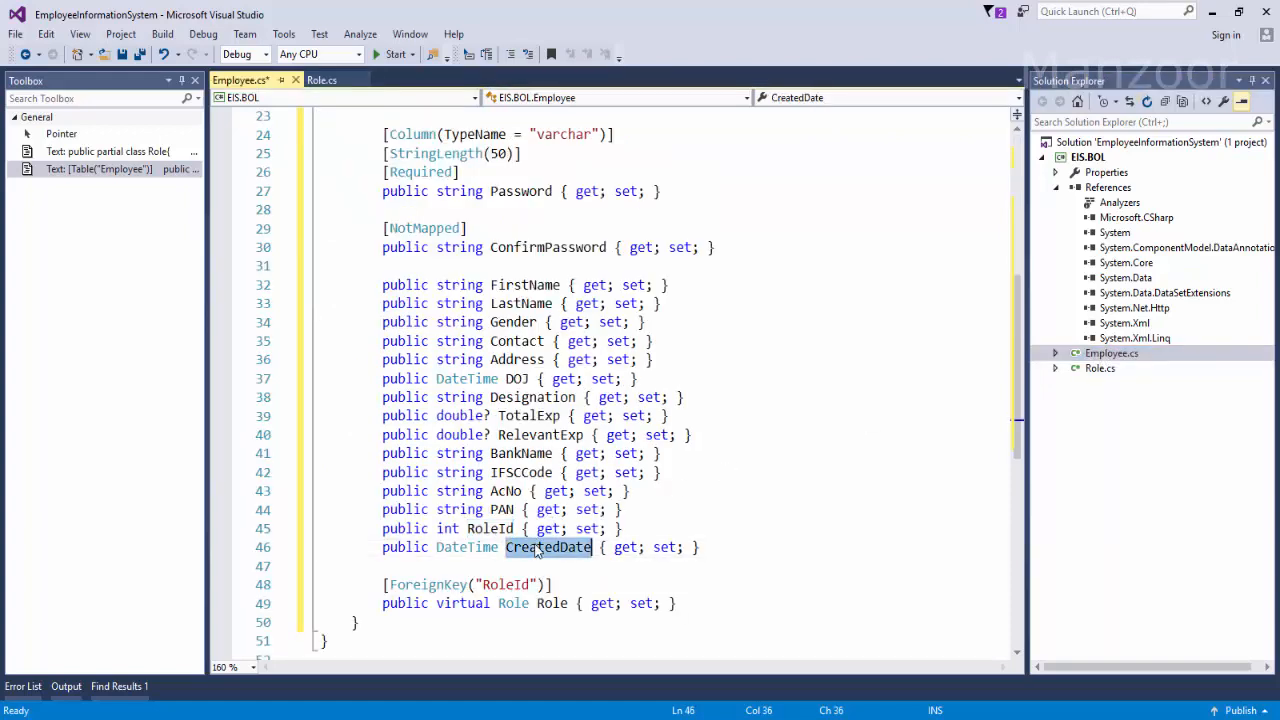
mouse_move(458, 322)
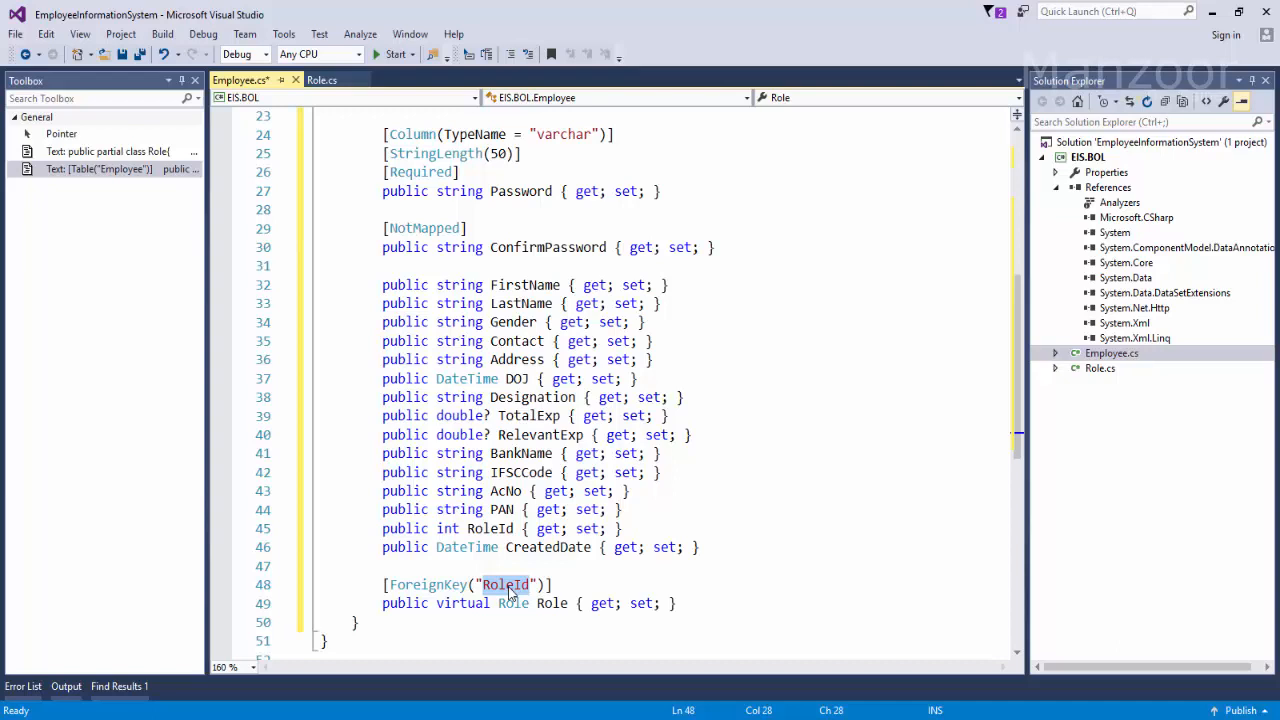
key(Ctrl+S)
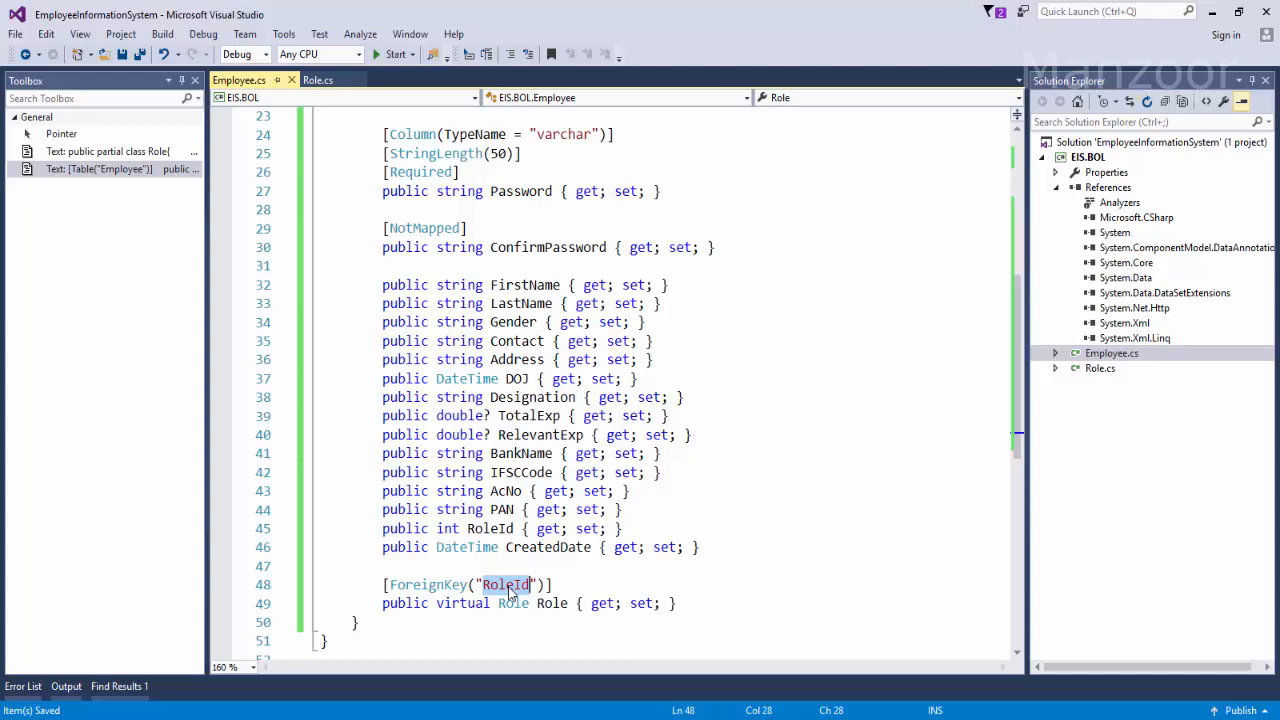
mouse_move(513, 603)
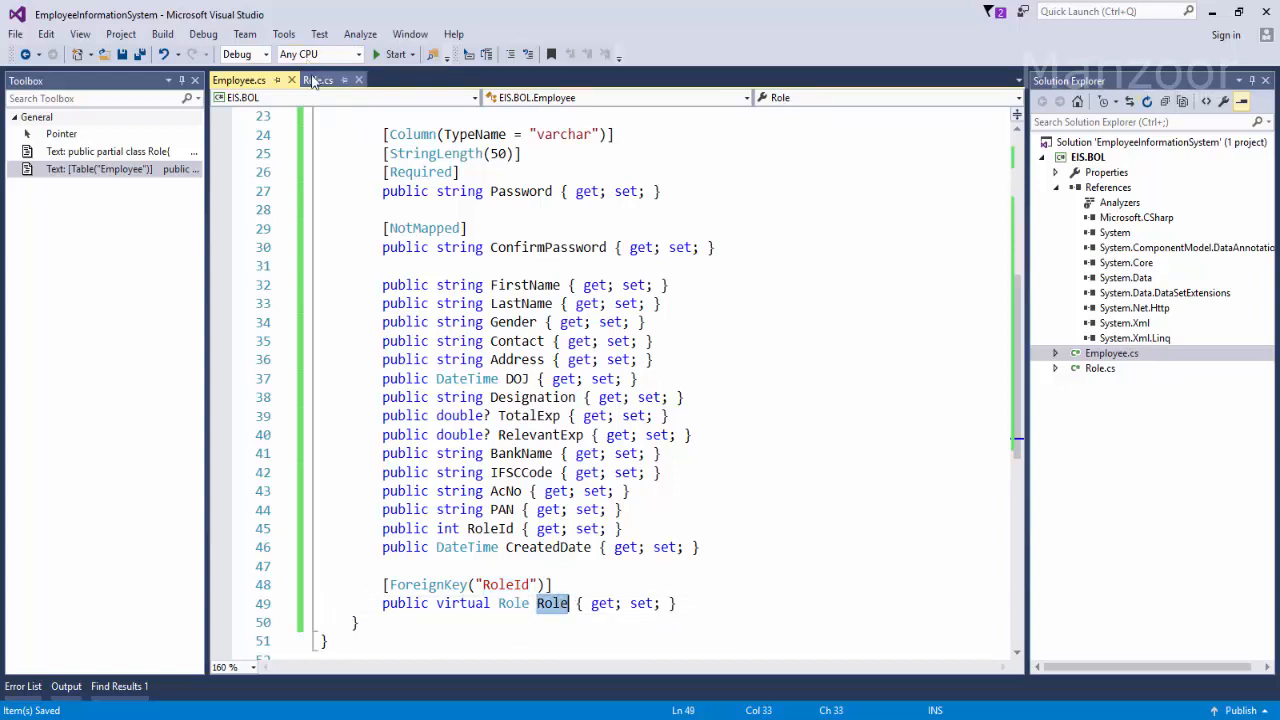
In Role.cs, begin a new public virtual property below RoleCode
click(320, 80)
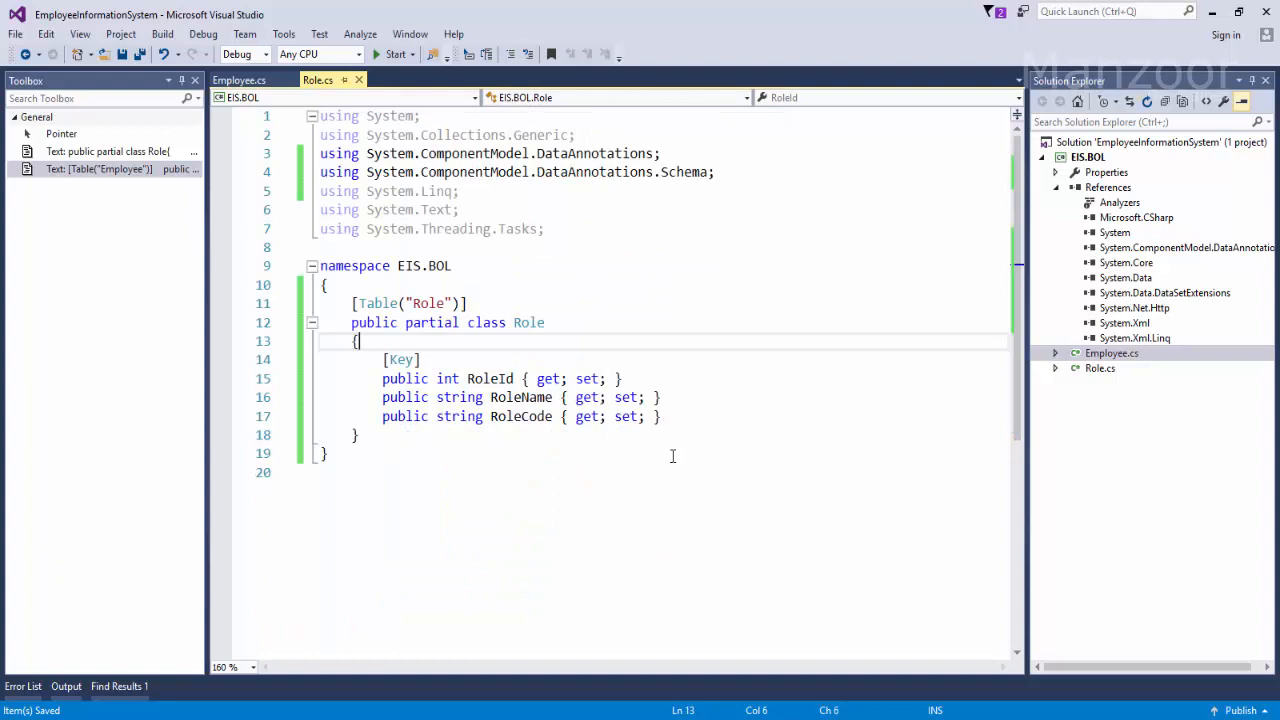
key(Enter)
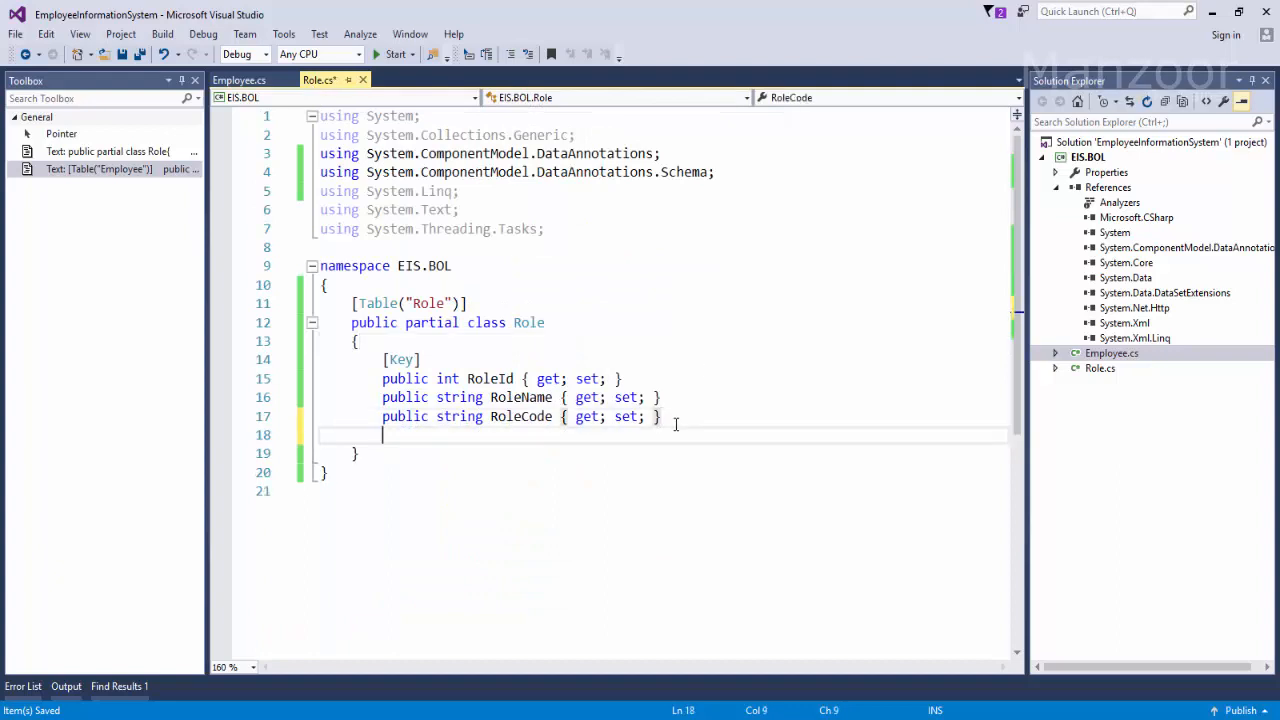
key(Enter)
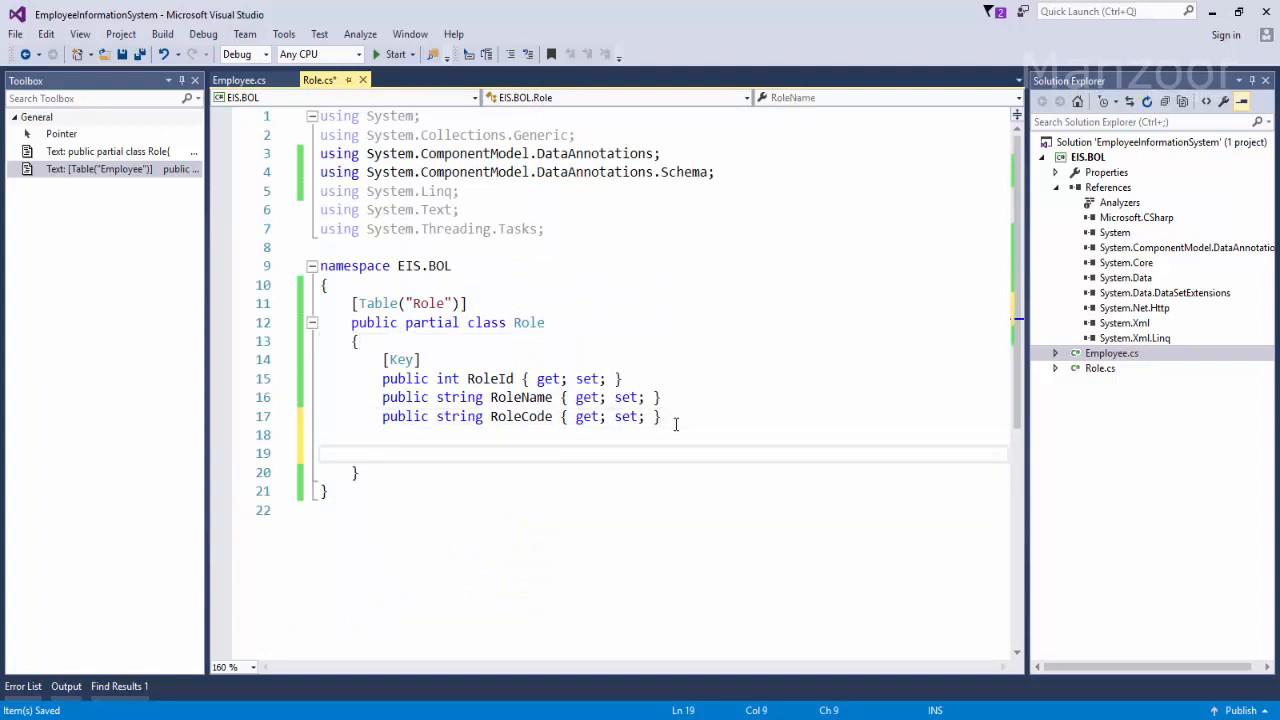
text(public)
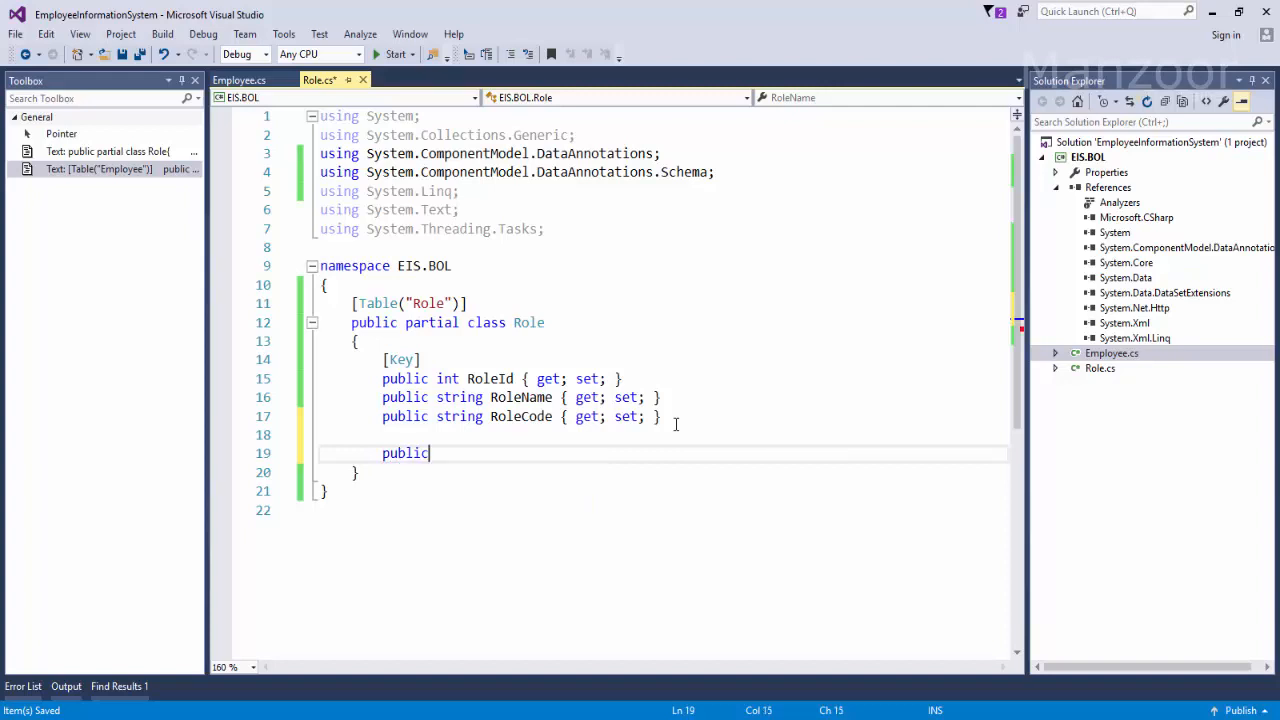
text(vi)
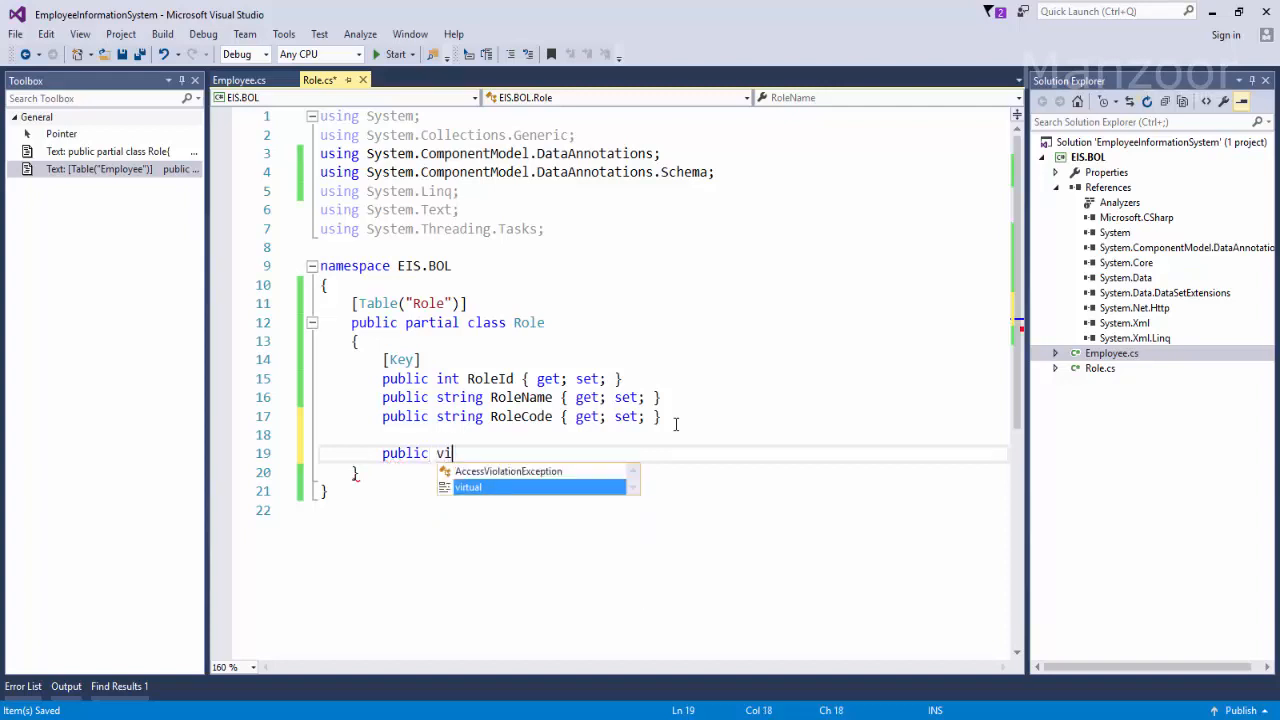
key(Tab)
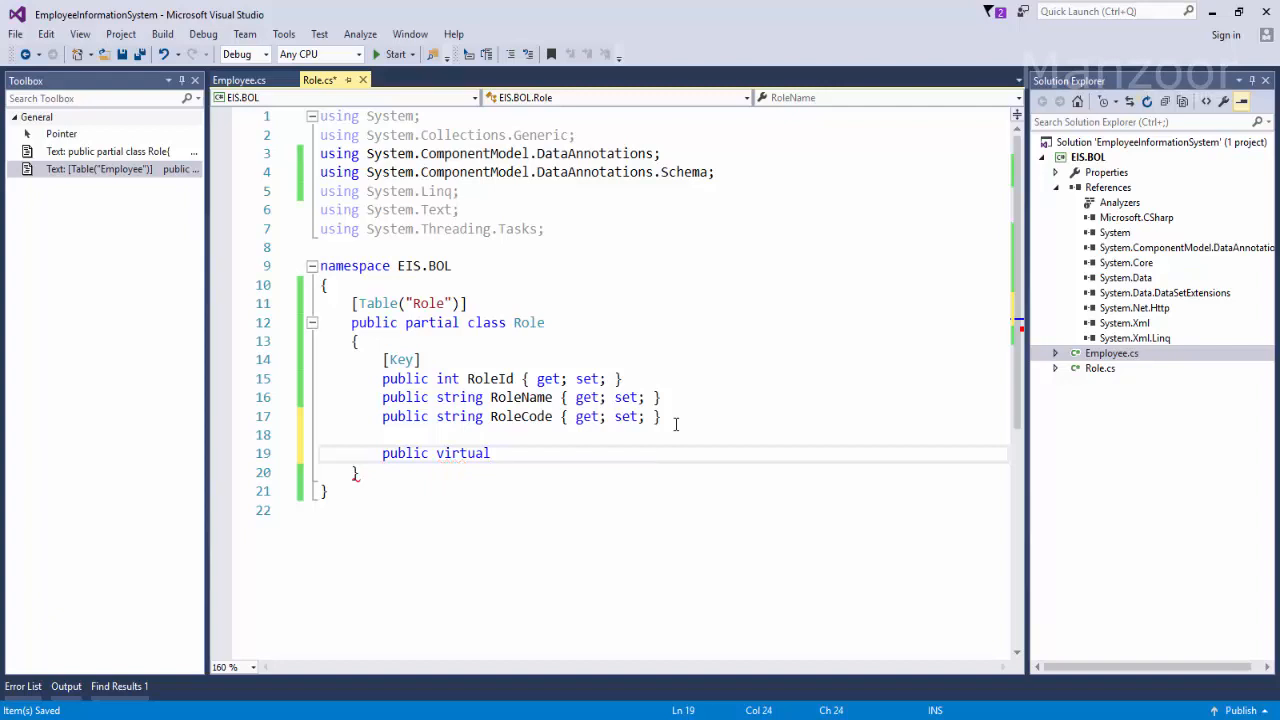
Complete it as IEnumerable<Employee> Employees { get; set; }, save, and return to Employee.cs
text(Ine)
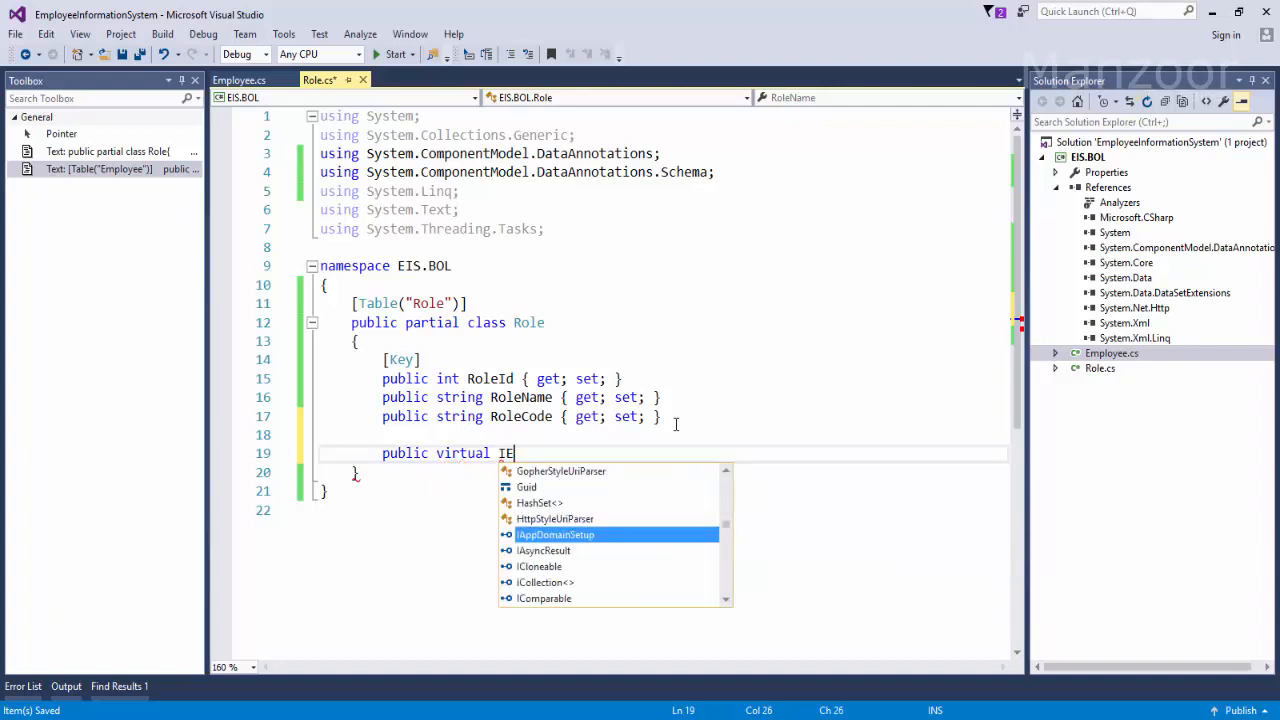
text(numerable)
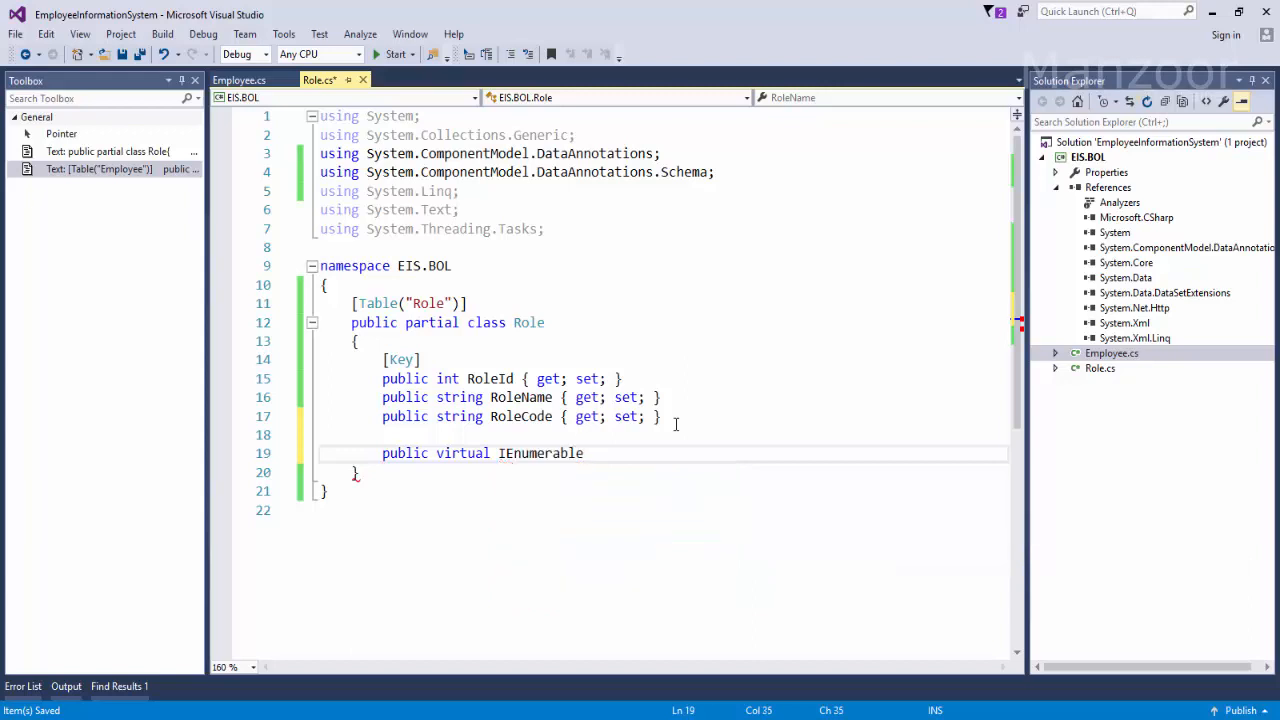
text(<Employee>)
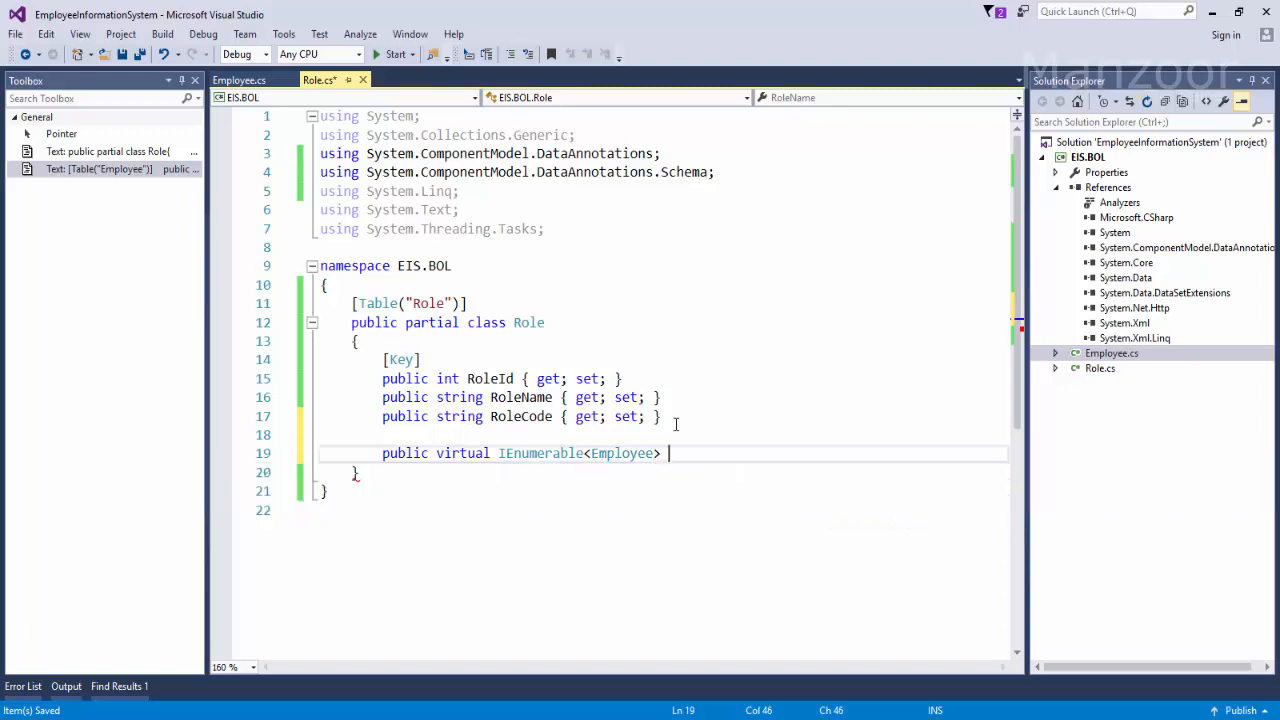
text(Emplo)
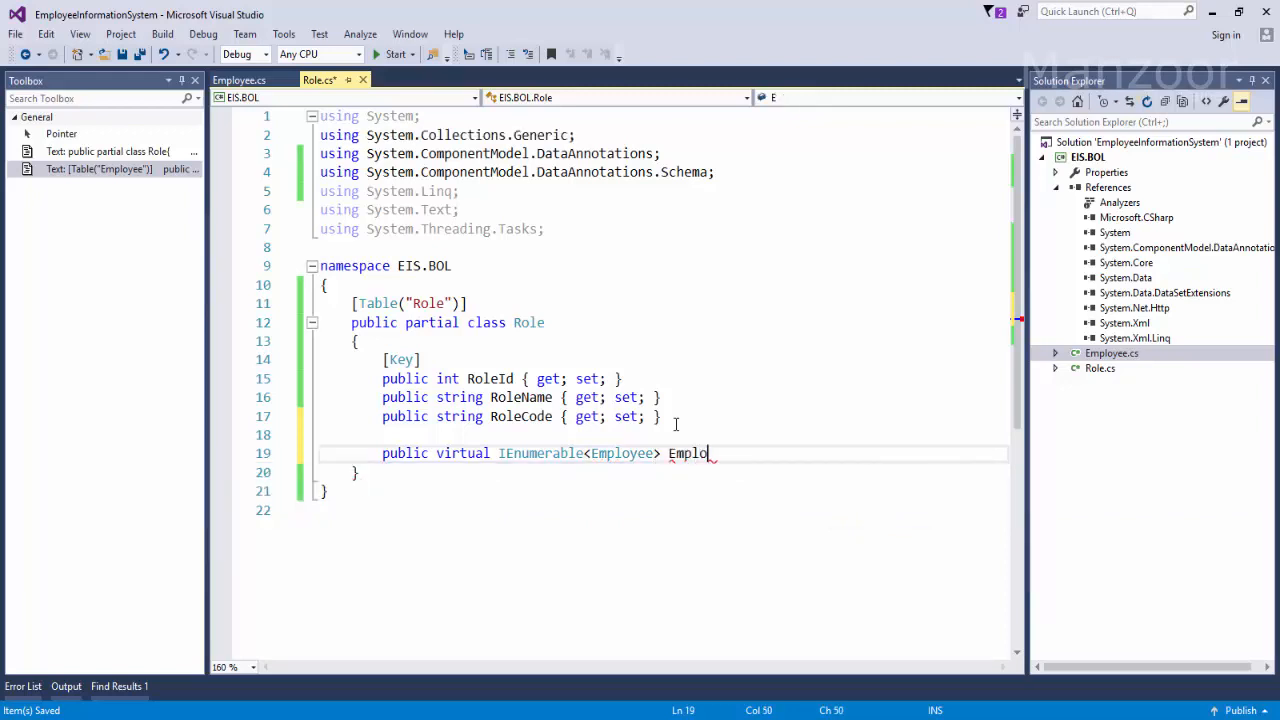
text(yees)
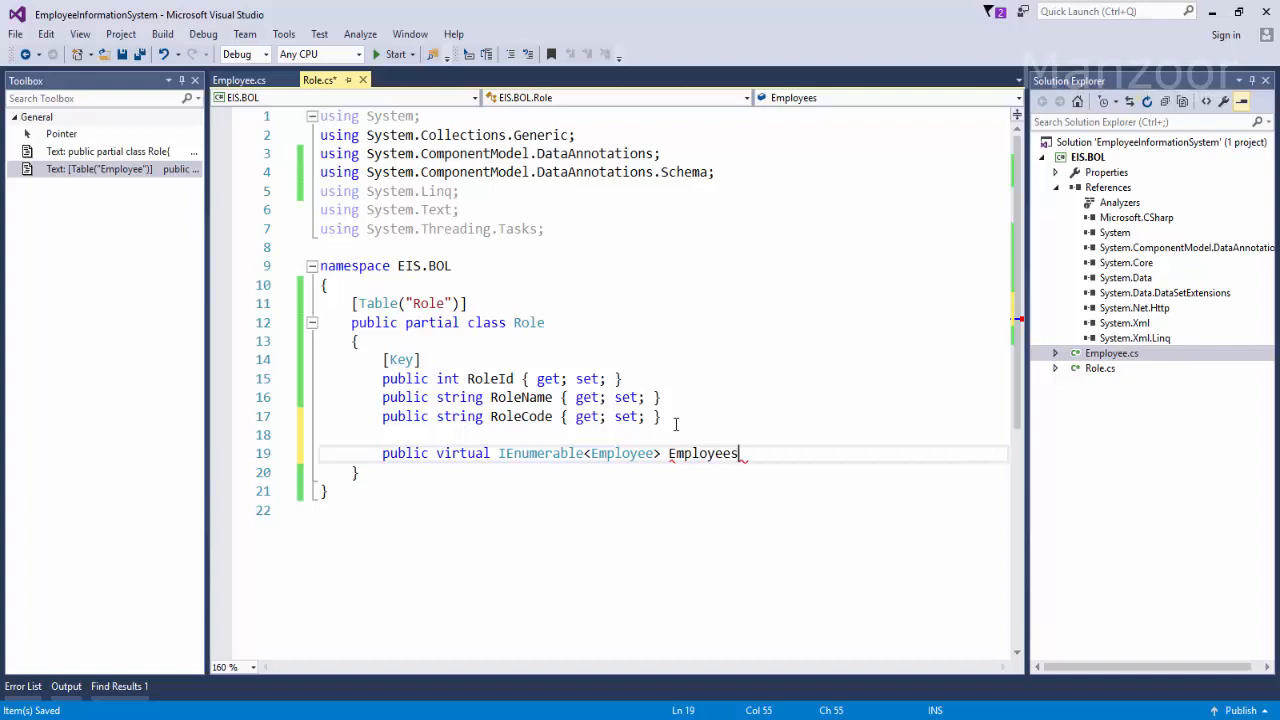
text({ get)
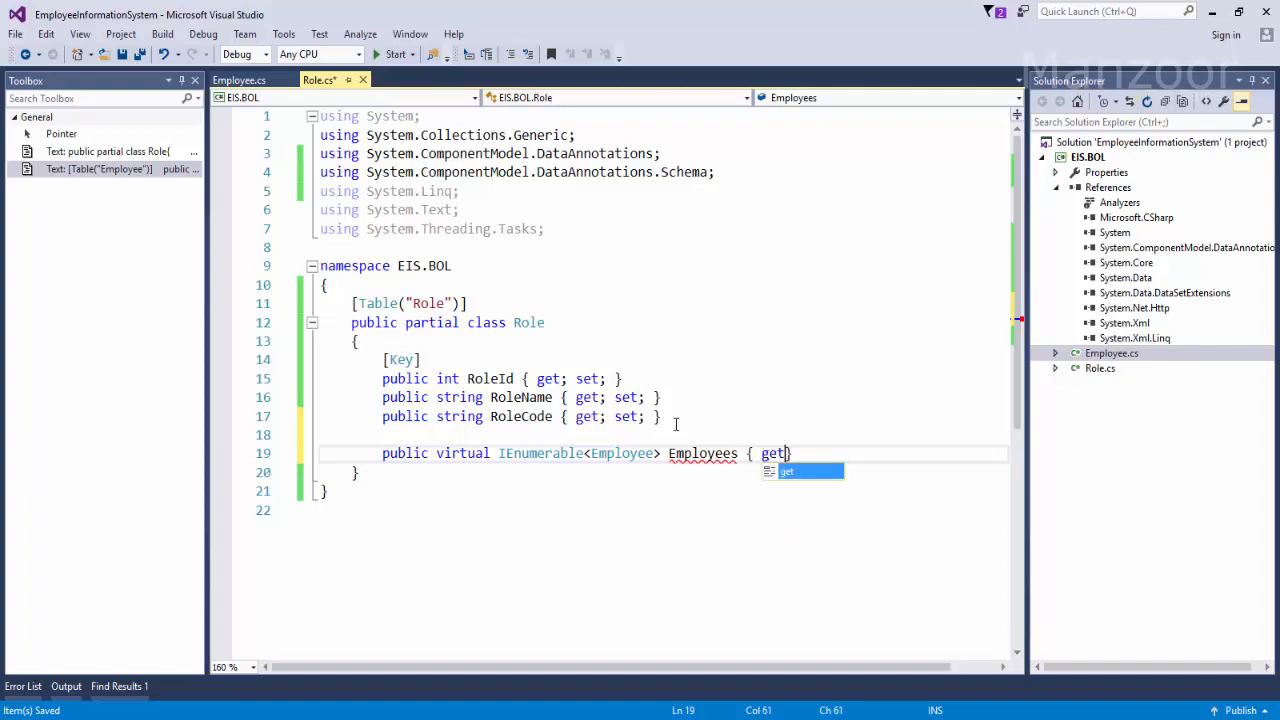
text(; set)
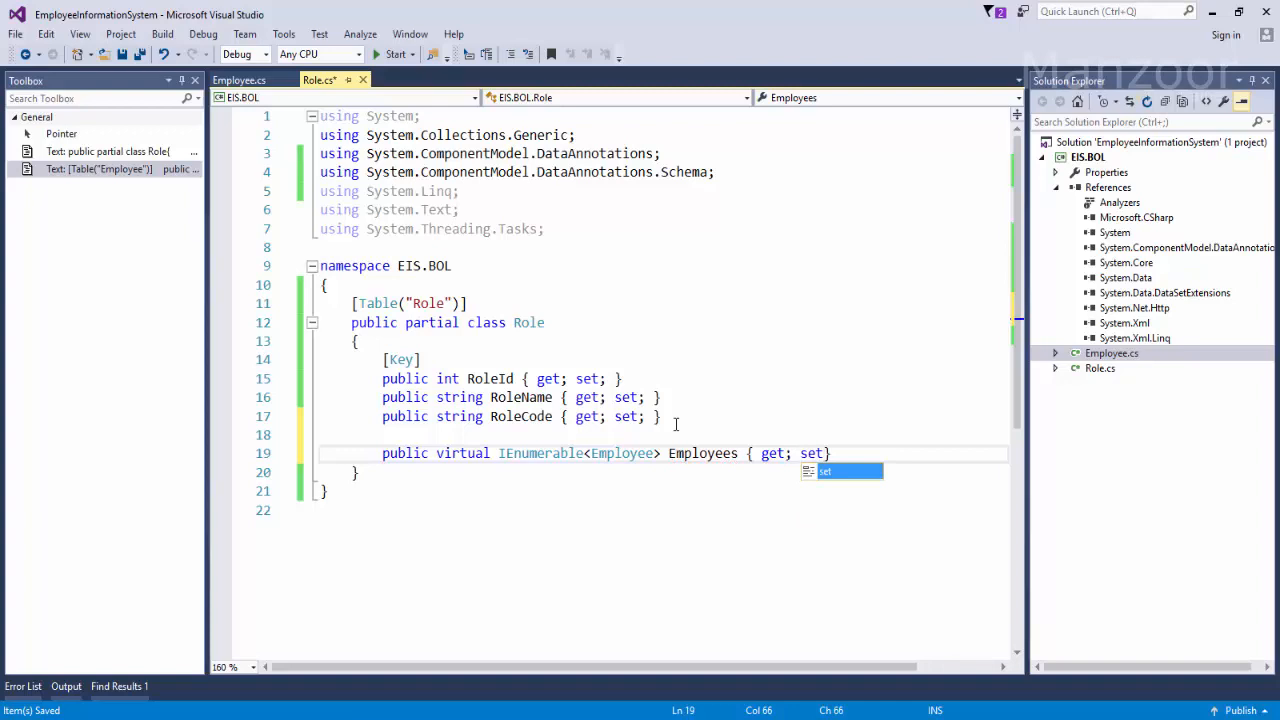
key(Tab)
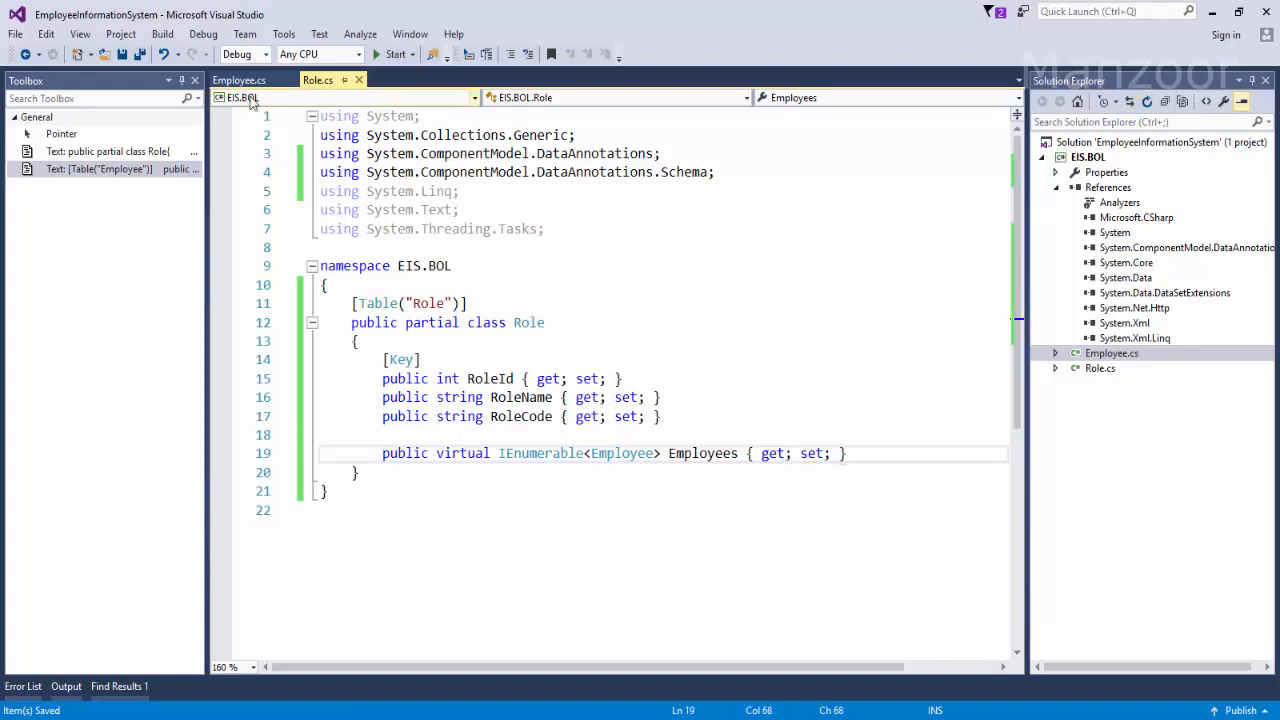
click(245, 80)
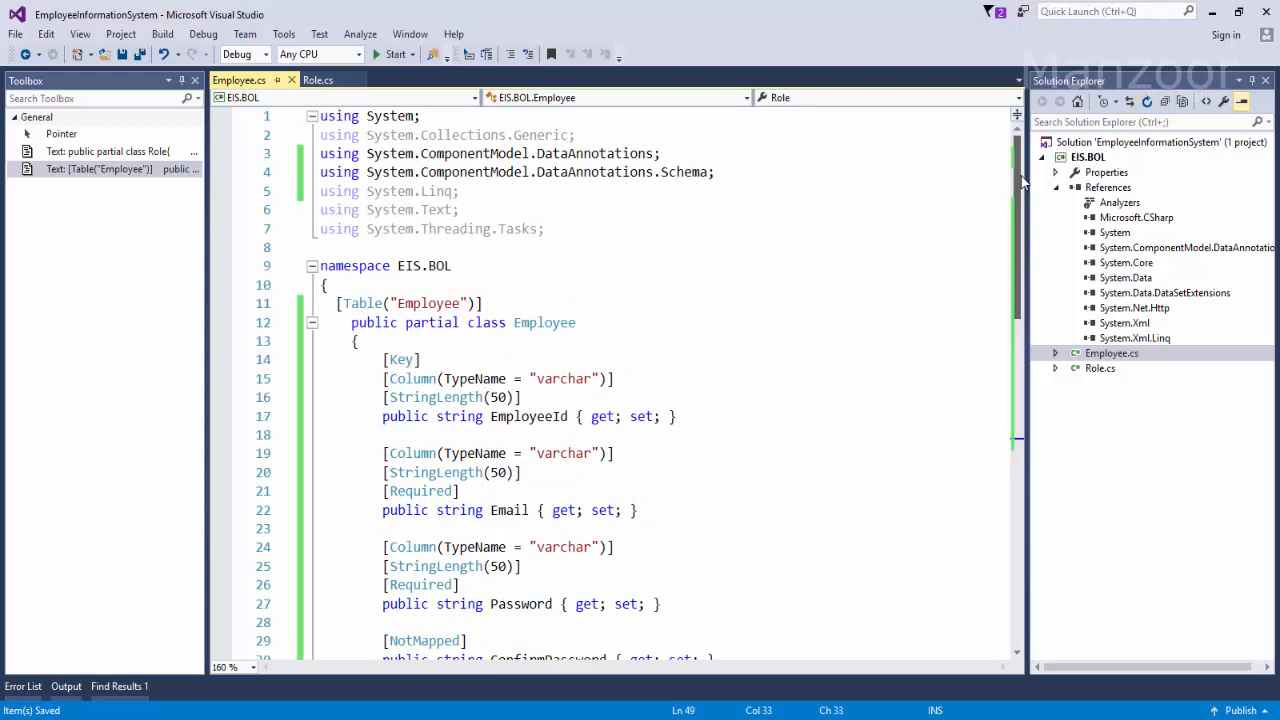
Rebuild the EIS.BOL project, then highlight the RoleId property in Role.cs
right_click(1091, 157)
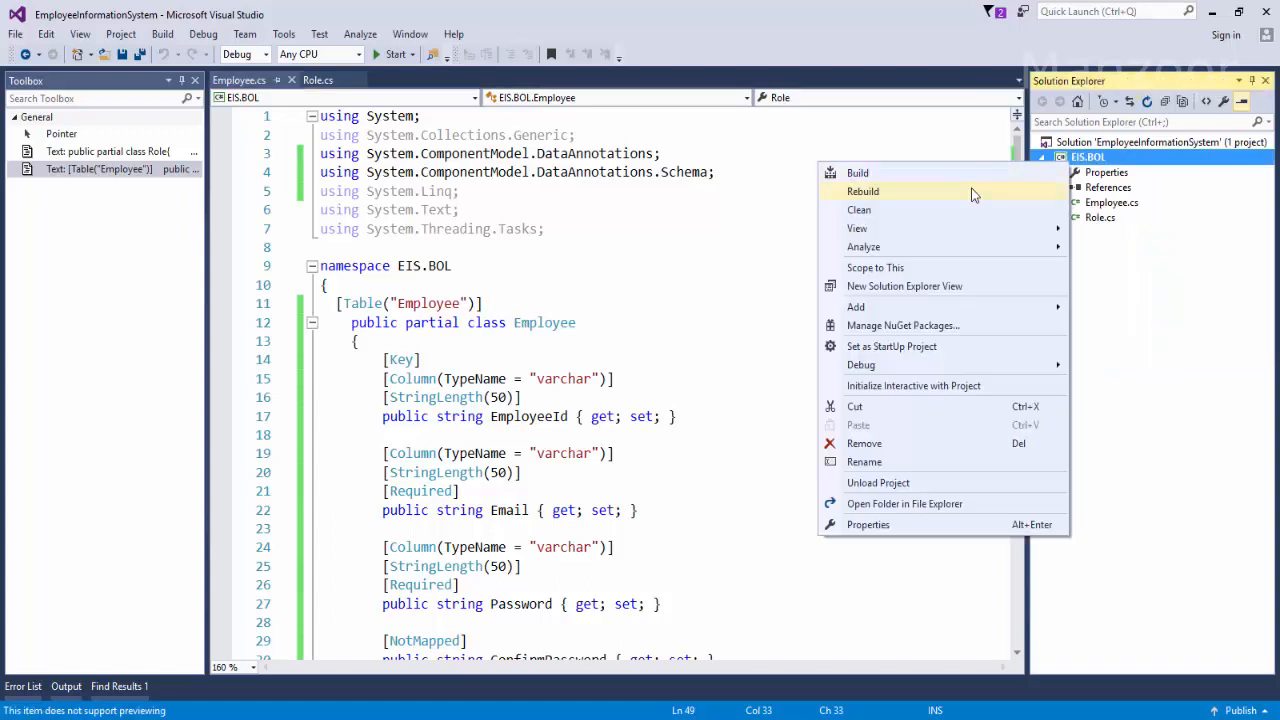
click(863, 191)
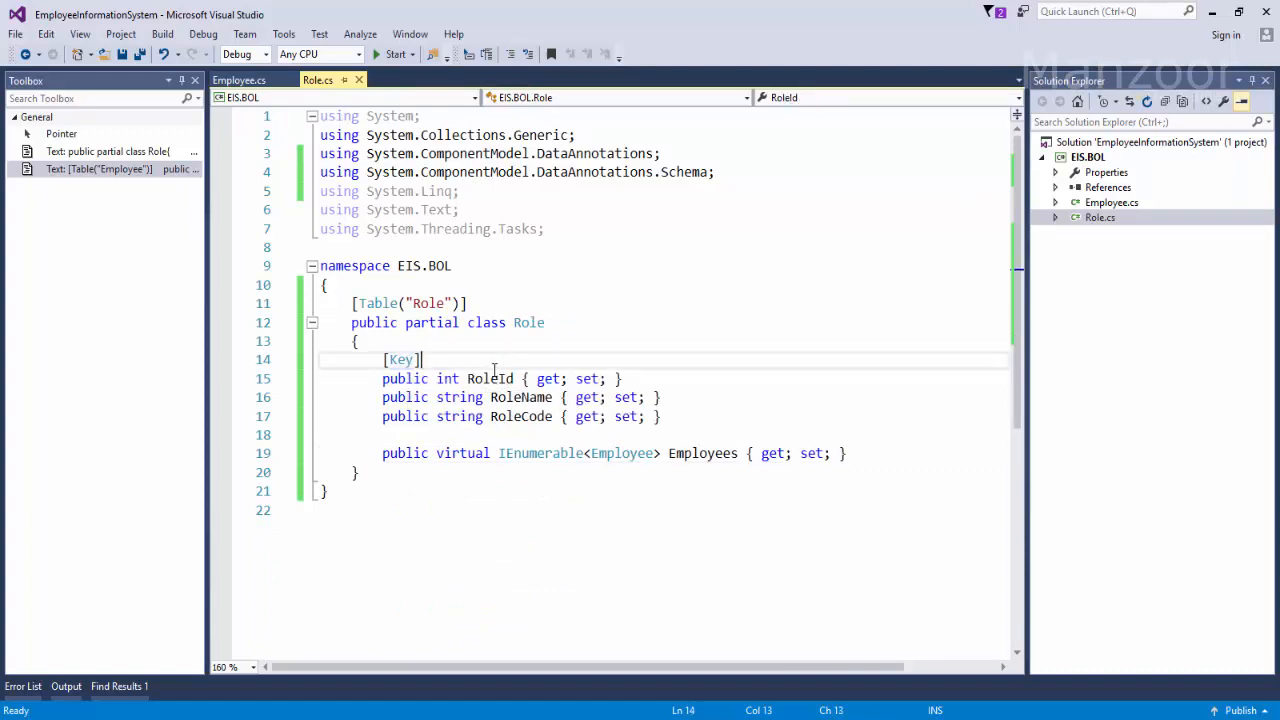
double_click(489, 378)
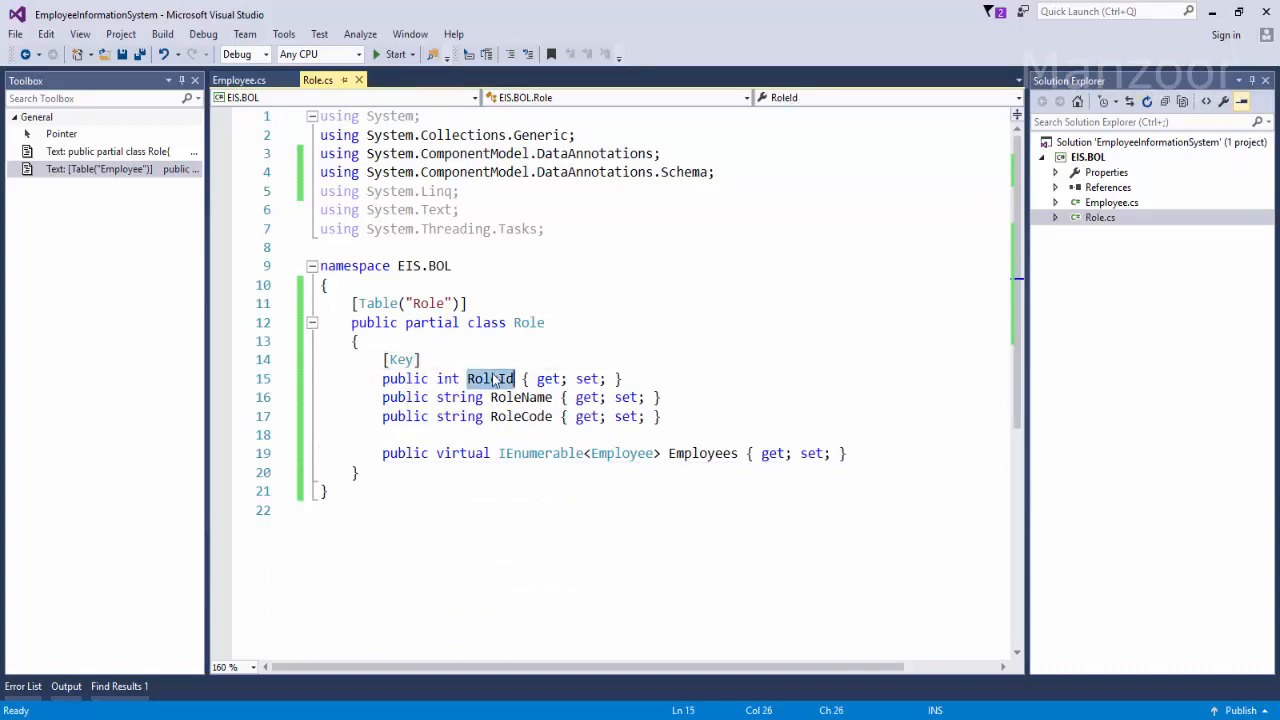